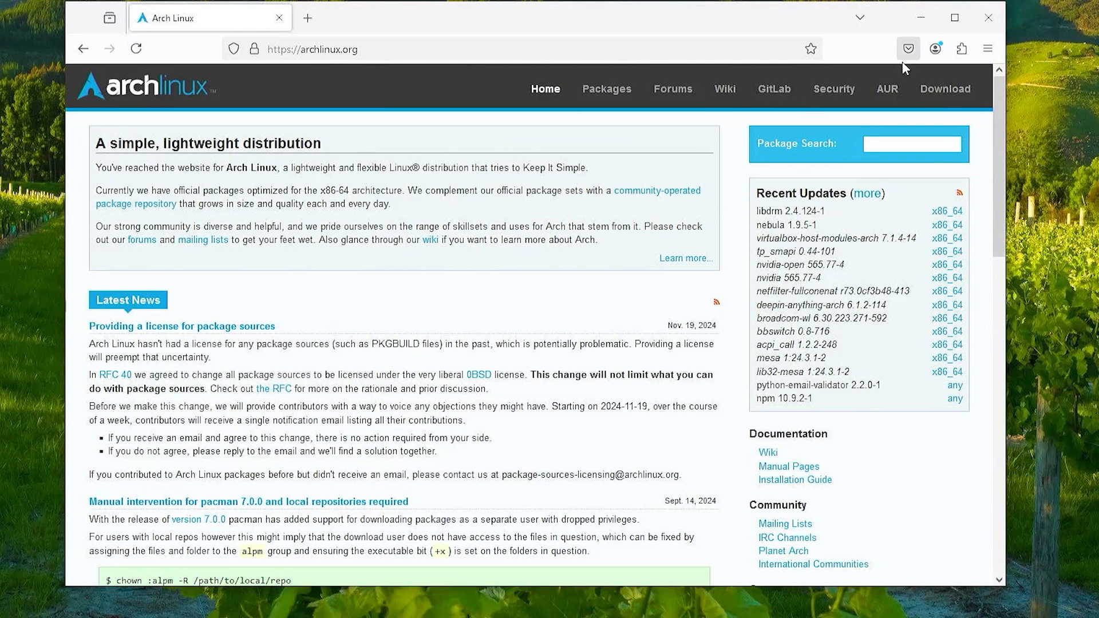
Go to the Arch Linux download page and scroll to the HTTP mirror list by country
left_click(944, 88)
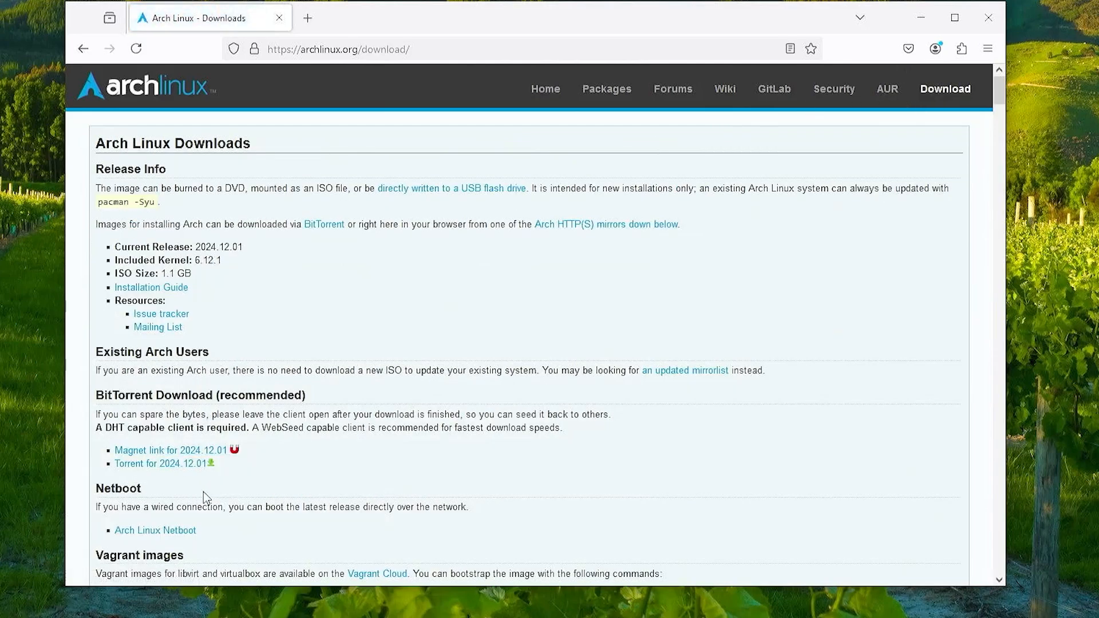
scroll("down", 3)
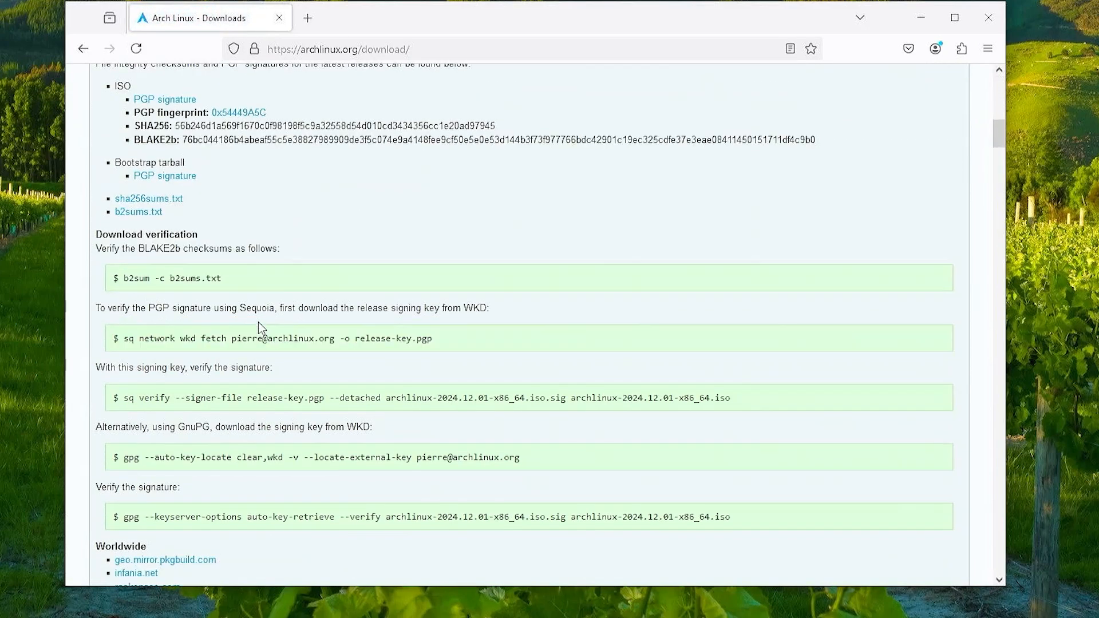
scroll("down", 3)
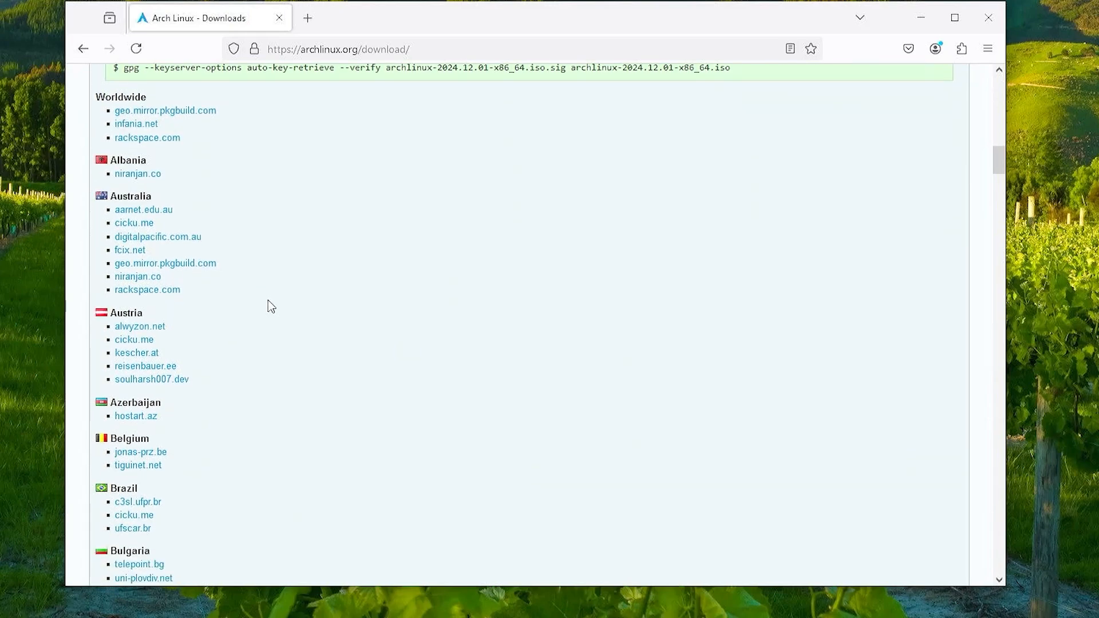
mouse_move(253, 182)
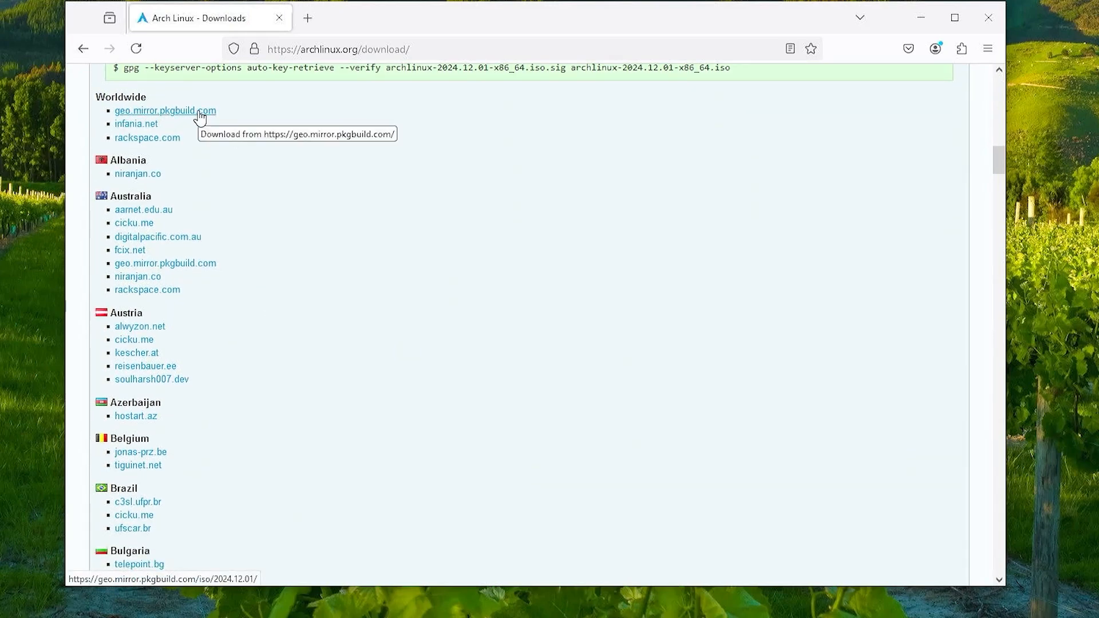
mouse_move(380, 198)
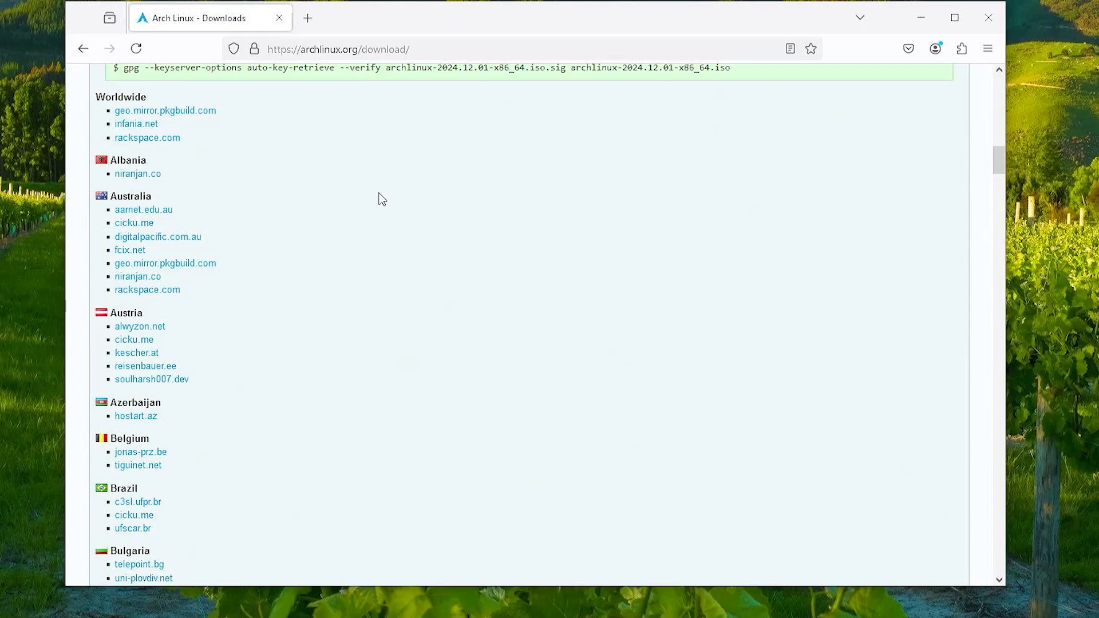
mouse_move(180, 586)
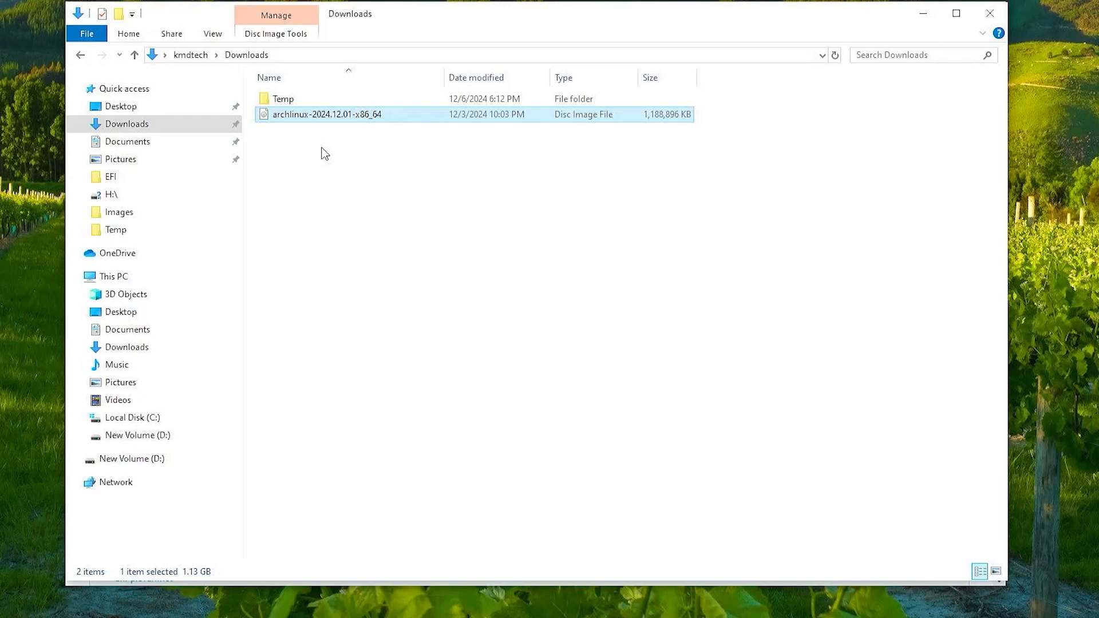
Mount archlinux-2024.12.01-x86_64 ISO from Downloads as a virtual DVD drive
right_click(325, 113)
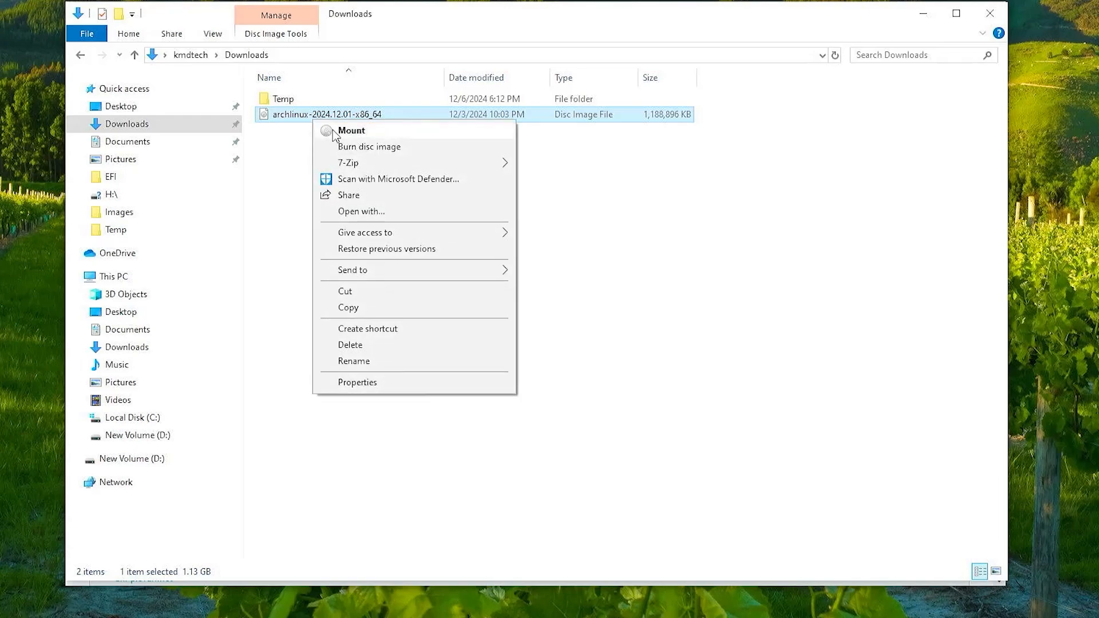
mouse_move(339, 137)
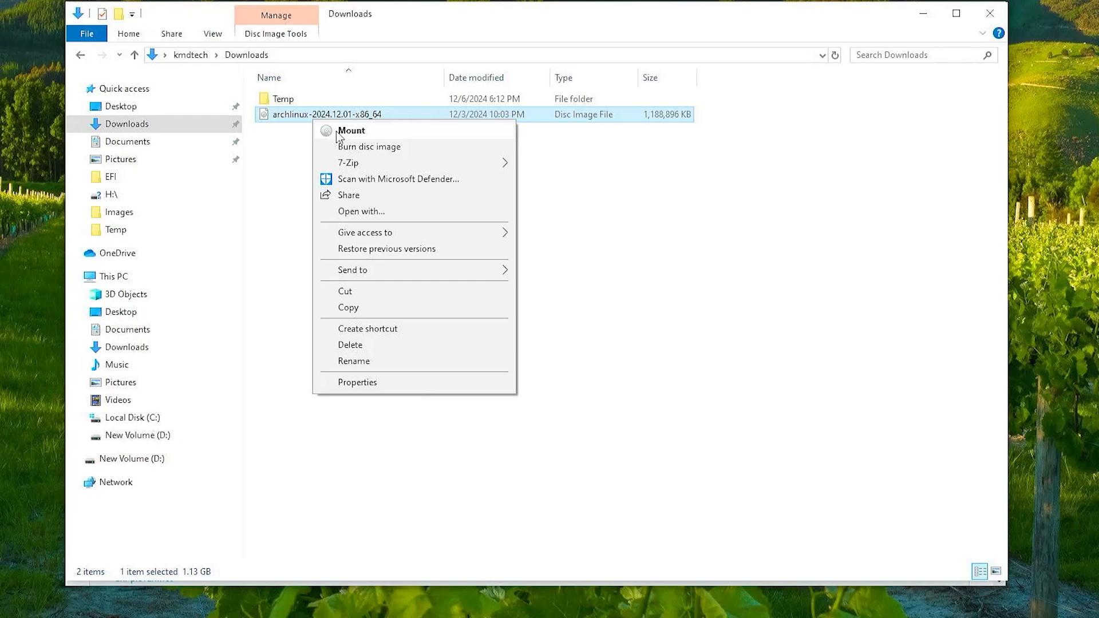
left_click(351, 130)
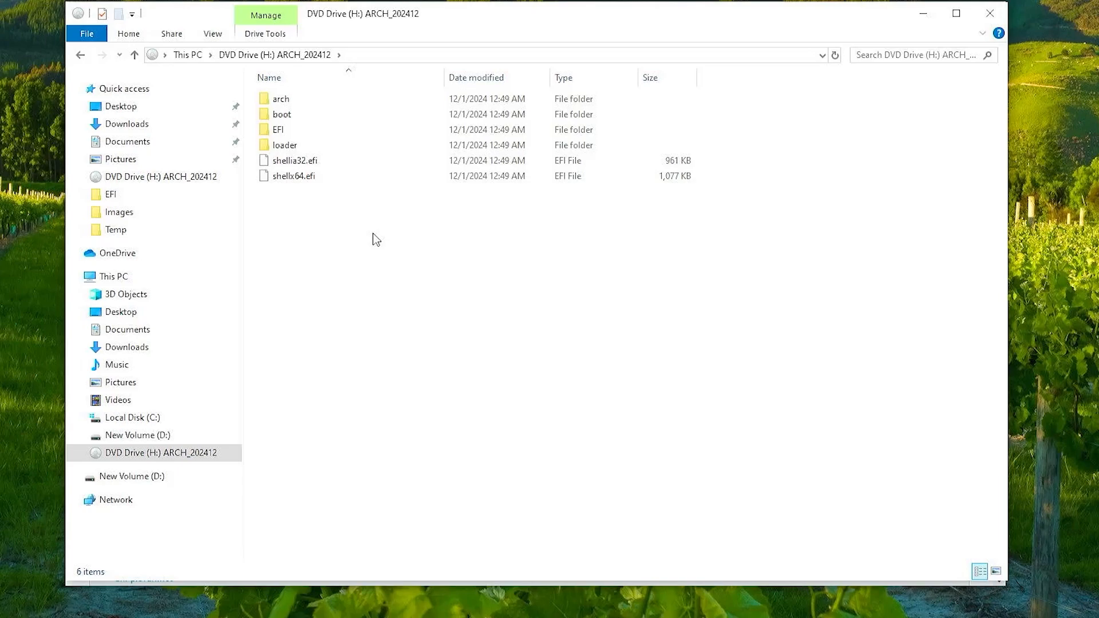
mouse_move(358, 237)
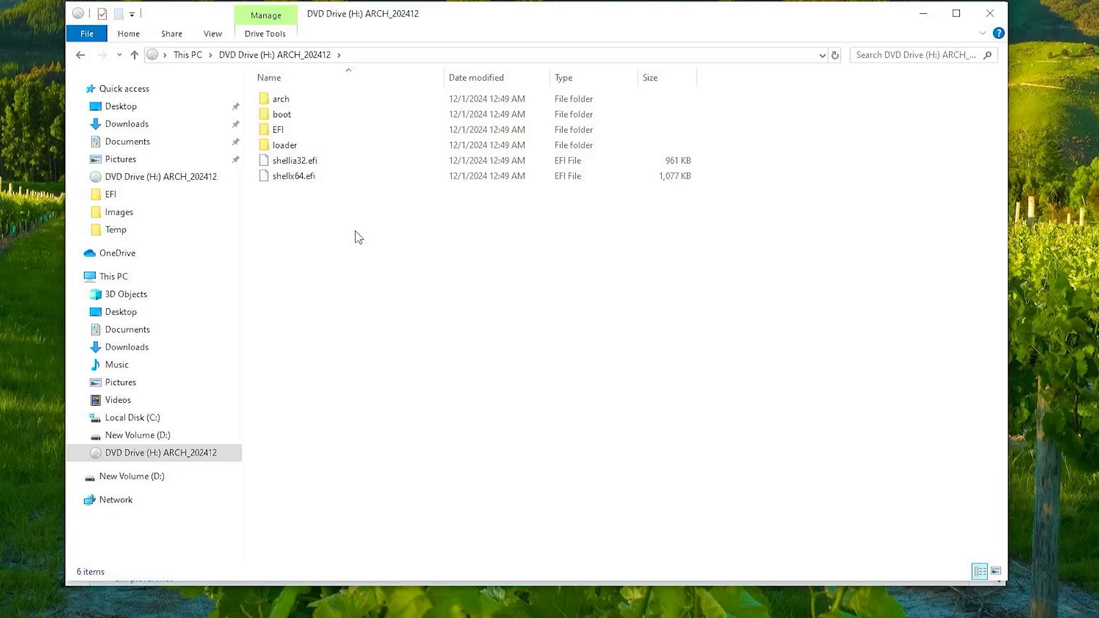
mouse_move(344, 265)
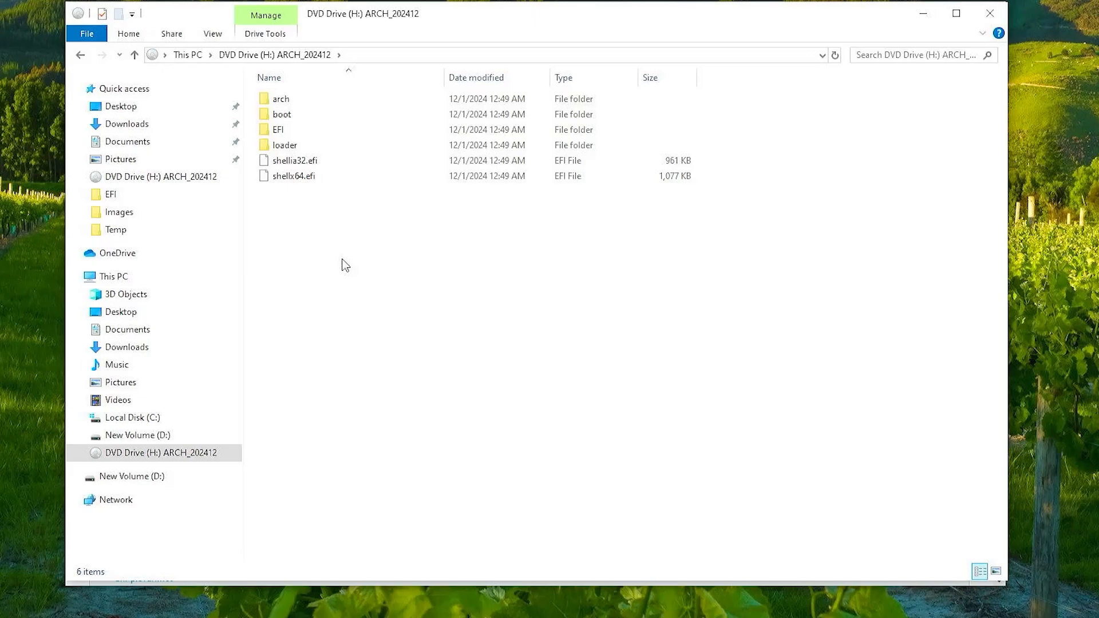
Launch Disk Management via search and check that New Volume (D:) holds Data, Images and Temp
type("disk")
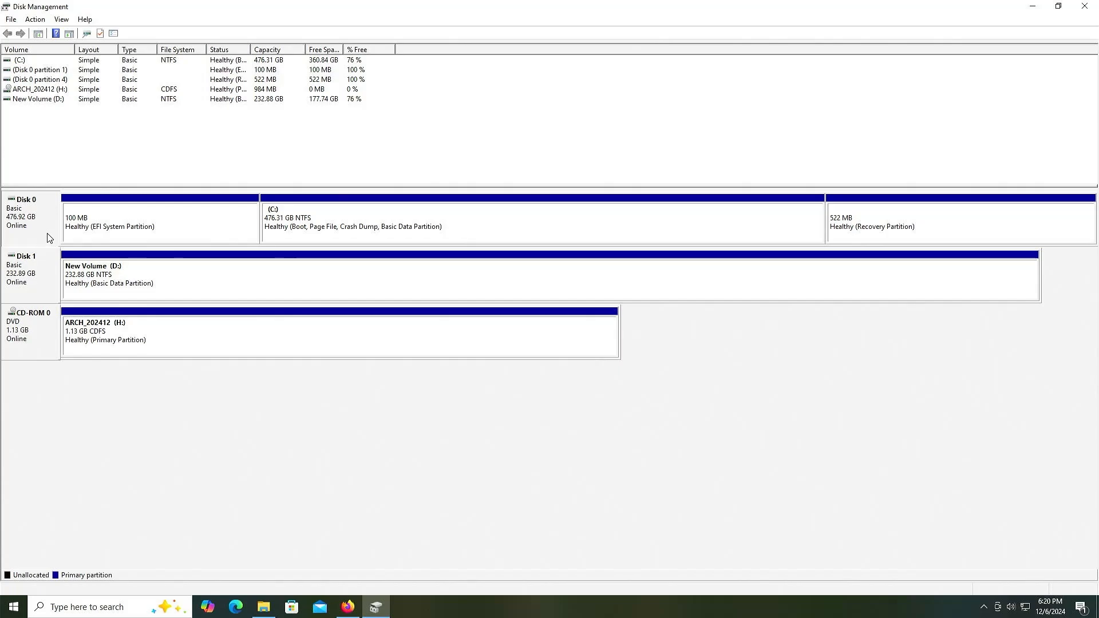
mouse_move(43, 277)
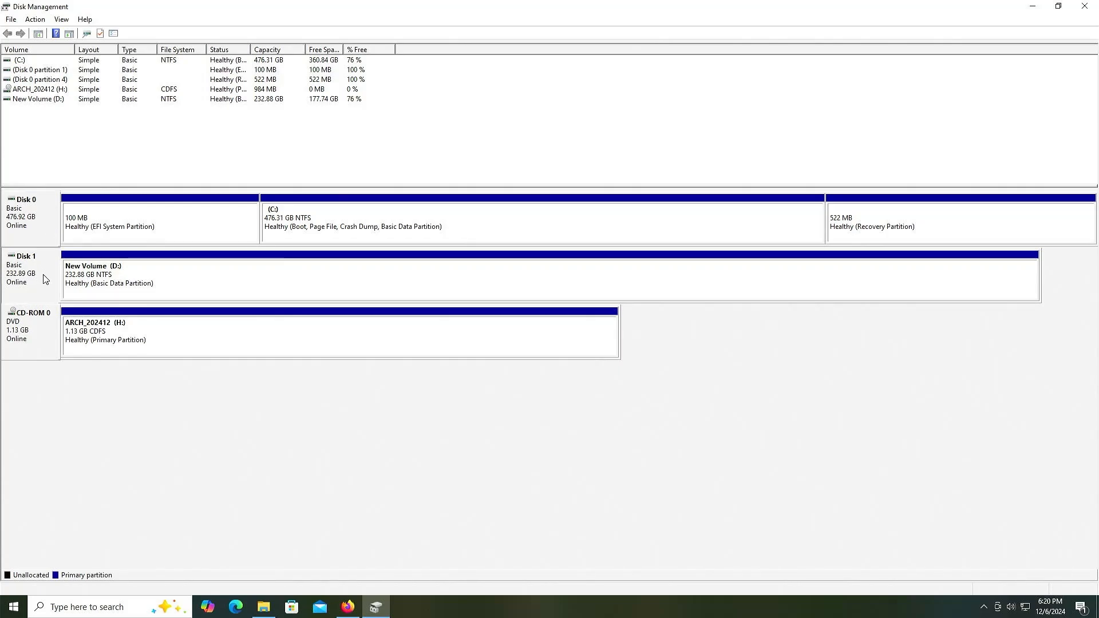
mouse_move(44, 341)
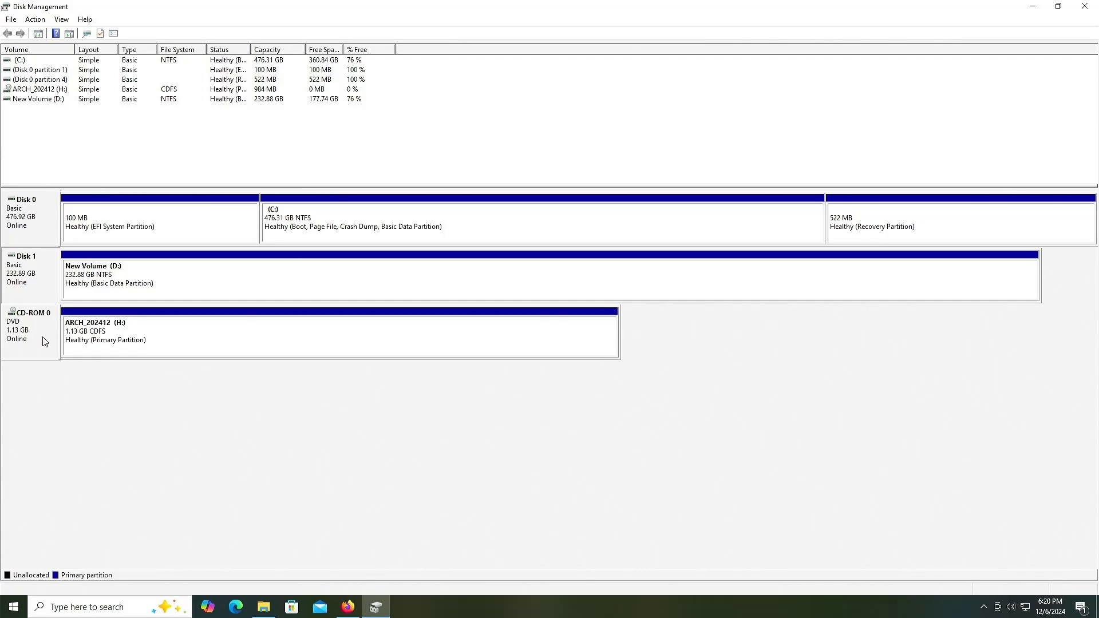
mouse_move(75, 311)
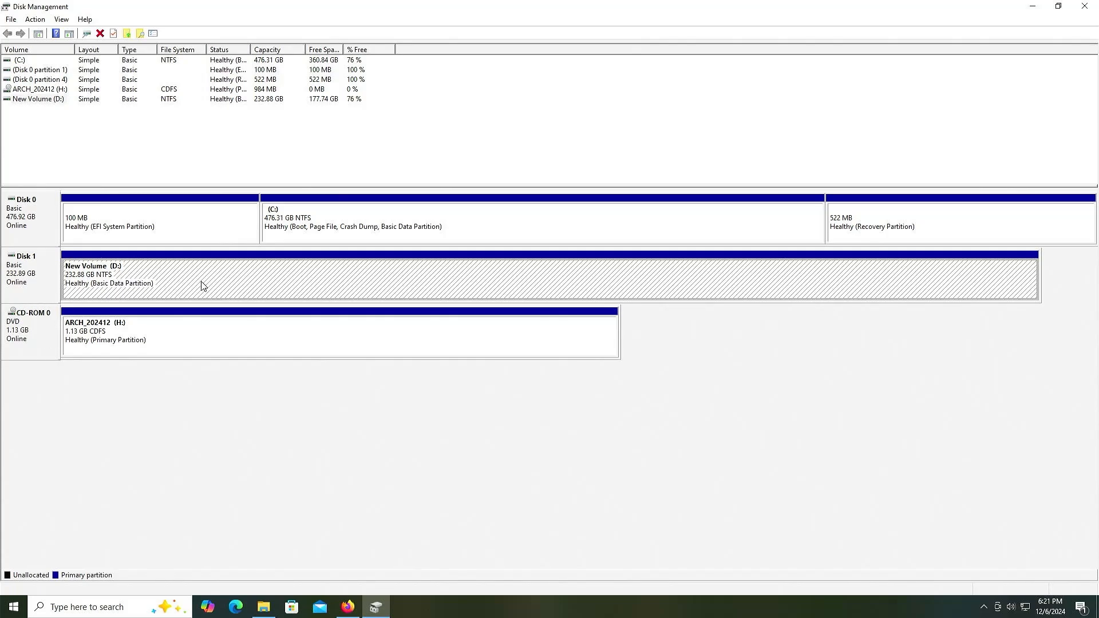
mouse_move(188, 289)
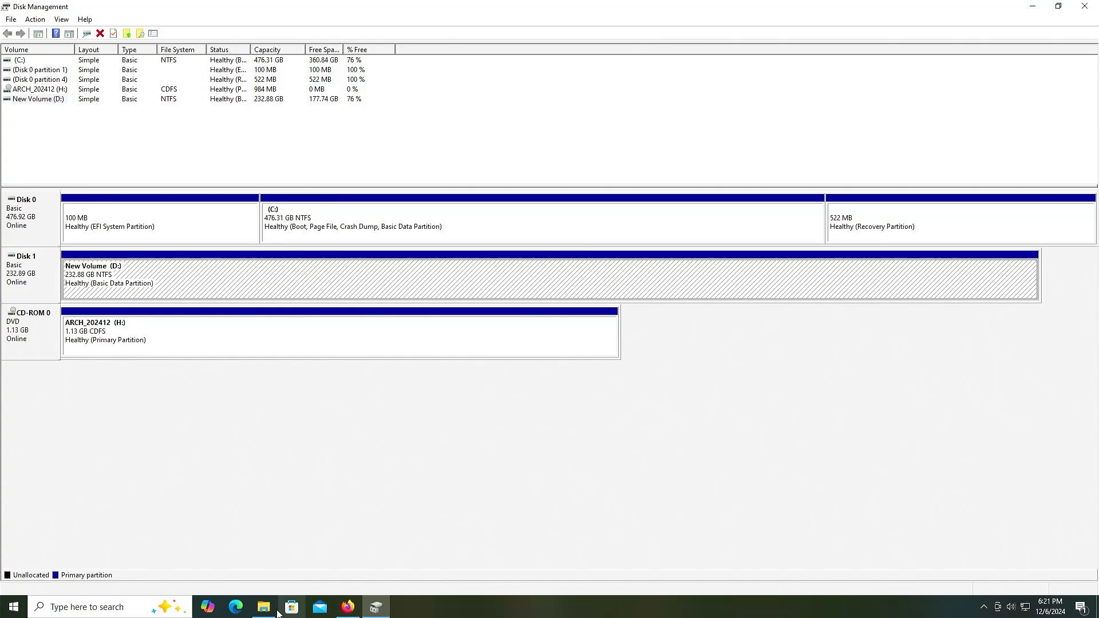
left_click(264, 607)
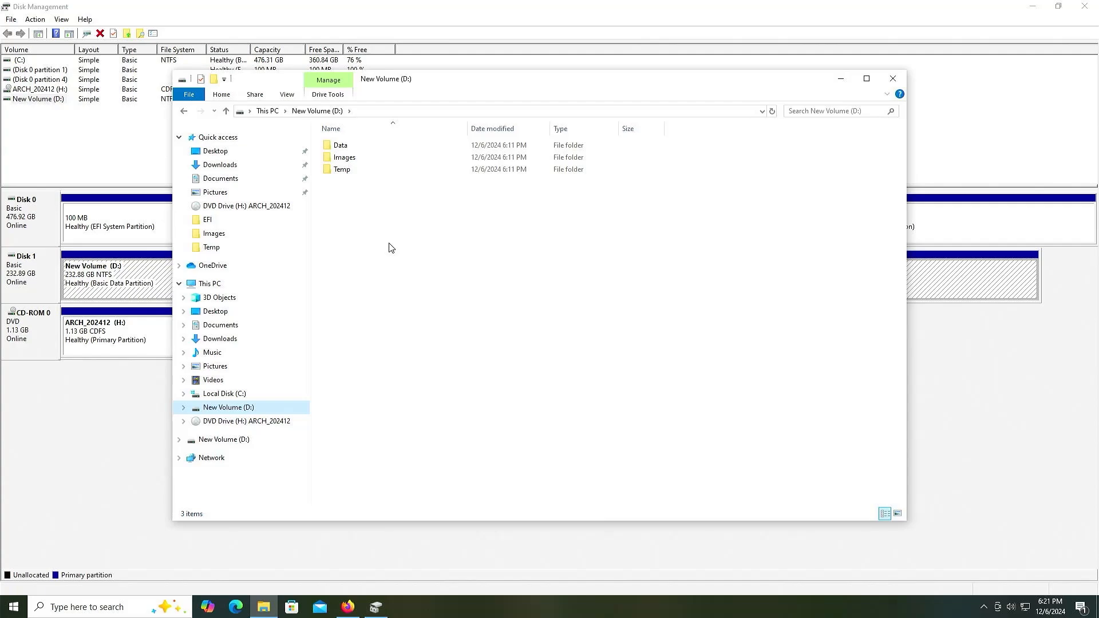
left_click(892, 78)
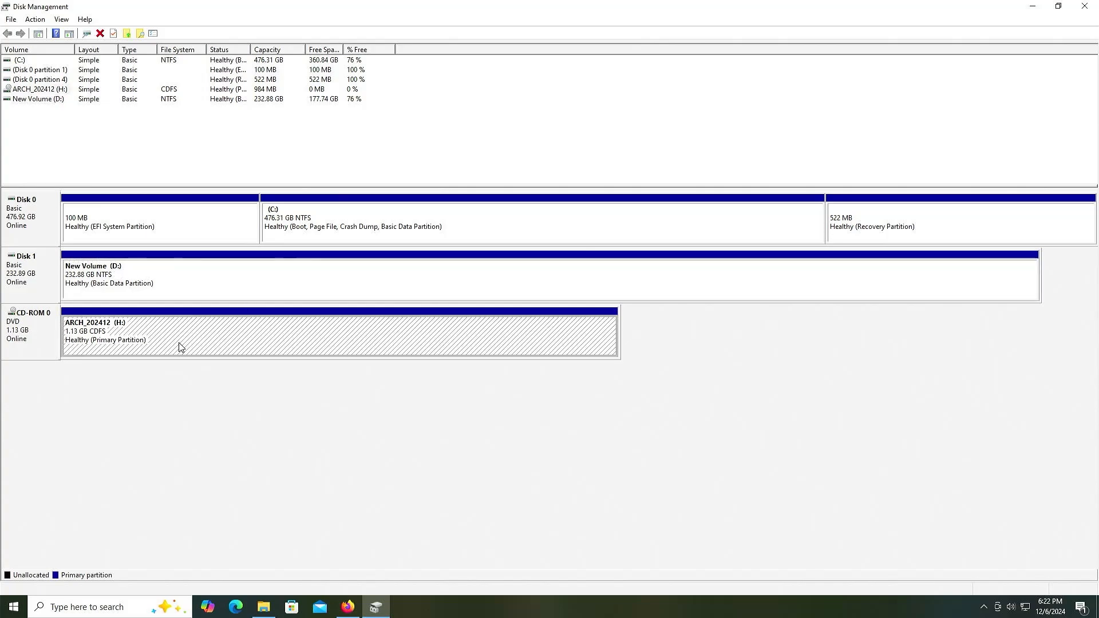
mouse_move(183, 345)
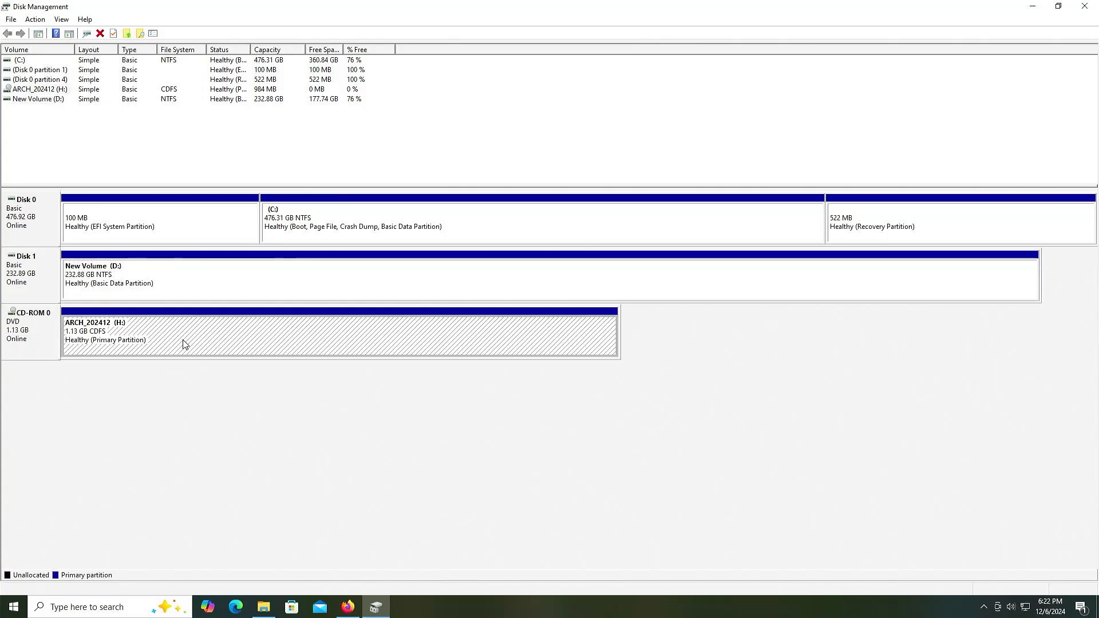
View the properties of the mounted ARCH_202412 DVD drive (H:)
right_click(281, 336)
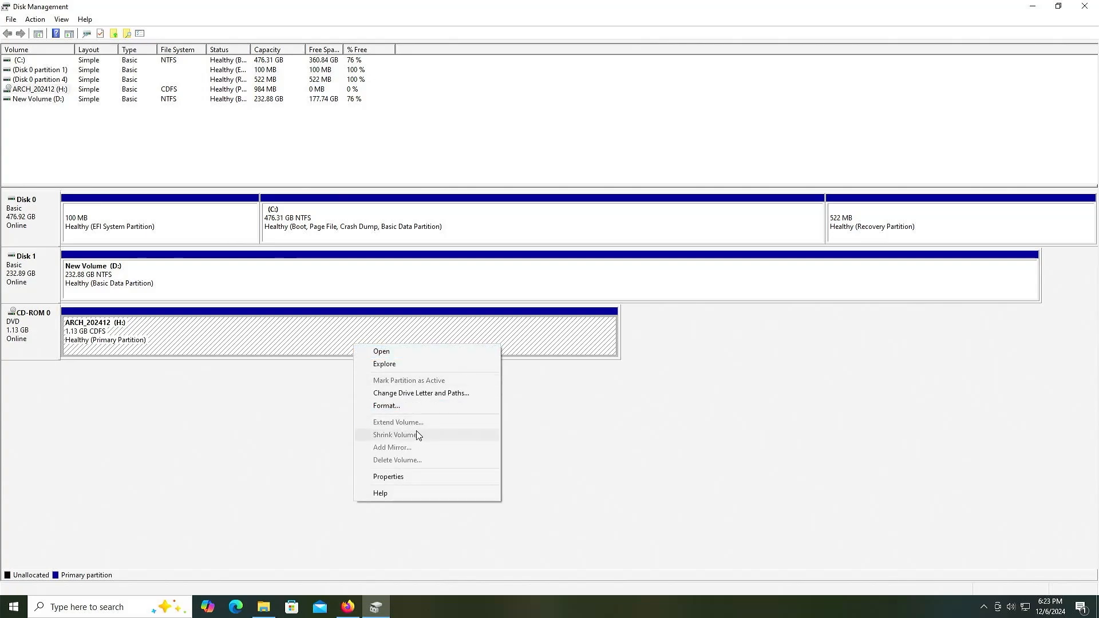
left_click(388, 476)
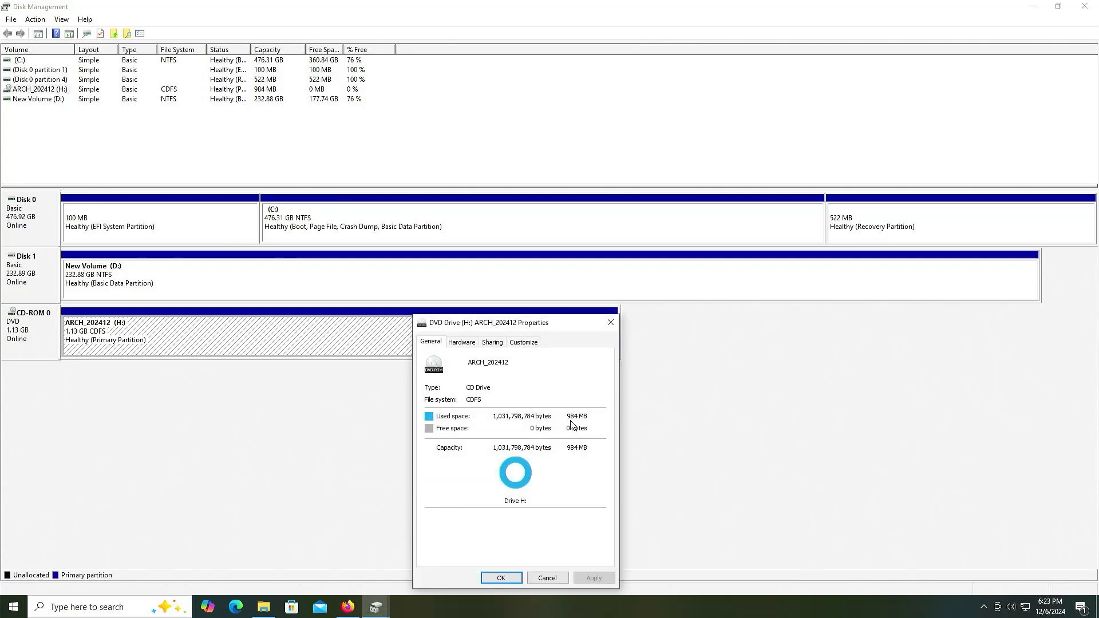
mouse_move(577, 428)
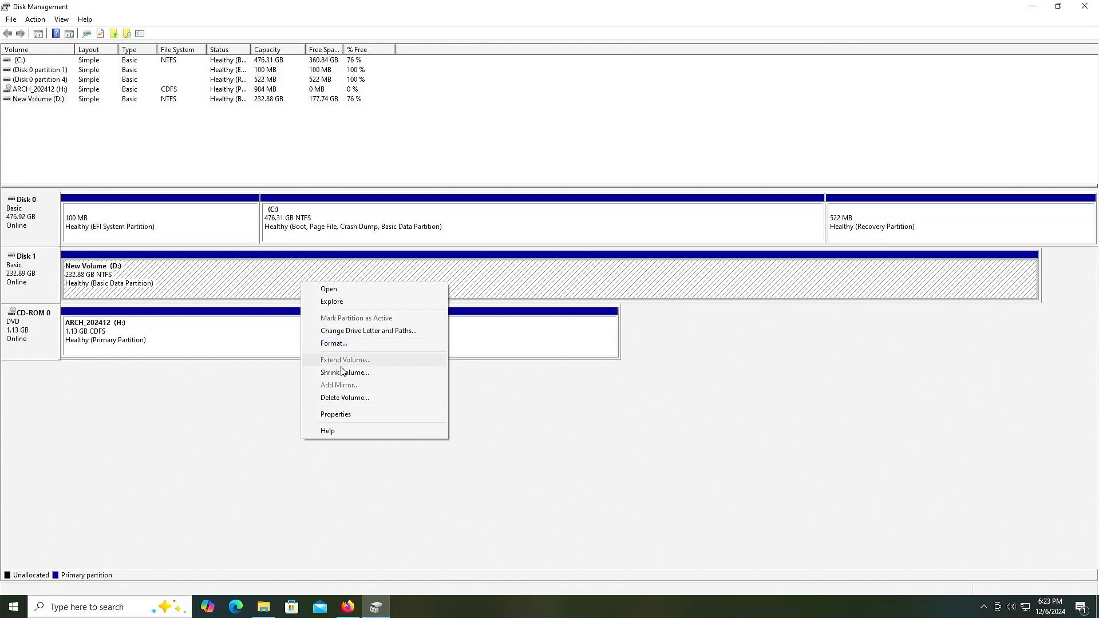
Shrink New Volume (D:) by 4100 MB, leaving about 40 GB unallocated on Disk 1
left_click(345, 372)
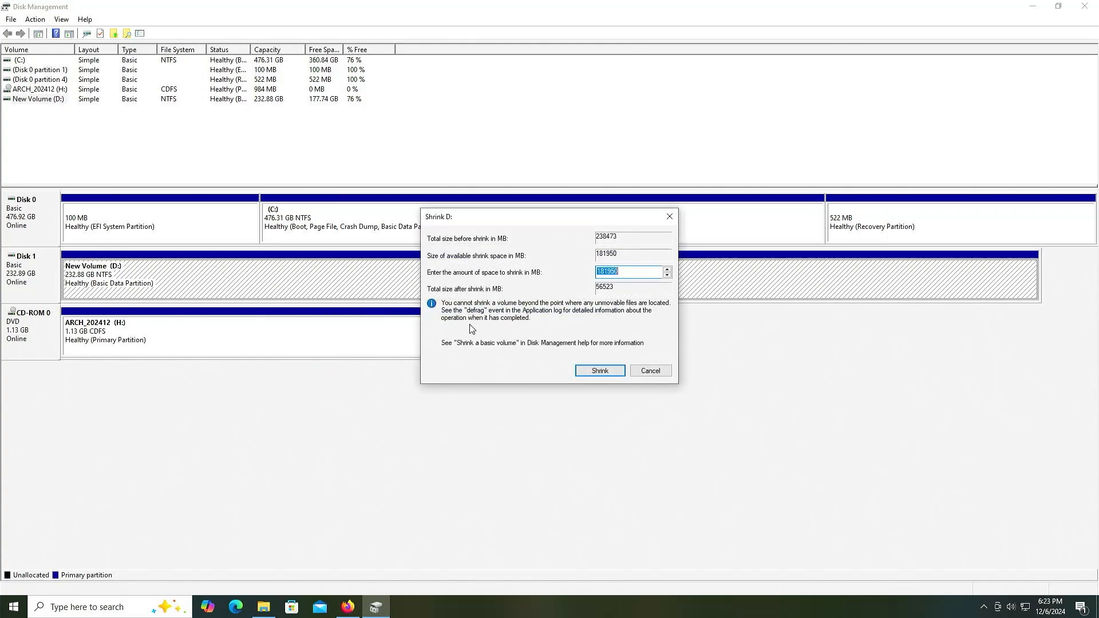
type("4100")
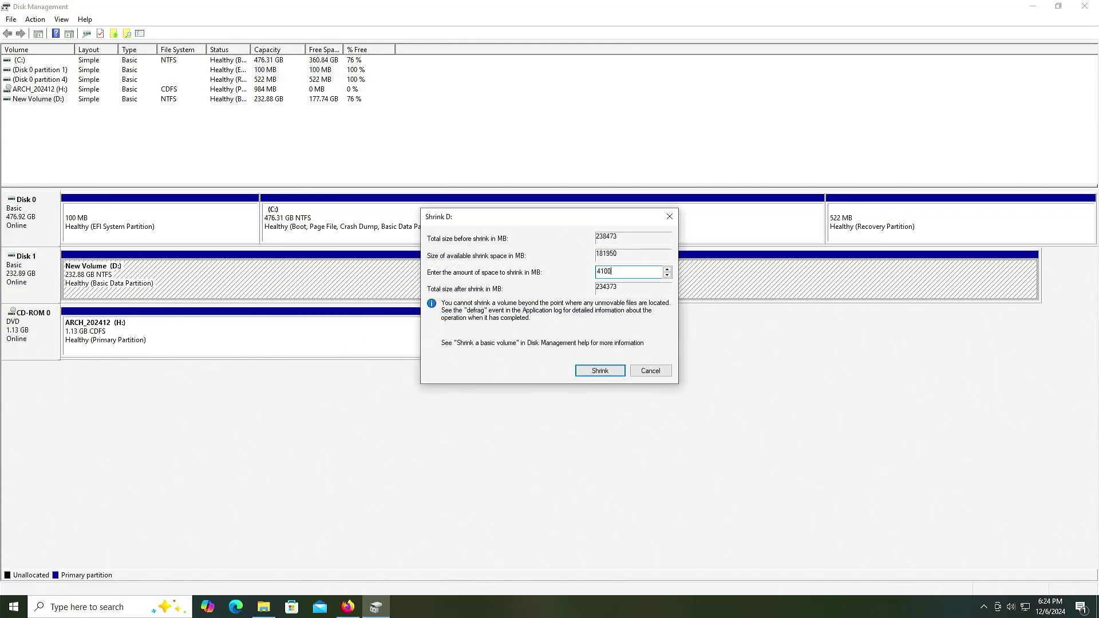
left_click(599, 370)
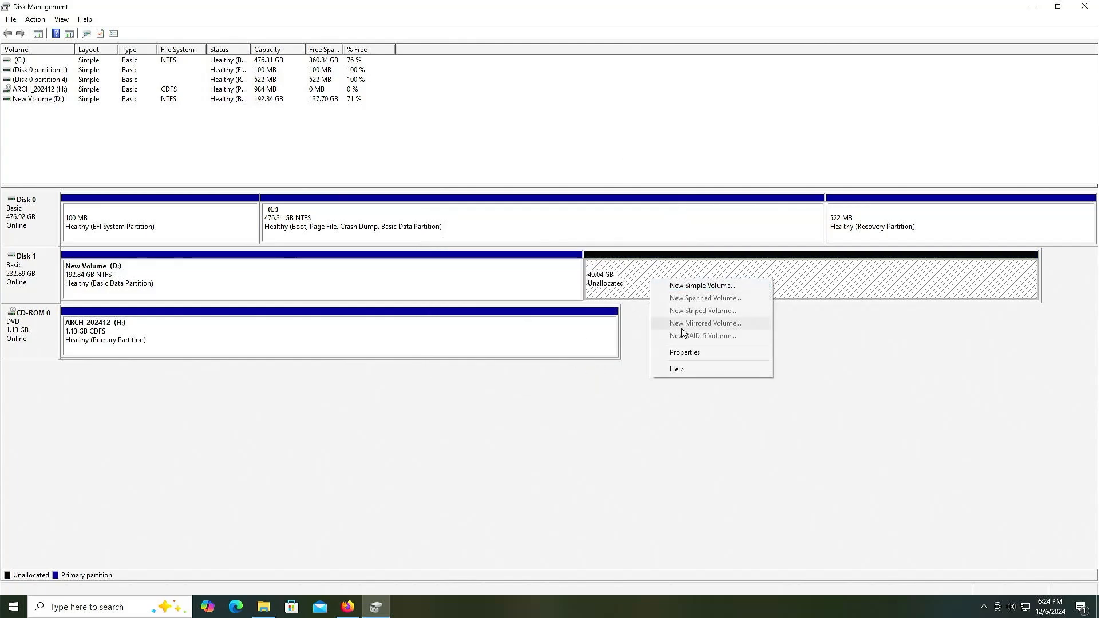
Start a new simple volume of 1000 MB in the unallocated space with drive letter E
left_click(701, 285)
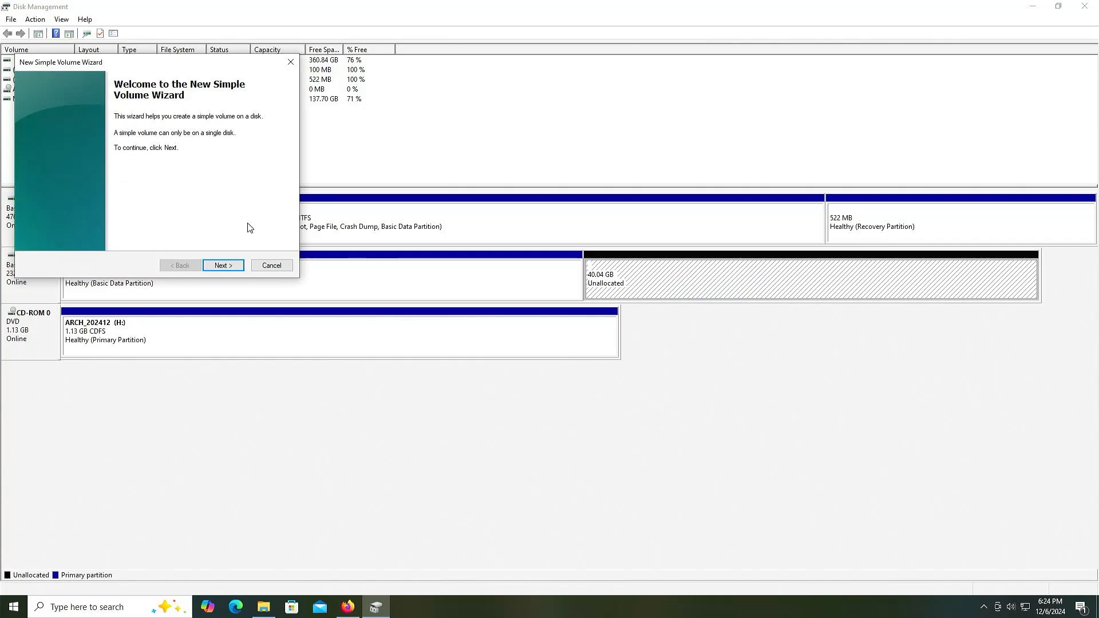
left_click(221, 264)
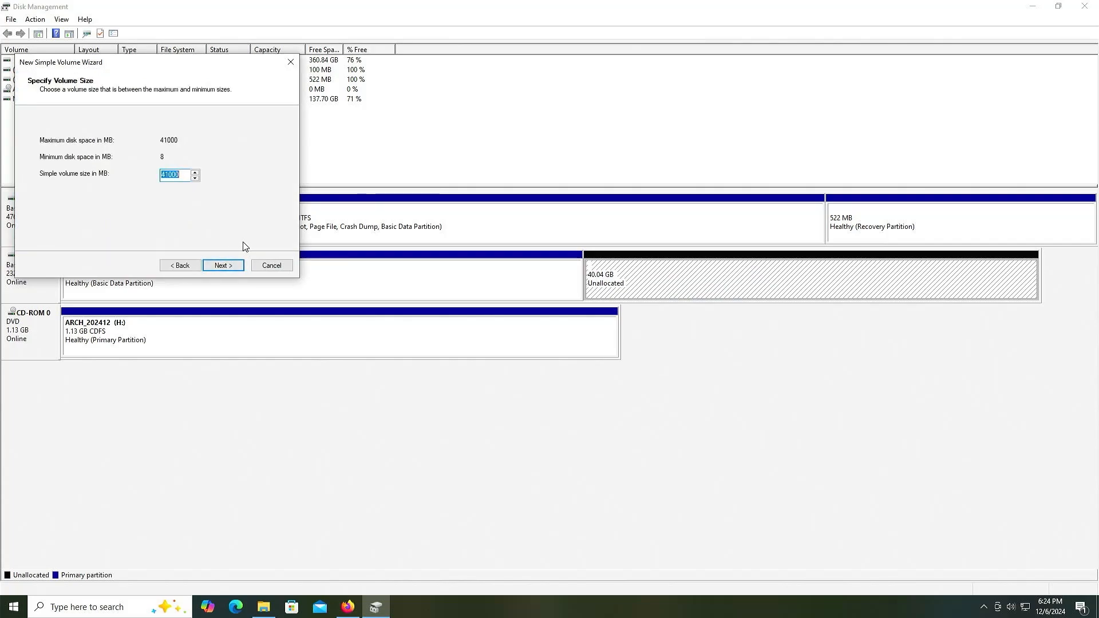
type("1000")
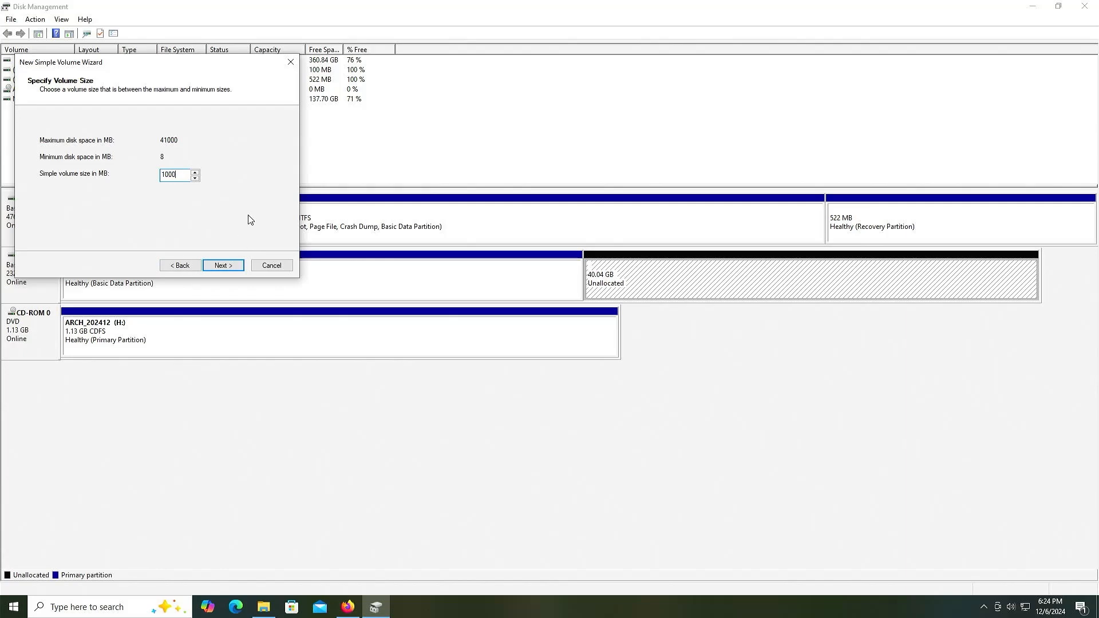
left_click(222, 264)
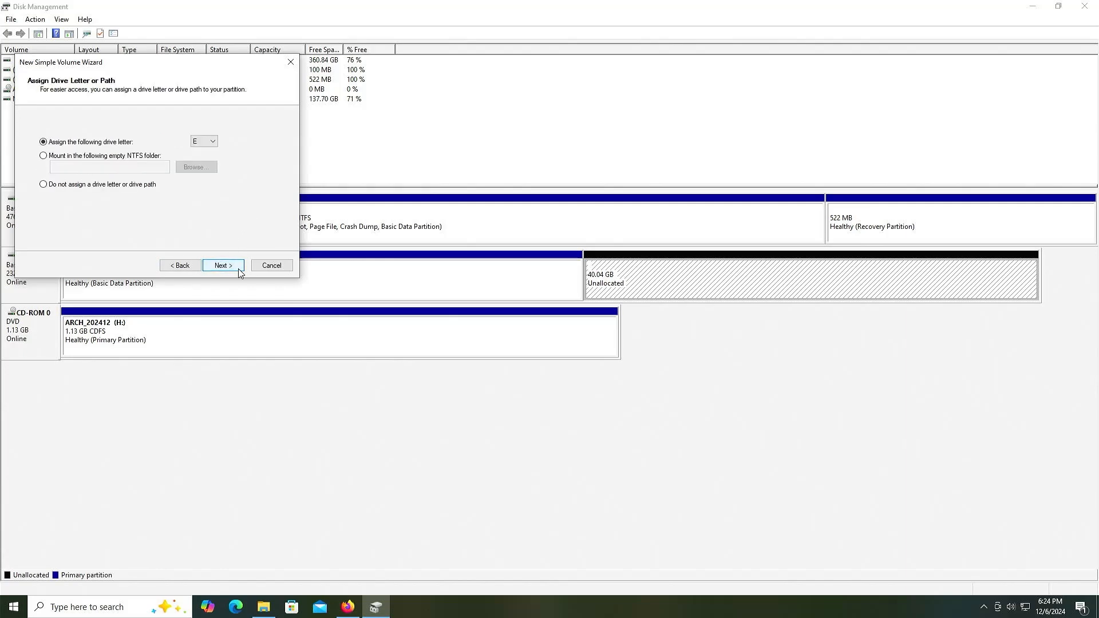
left_click(222, 264)
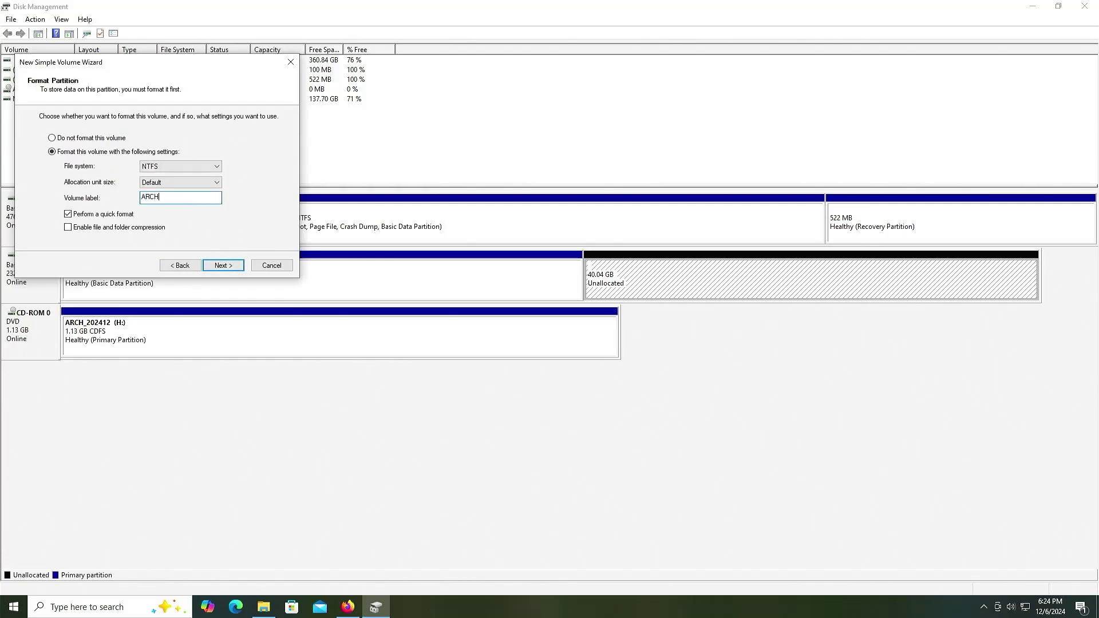
Format it as FAT32 labelled ARCHISO with default allocation size and finish the wizard
type("ISO")
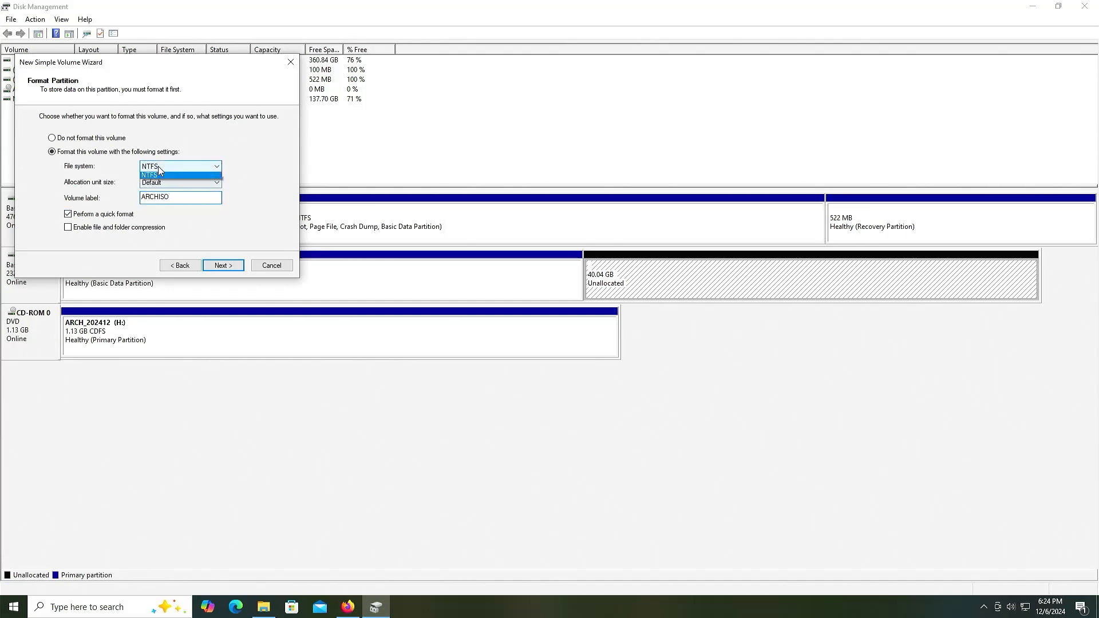
left_click(151, 175)
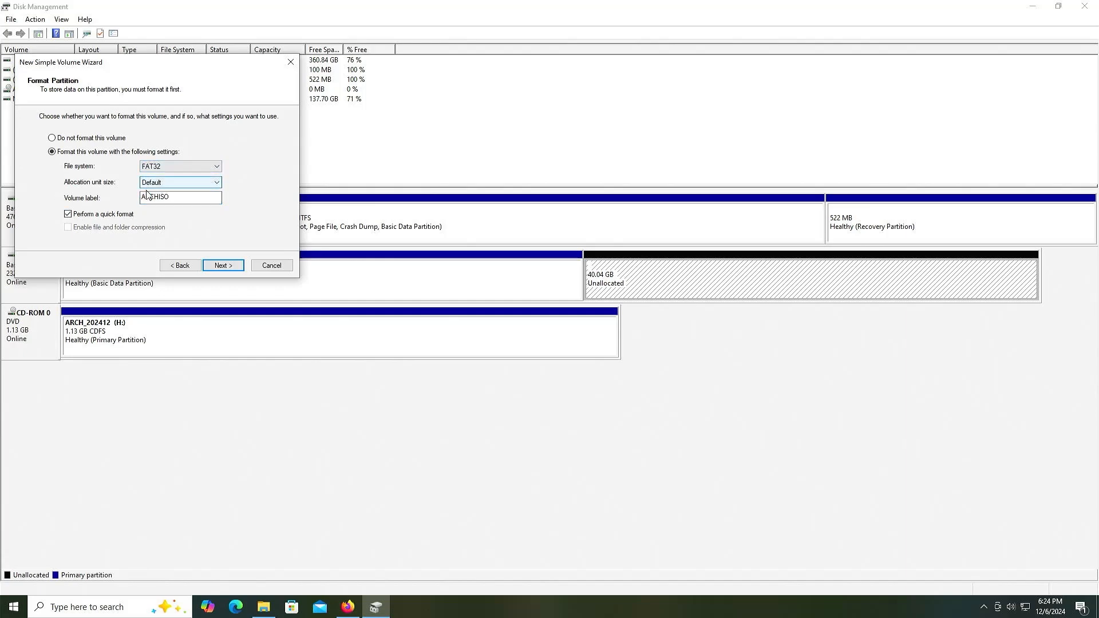
left_click(222, 264)
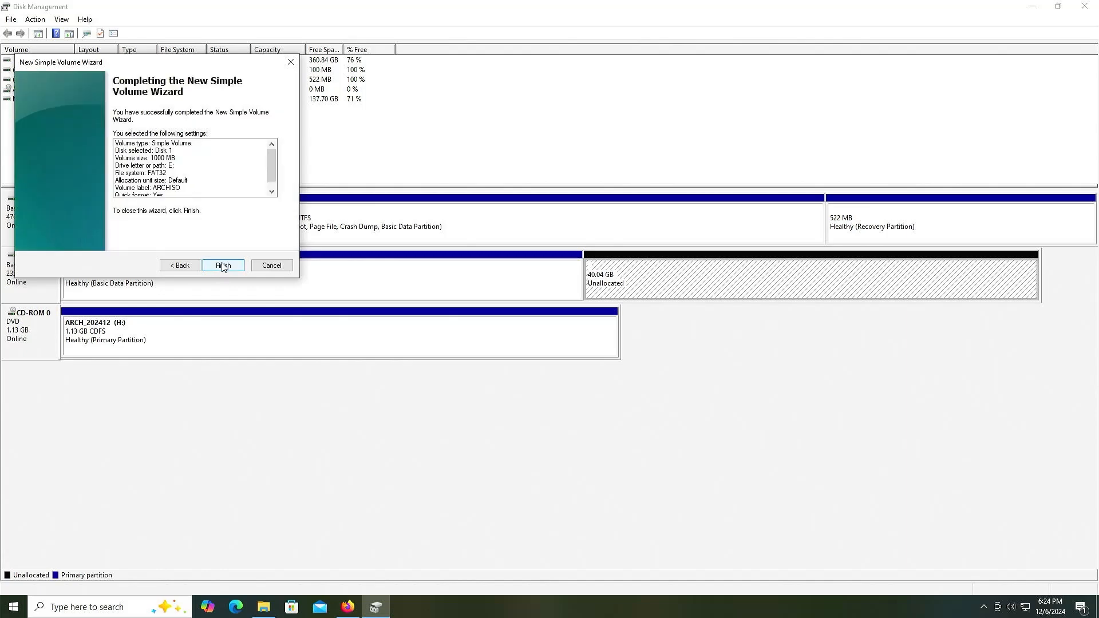
left_click(222, 264)
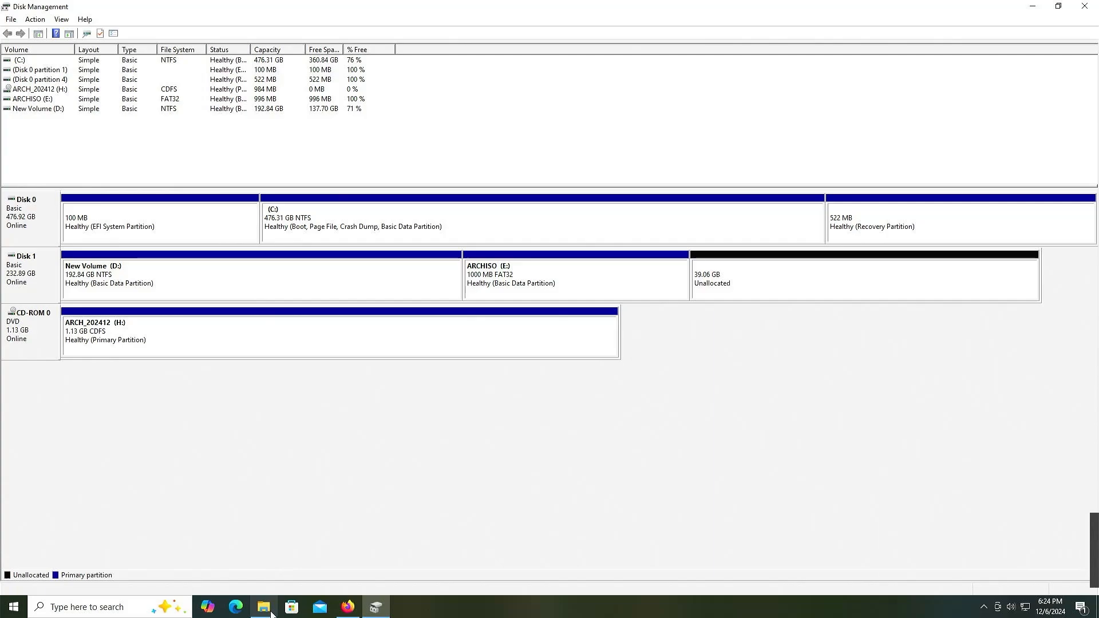
Copy every file and folder from DVD Drive (H:) onto the ARCHISO (E:) partition
left_click(264, 607)
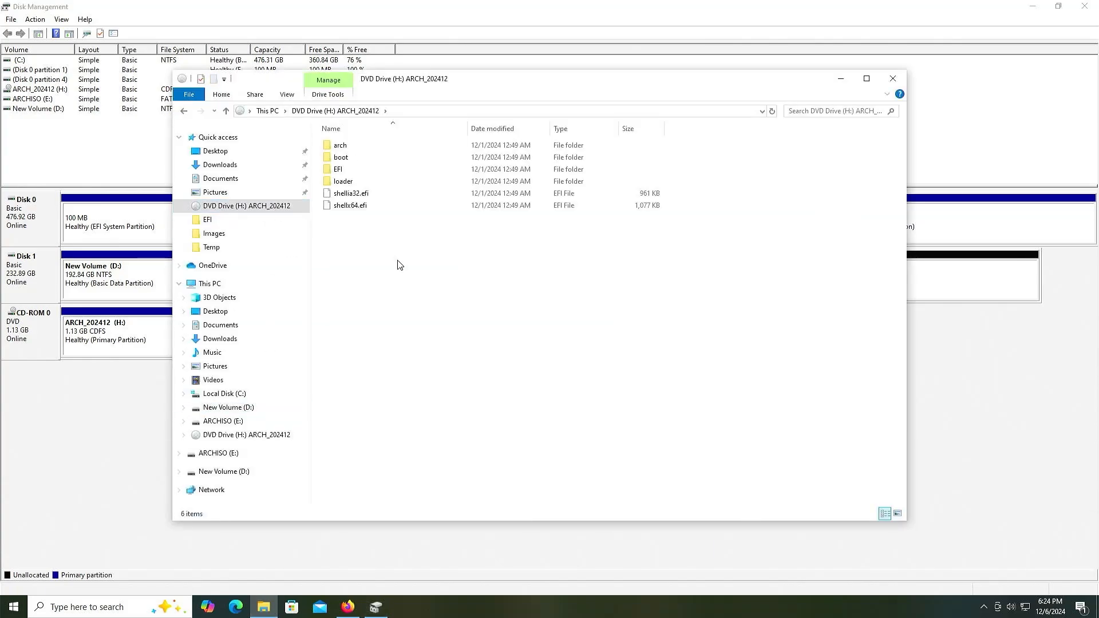
key("ctrl+a")
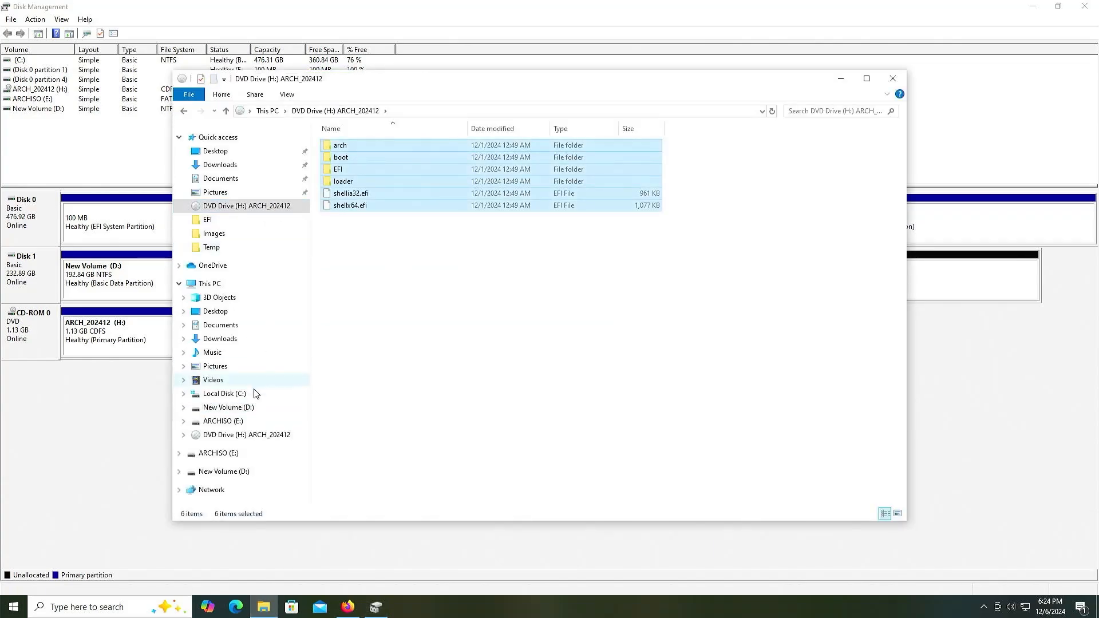
left_click(222, 420)
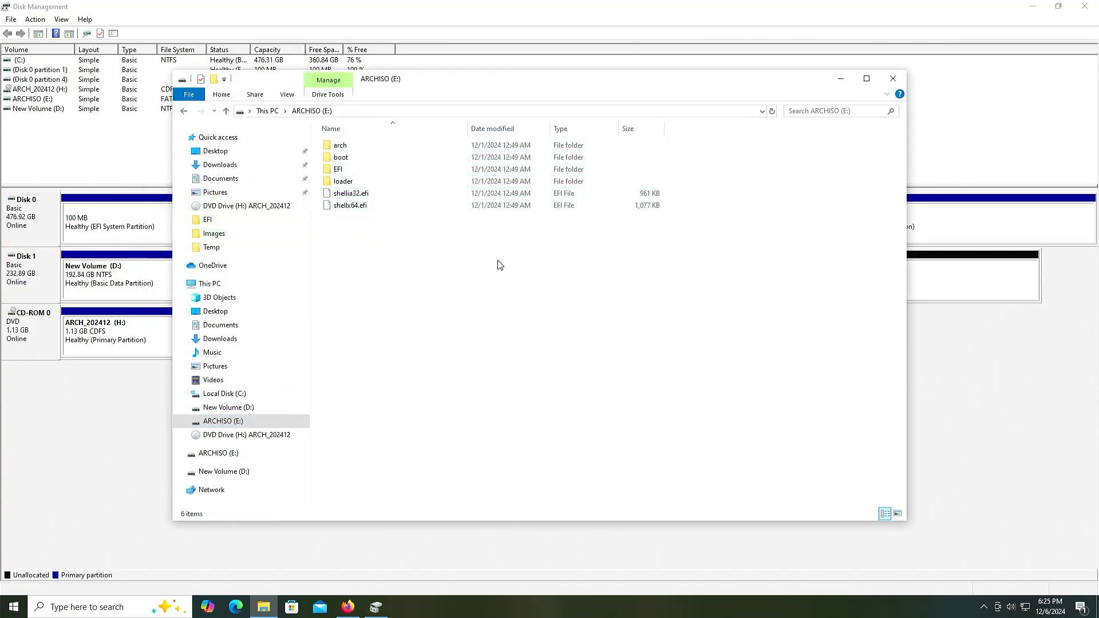
left_click(893, 78)
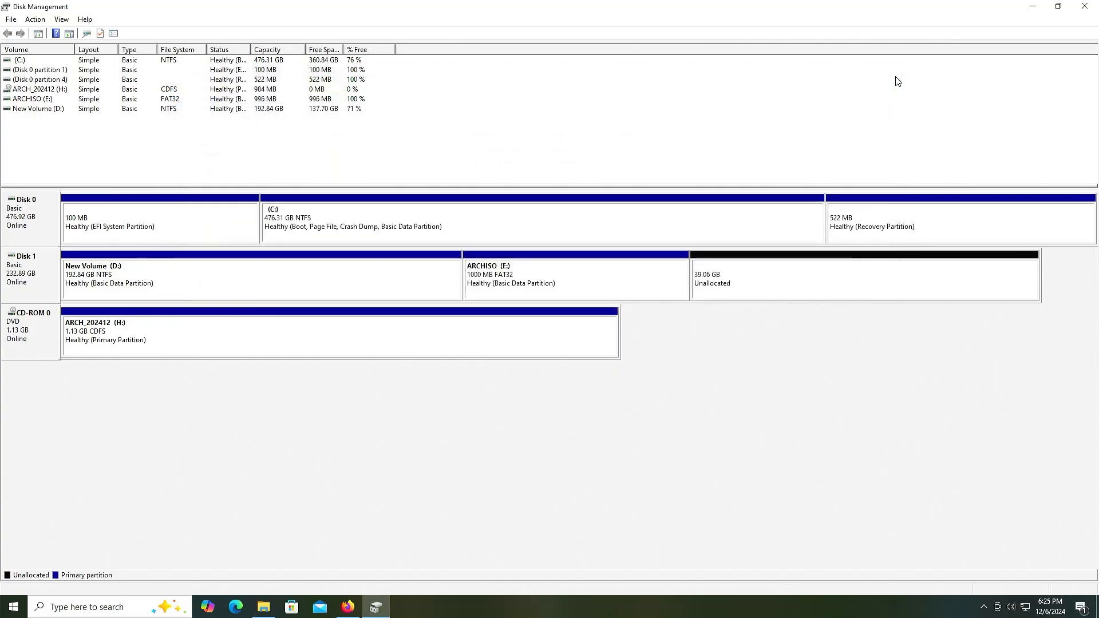
mouse_move(41, 349)
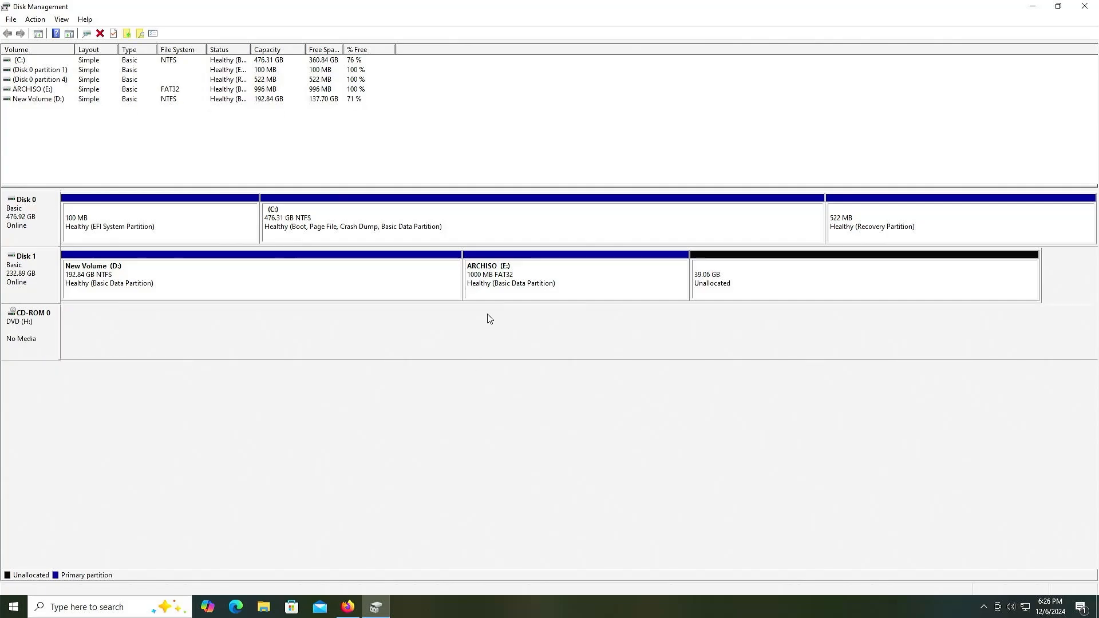
Eject the mounted Arch ISO so CD-ROM 0 shows no media
left_click(575, 277)
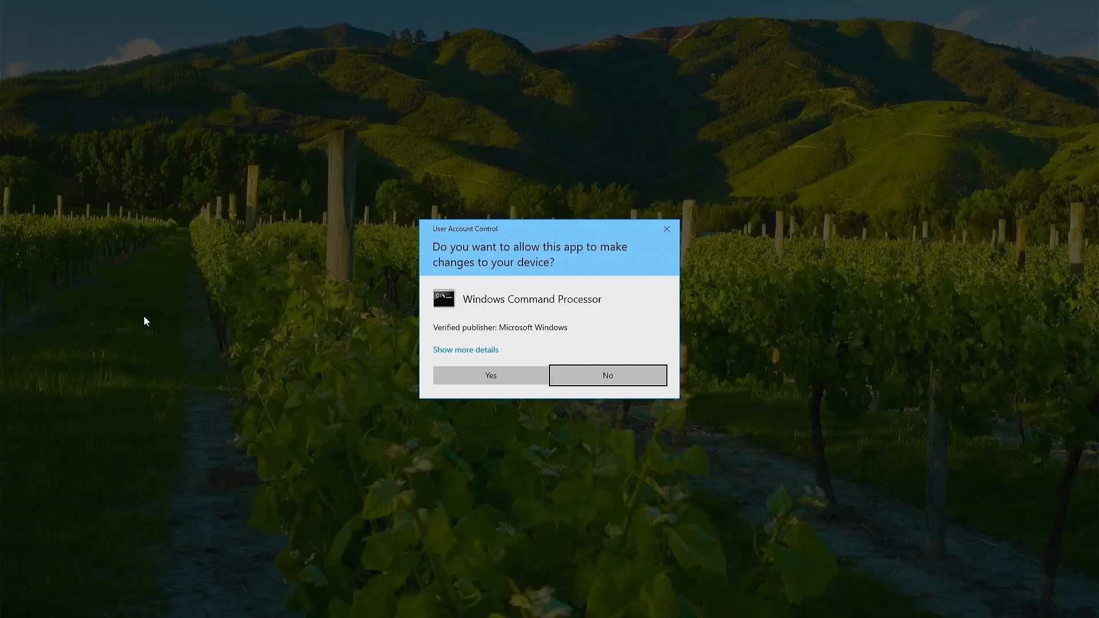
Approve the administrator Command Prompt and select partition 2 on Disk 1 in diskpart
left_click(490, 376)
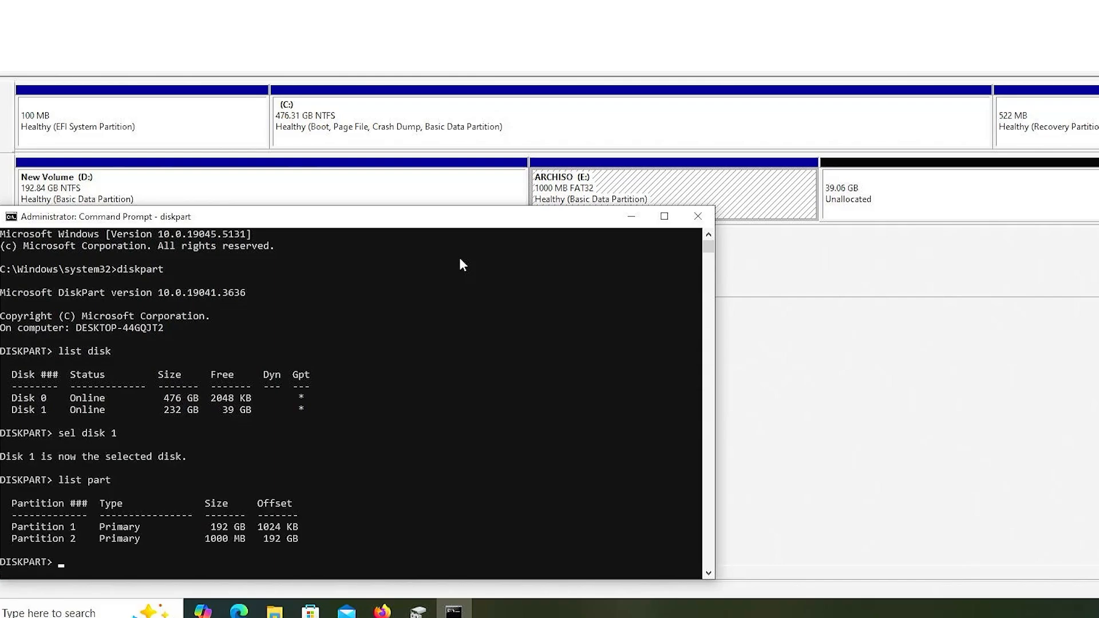
type("sel part 2")
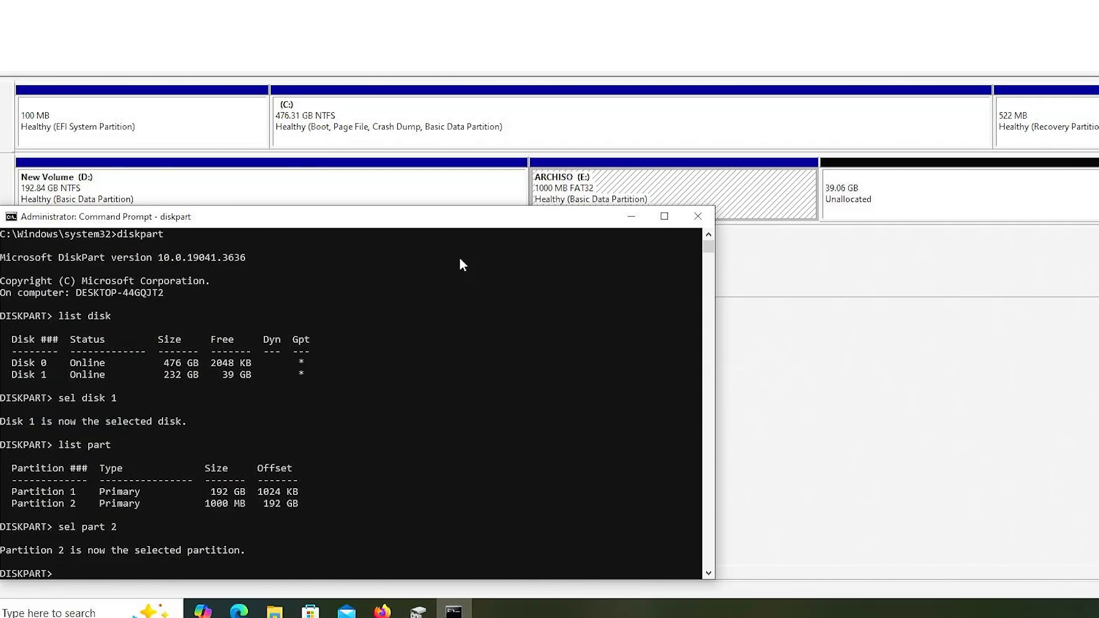
Show diskpart help on changing a partition's type ID
type("help")
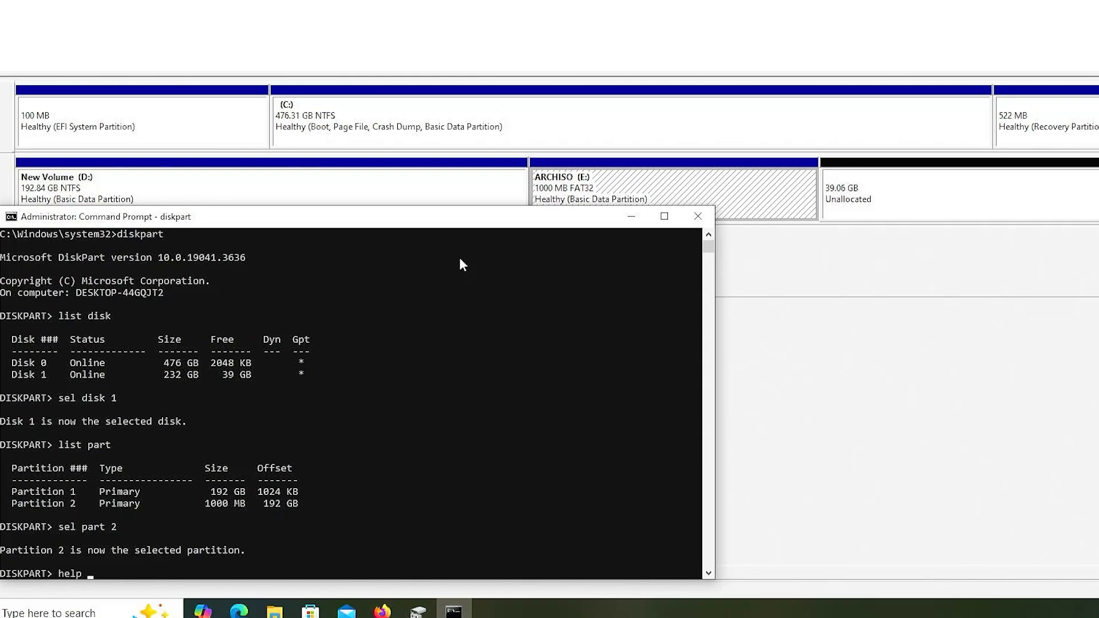
key("Return")
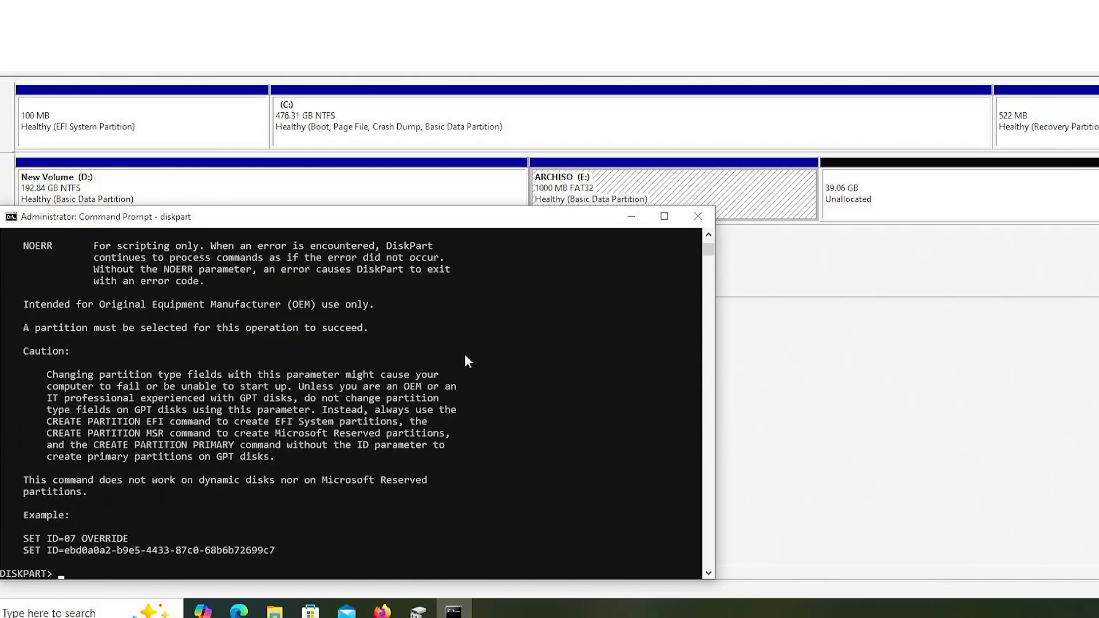
scroll("up", 3)
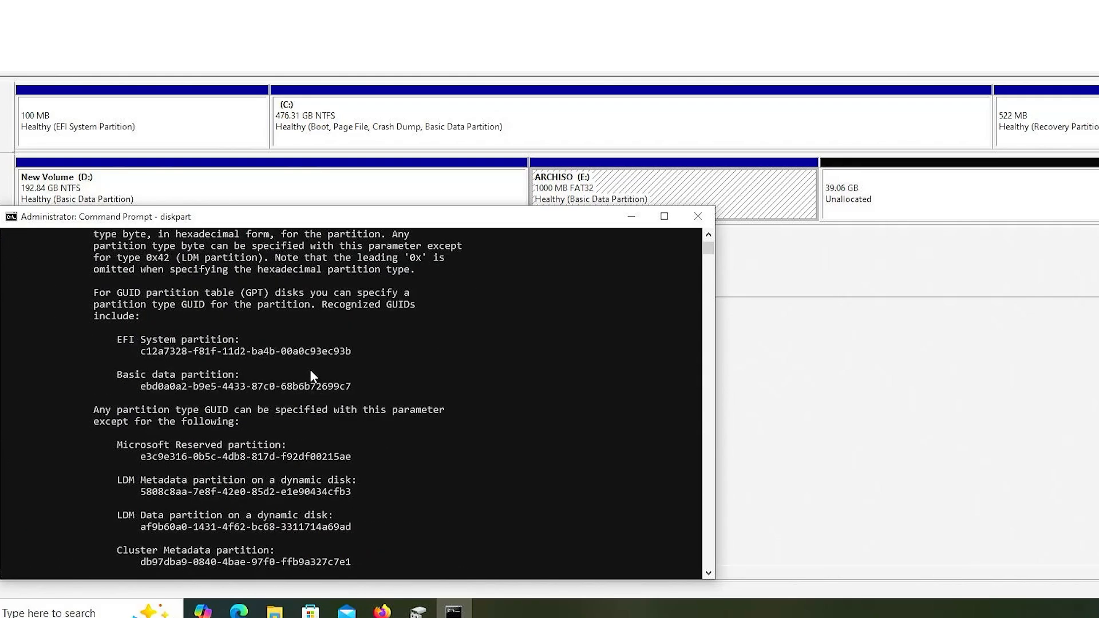
mouse_move(355, 358)
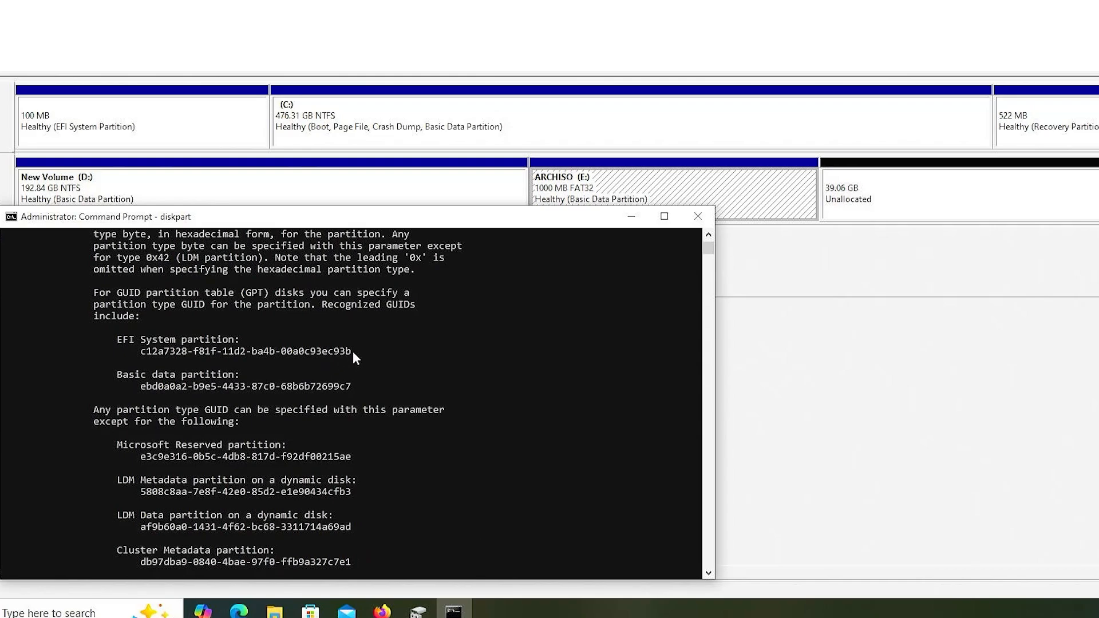
mouse_move(147, 357)
type("set i")
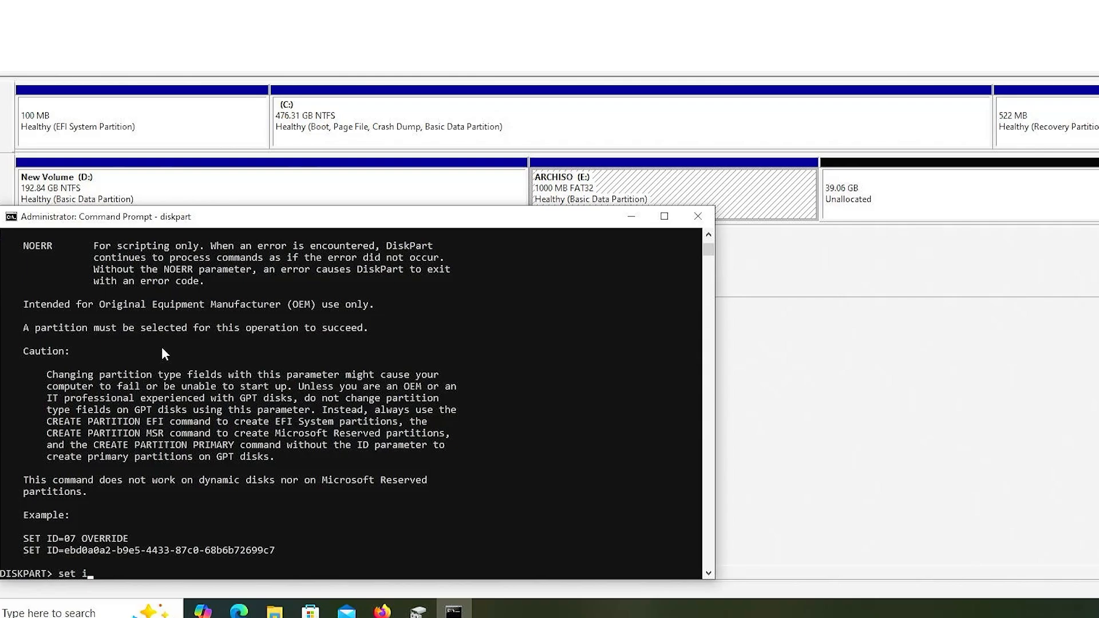
Set partition 2's ID to the EFI GUID c12a7328-f81f-11d2-ba4b-00a0c93ec93b
type("d=c12a7328-f81f-11d2-ba4b-00a0c93ec93b")
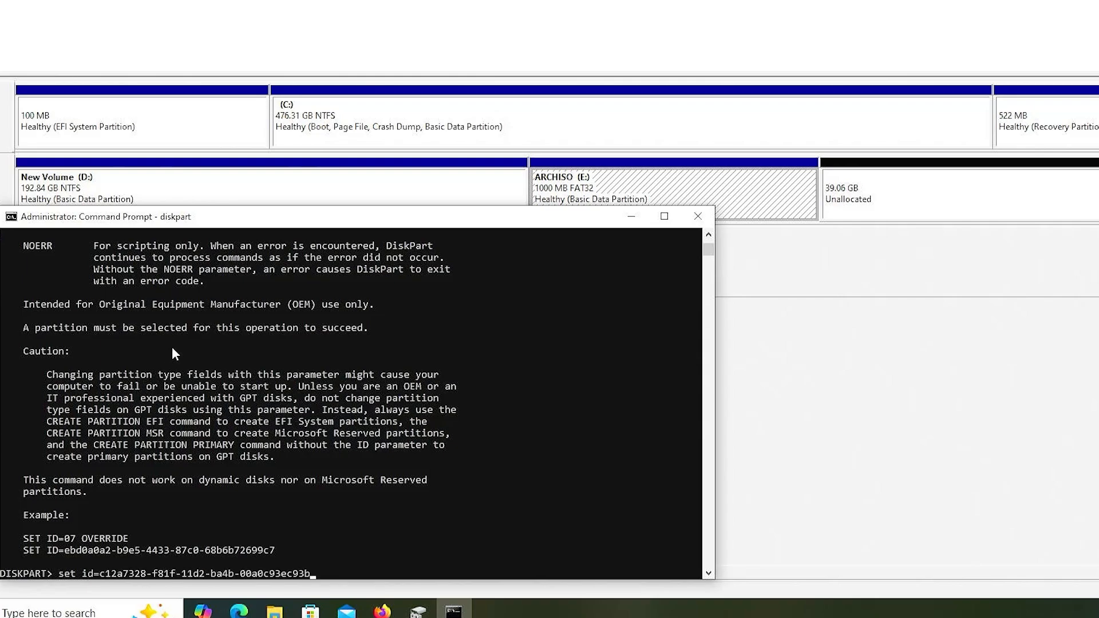
key("Return")
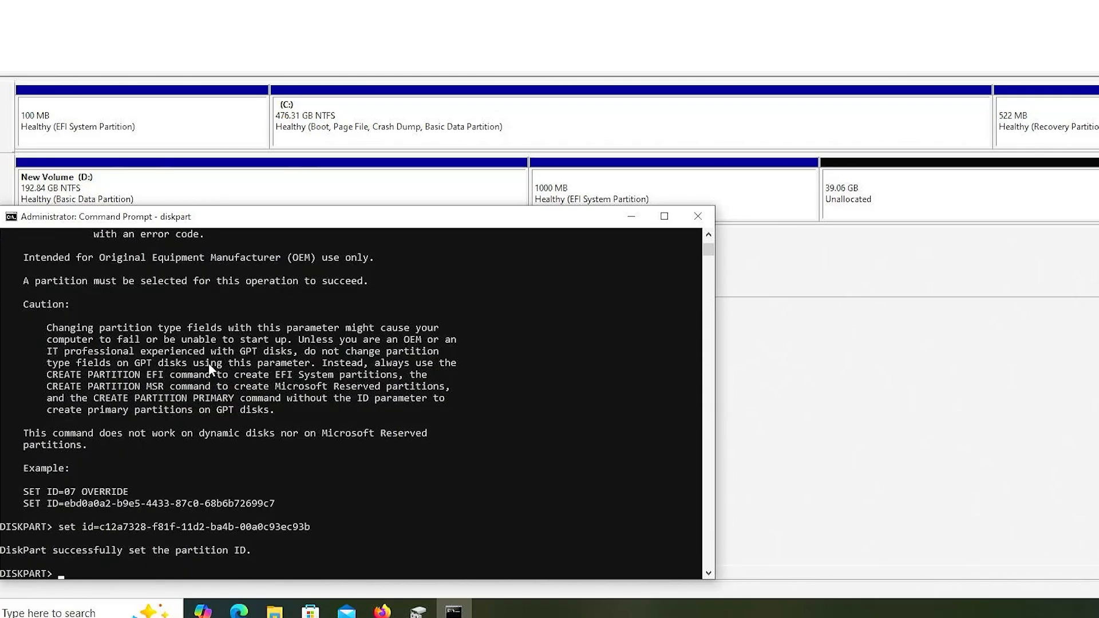
mouse_move(763, 254)
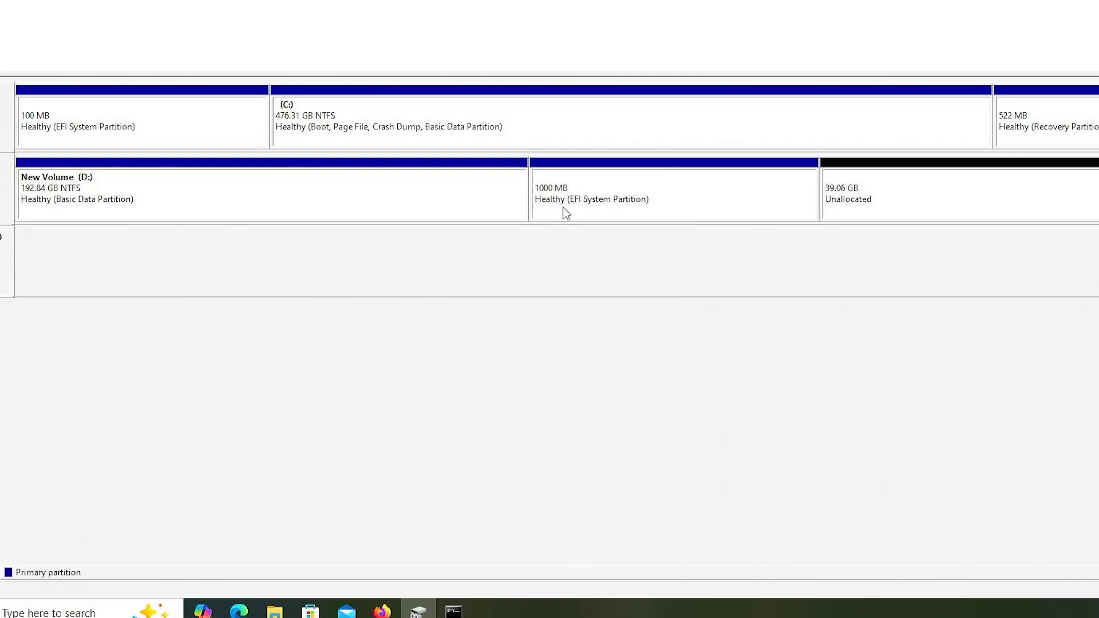
mouse_move(577, 220)
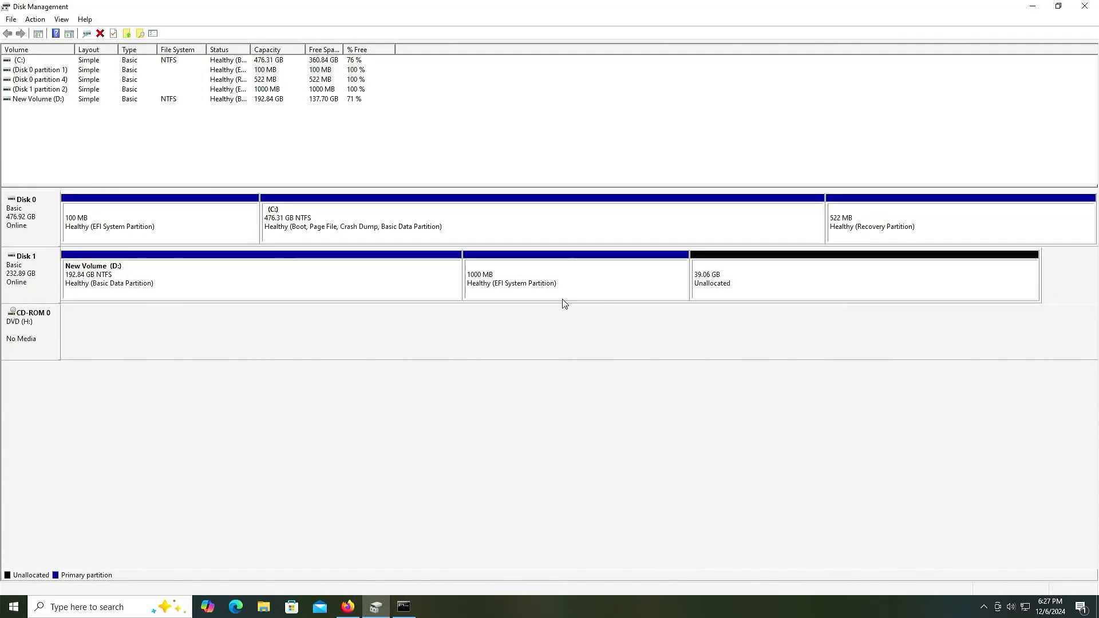
mouse_move(571, 298)
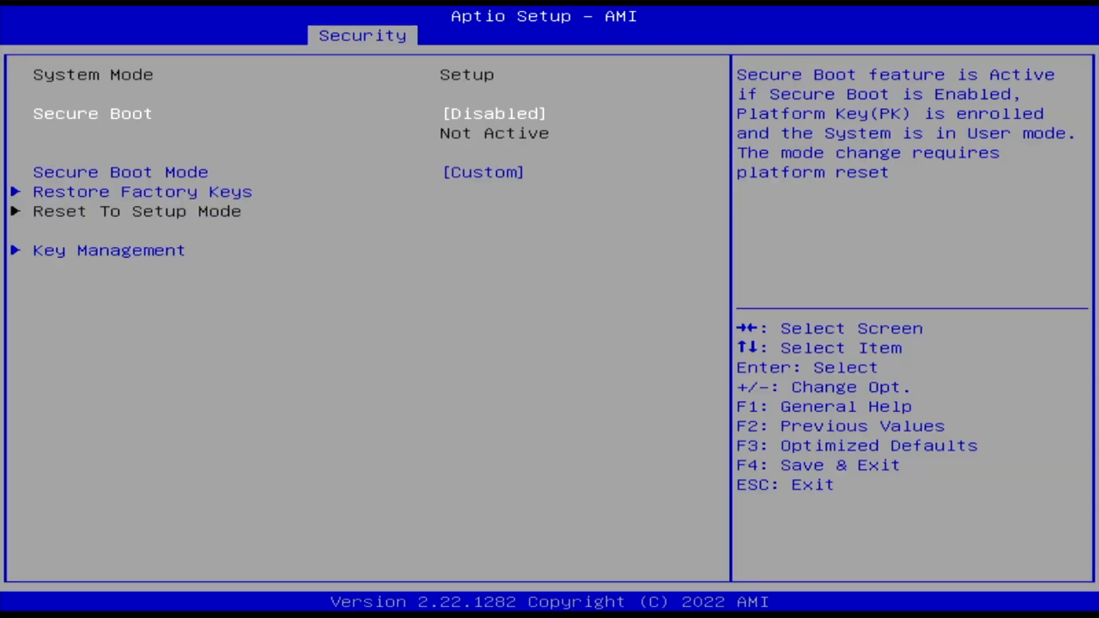
Leave Secure Boot disabled and save the firmware settings with Save & Exit
key("right")
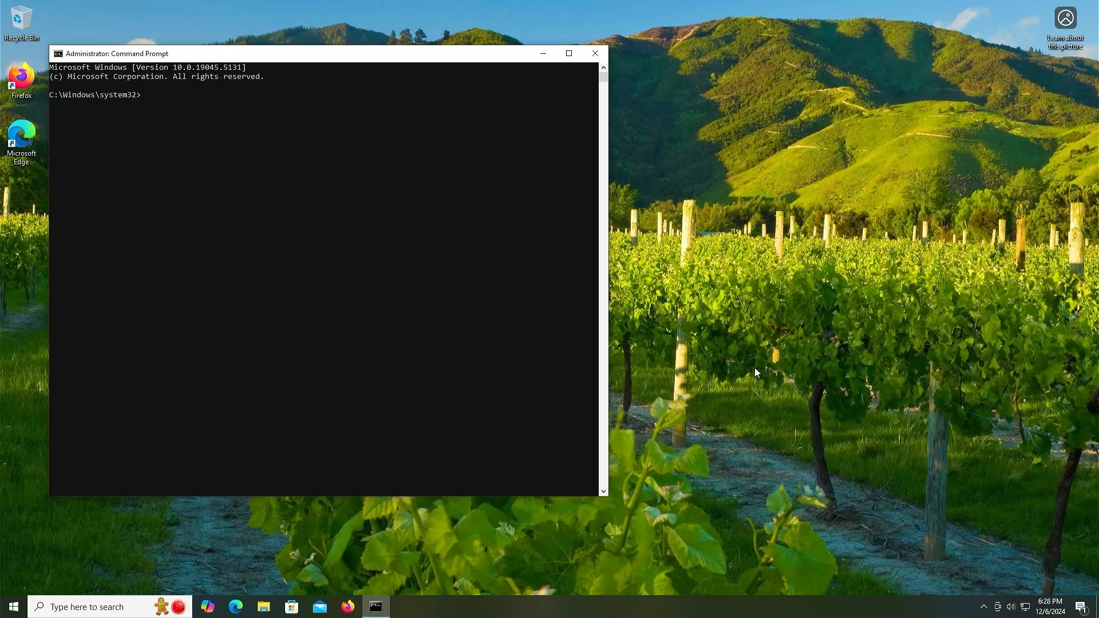
Run bcdedit /enum firmware to list Windows Boot Manager, EFI Shell, UEFI OS and PXE entries
type("bcdedit /")
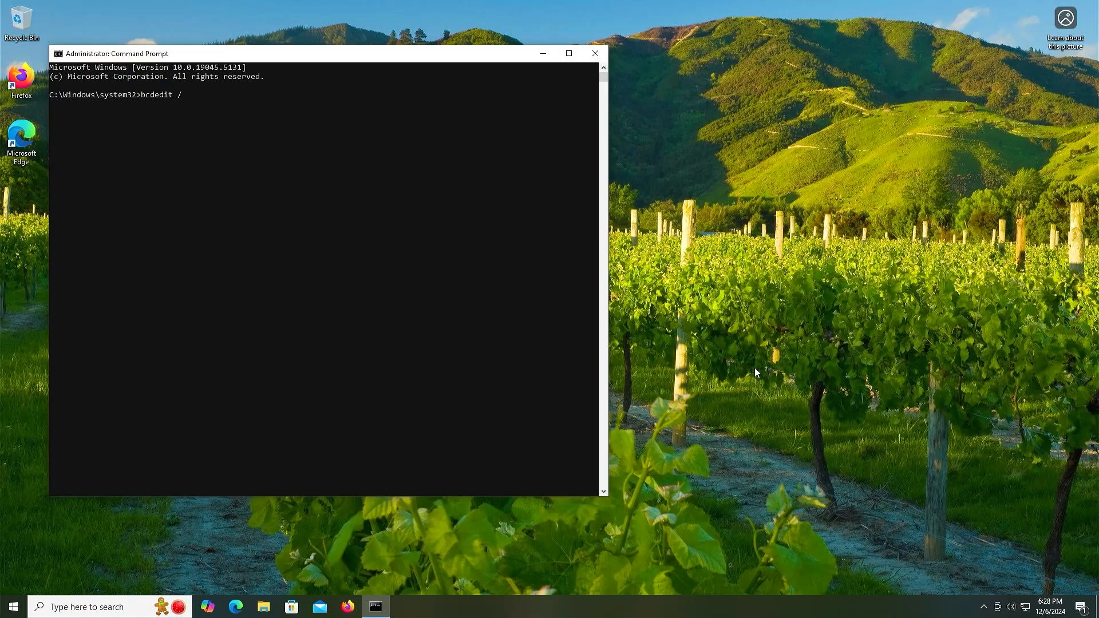
type("enum fir")
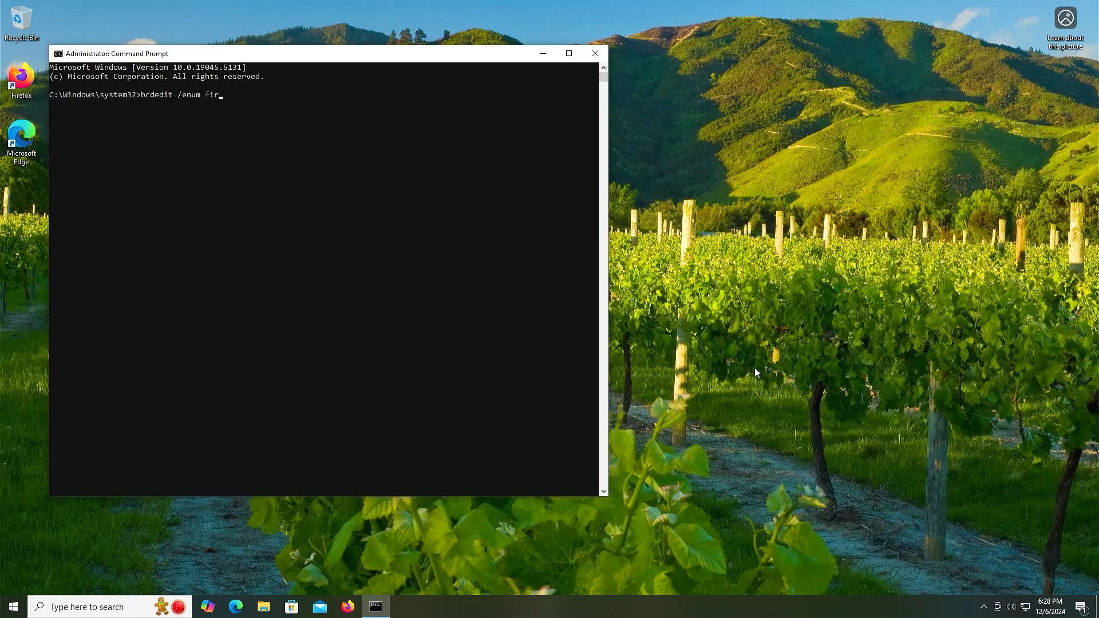
key("Return")
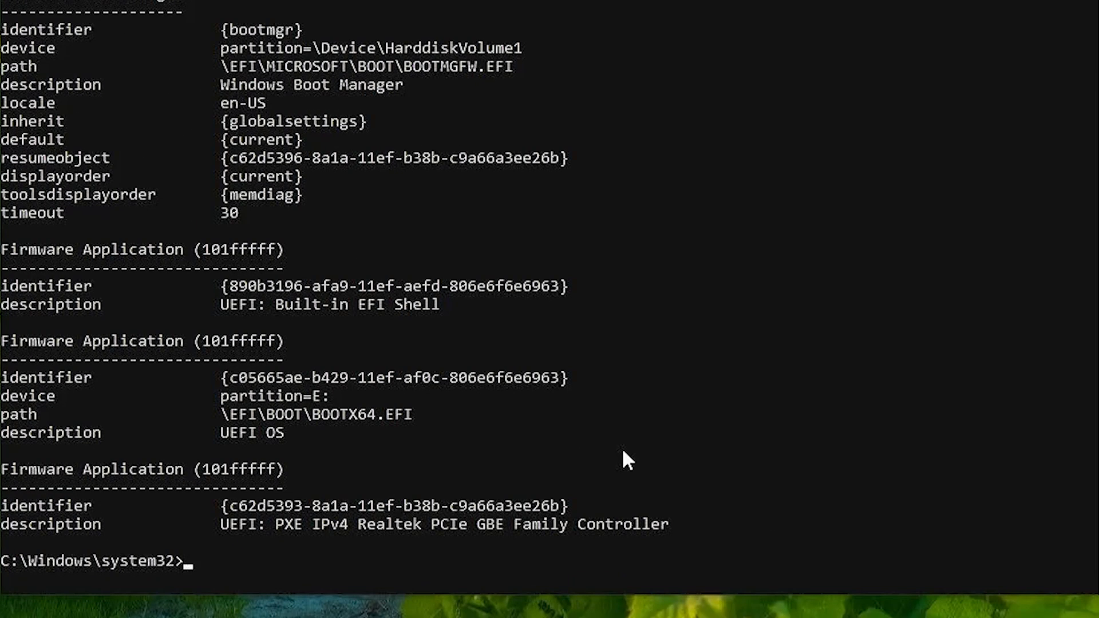
mouse_move(298, 452)
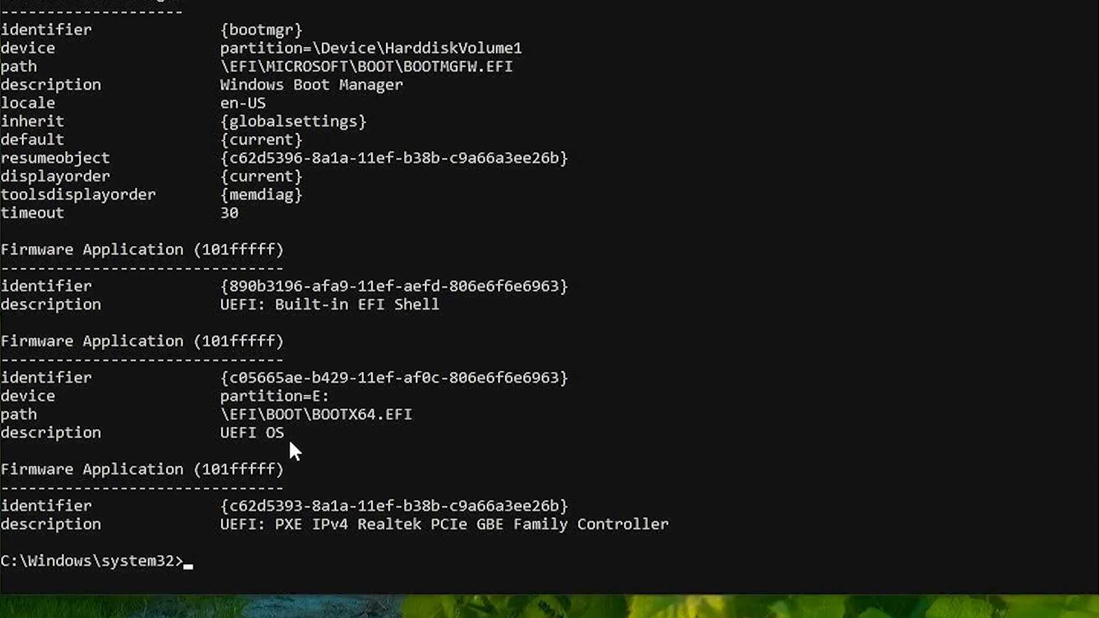
mouse_move(393, 442)
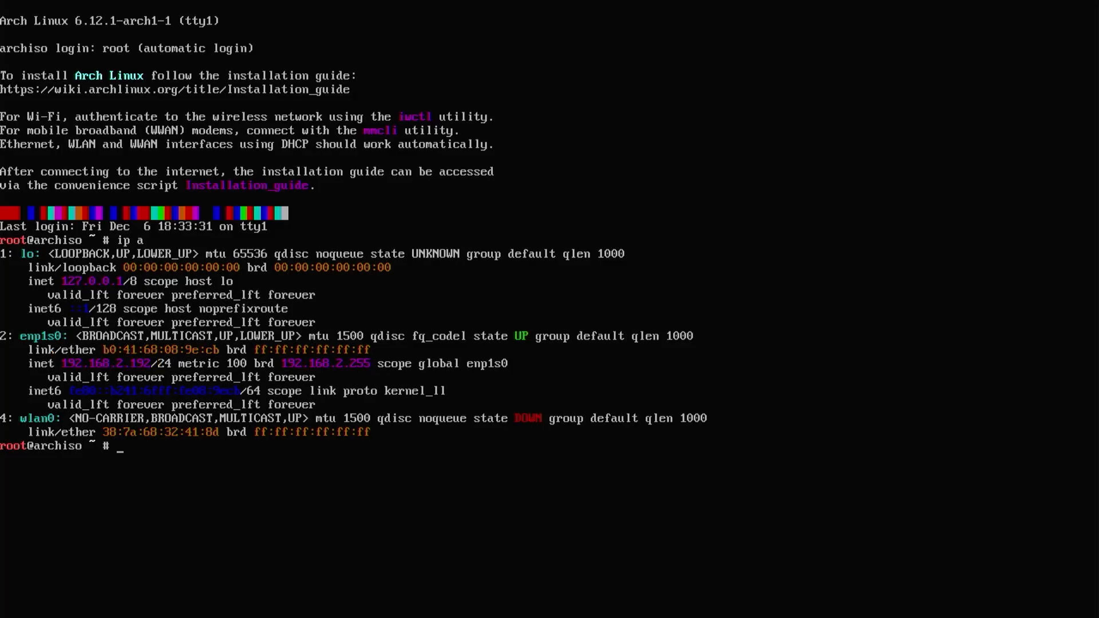
Verify the internet connection with a ping to google.com, stop it and clear the screen
type("ping go")
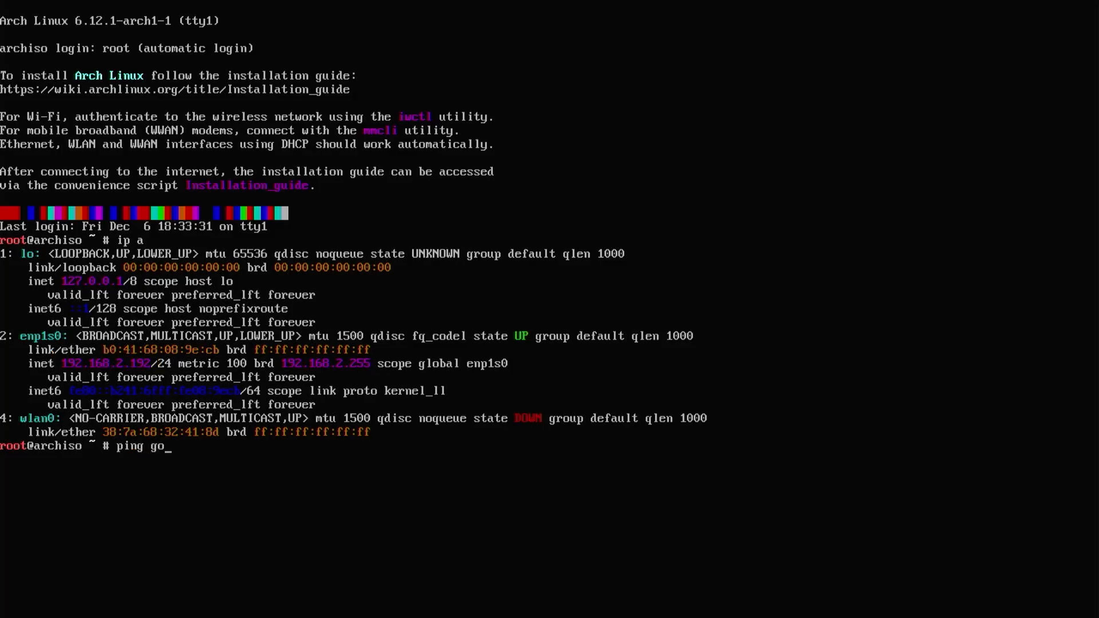
key("Return")
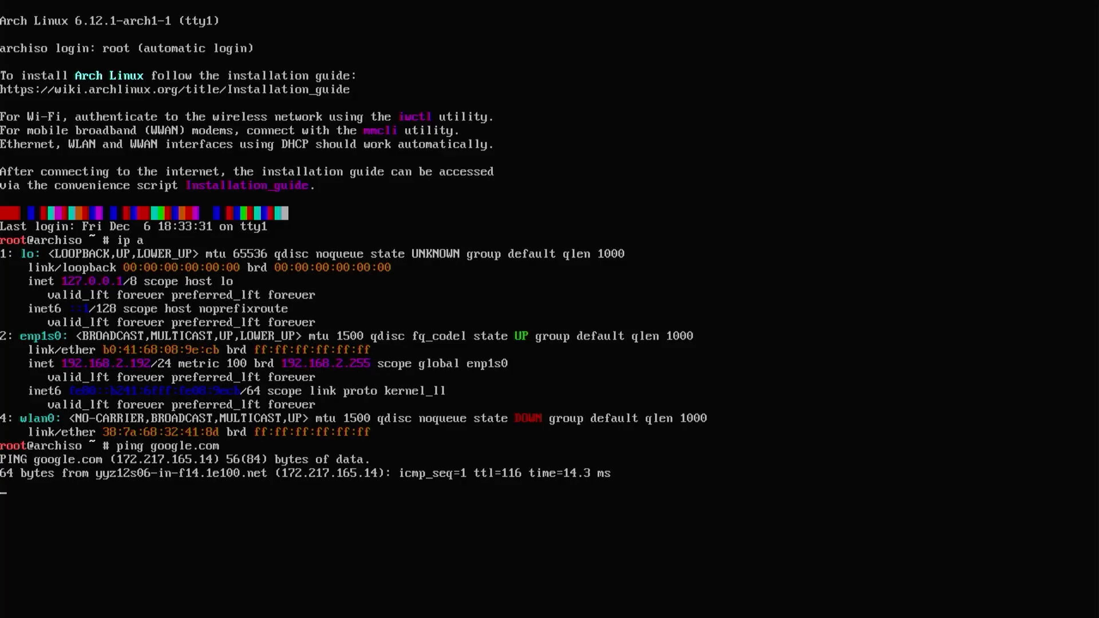
key("ctrl+c")
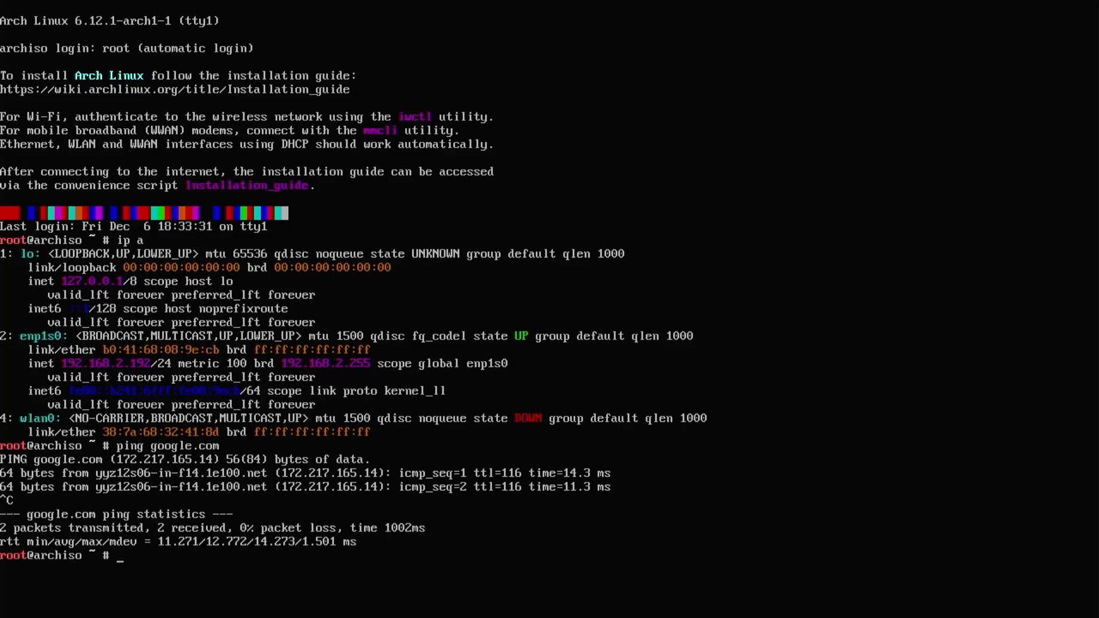
type("clea")
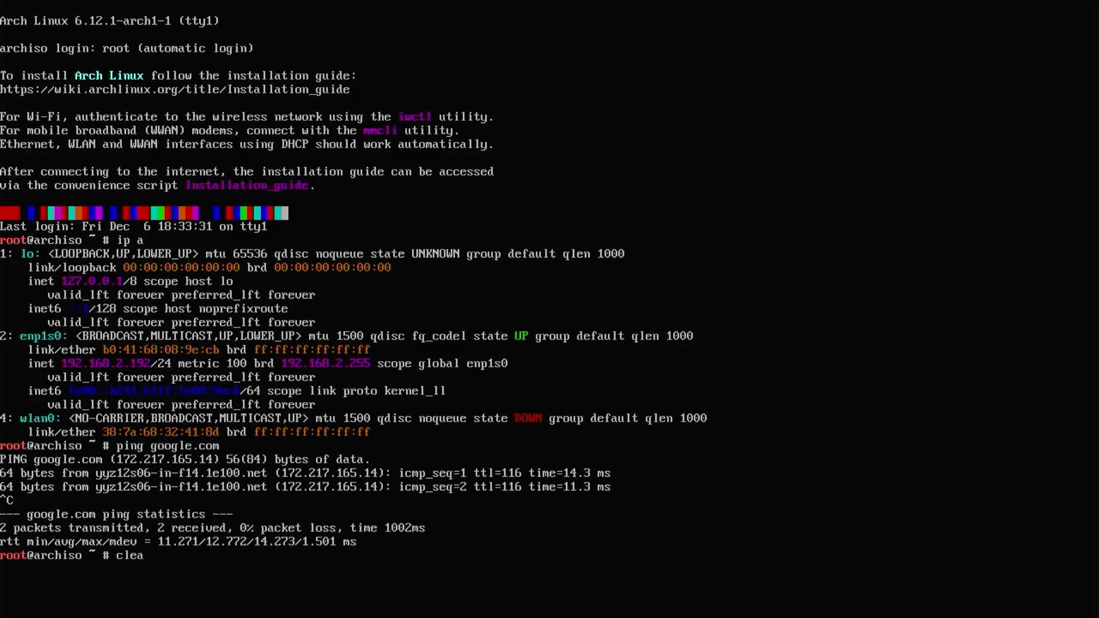
key("Return")
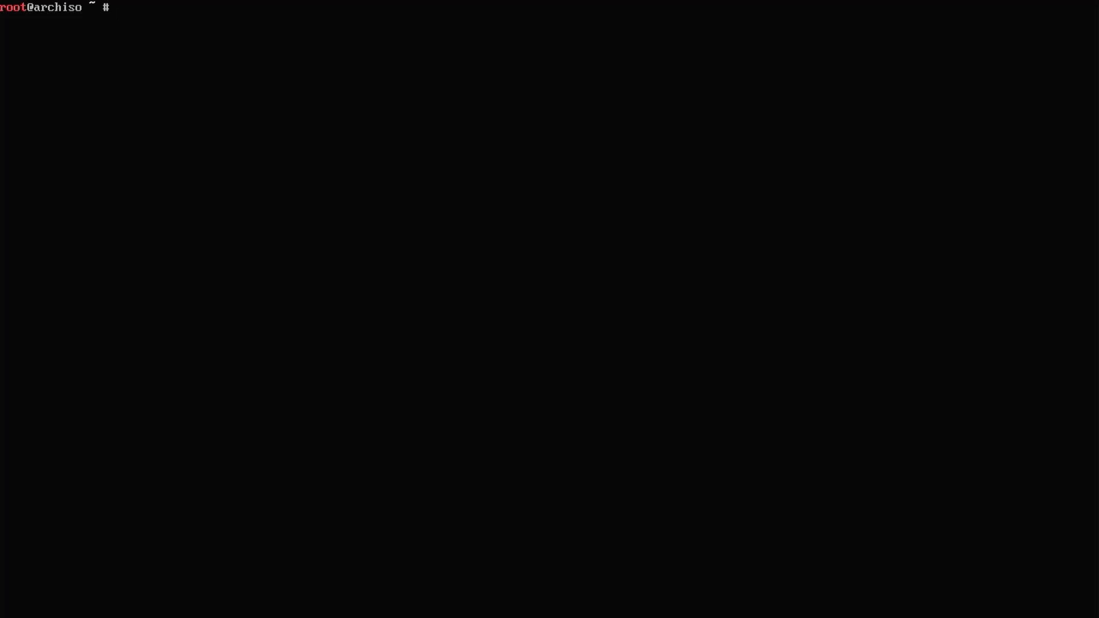
List all disks and partition tables with fdisk -l, showing sda, sdb and loop0
type("fdisk -l")
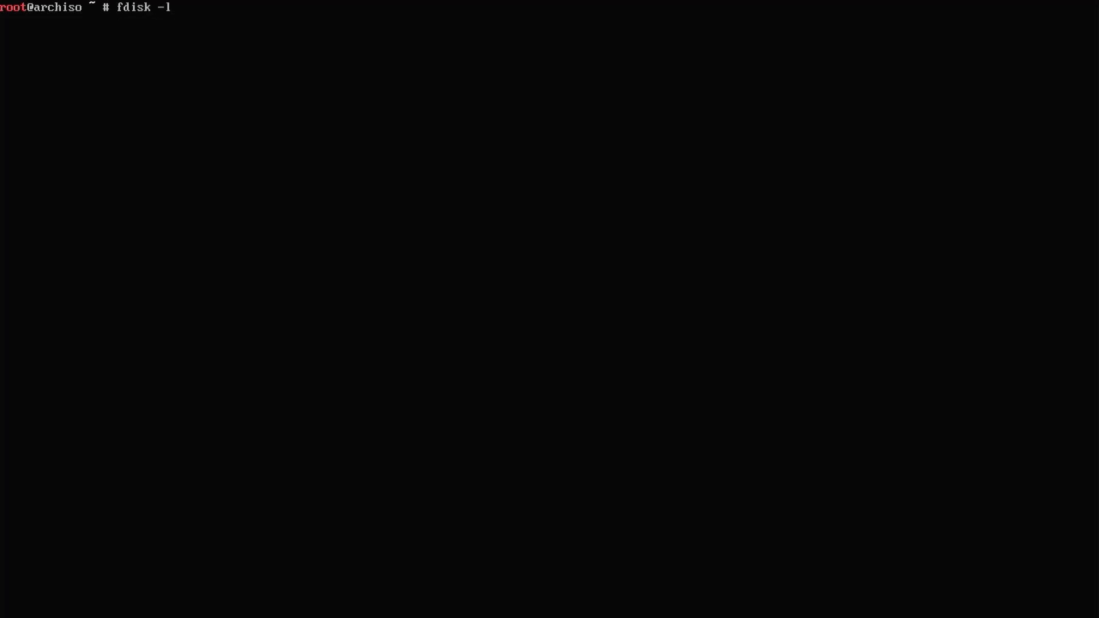
key("Return")
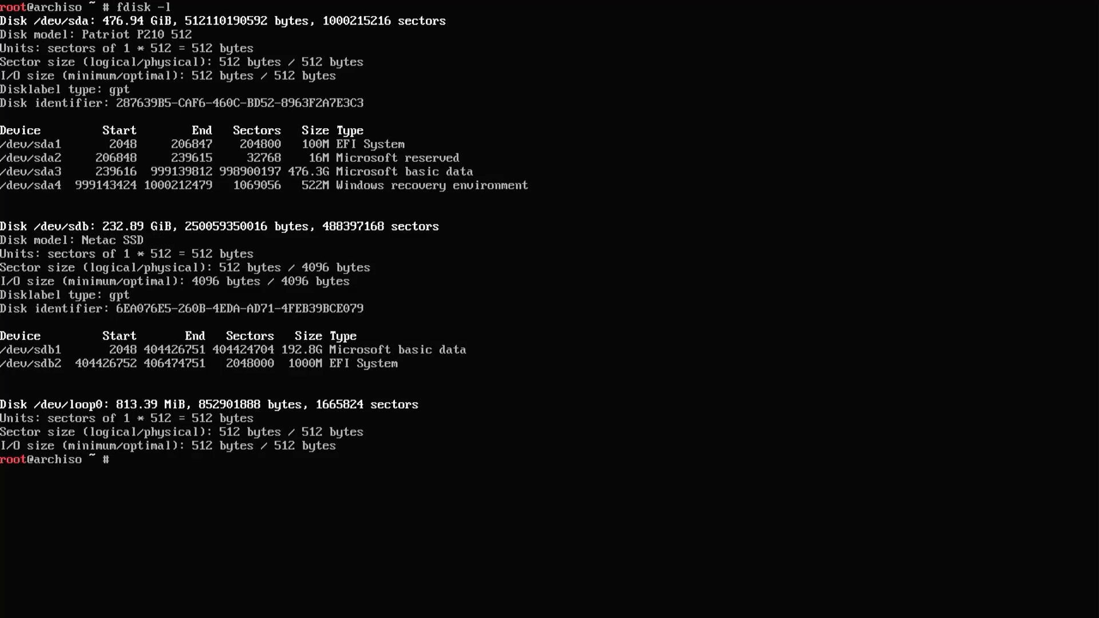
type("clea")
type("fdisk")
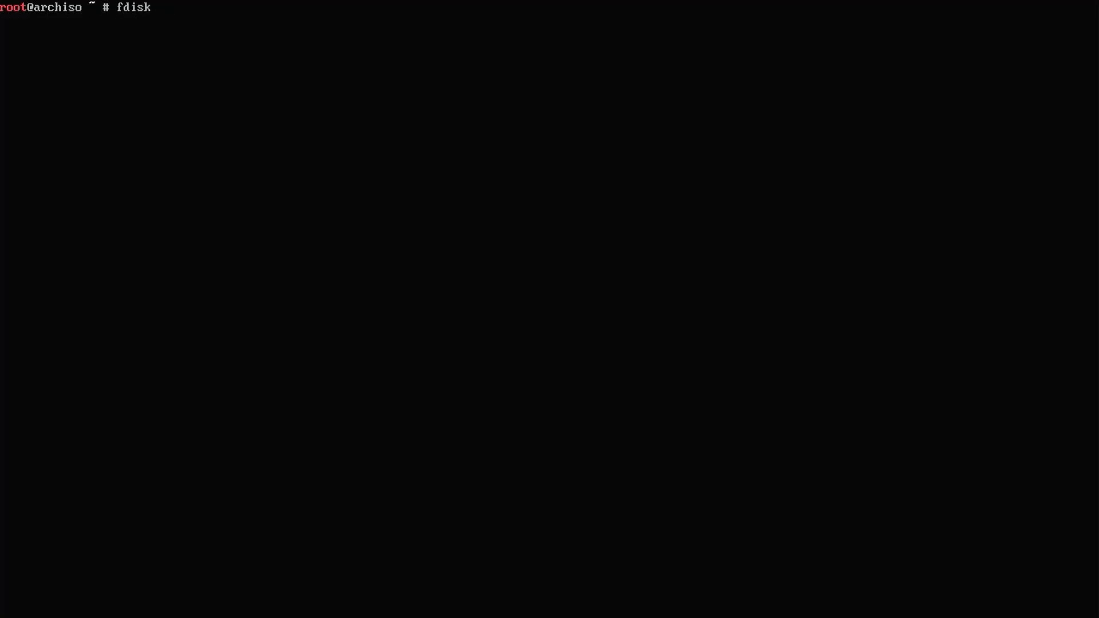
In fdisk on /dev/sdb, create partition 3 of +1G at the default first sector
type("/dev/sdb")
type("n")
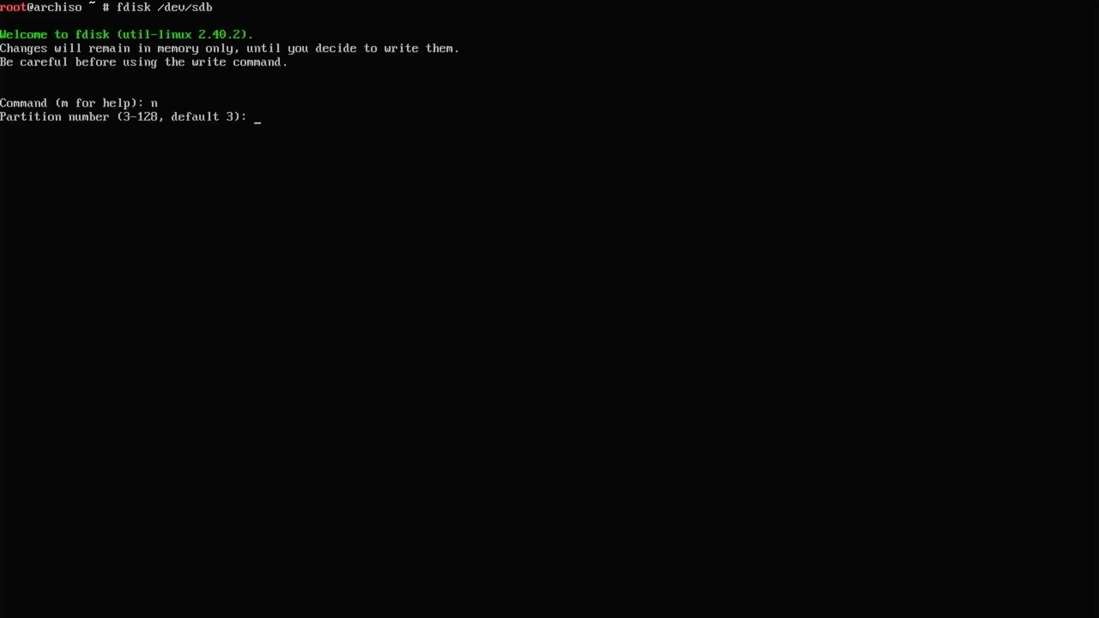
key("Return")
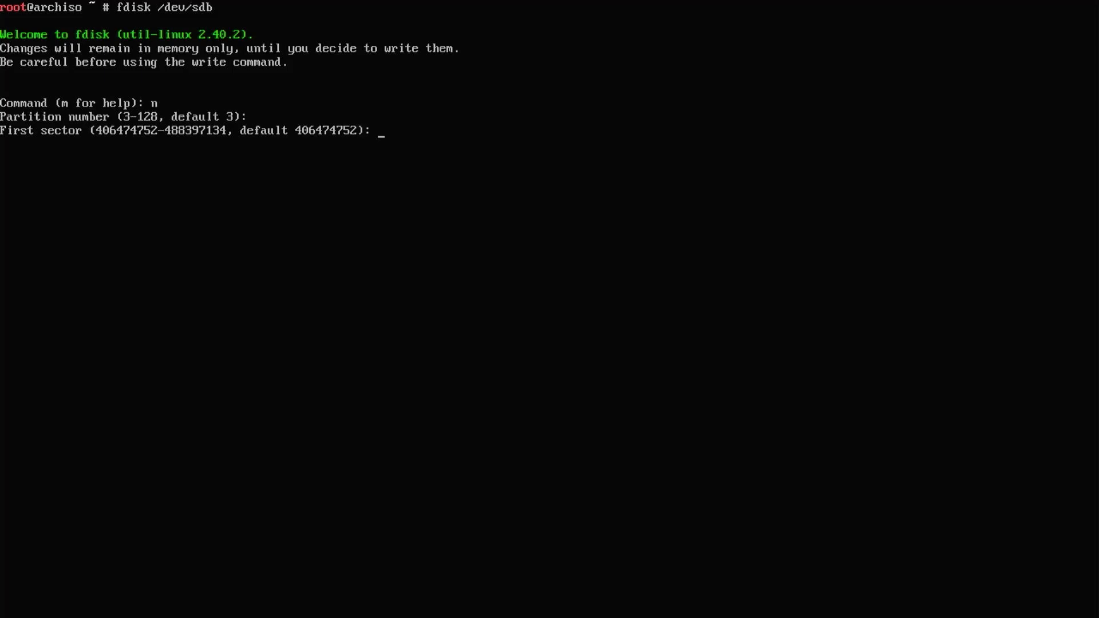
key("Return")
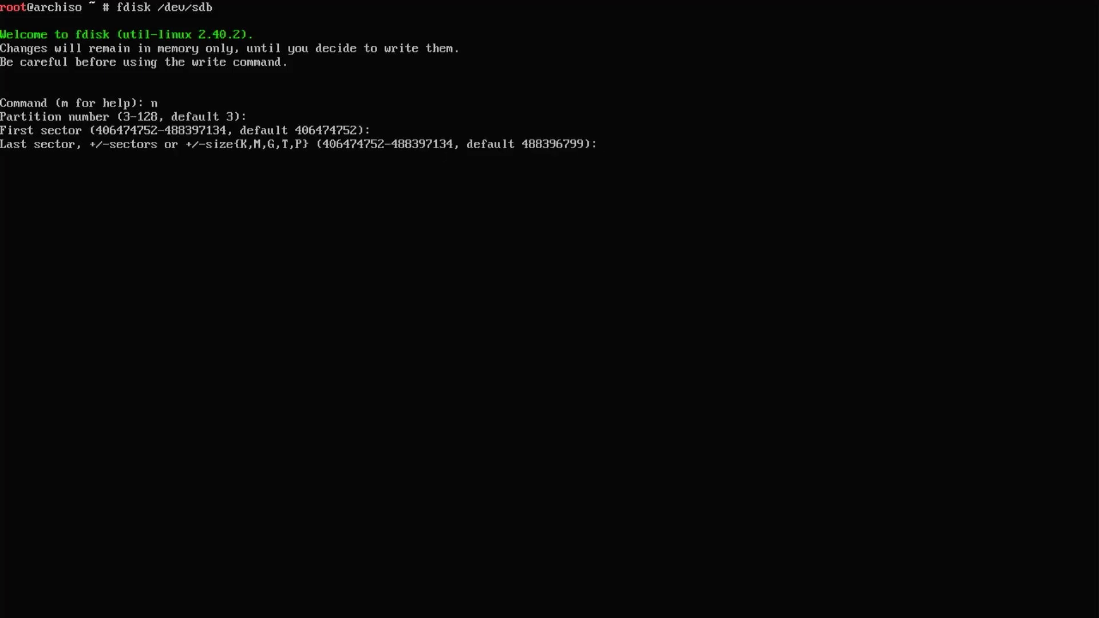
type("+")
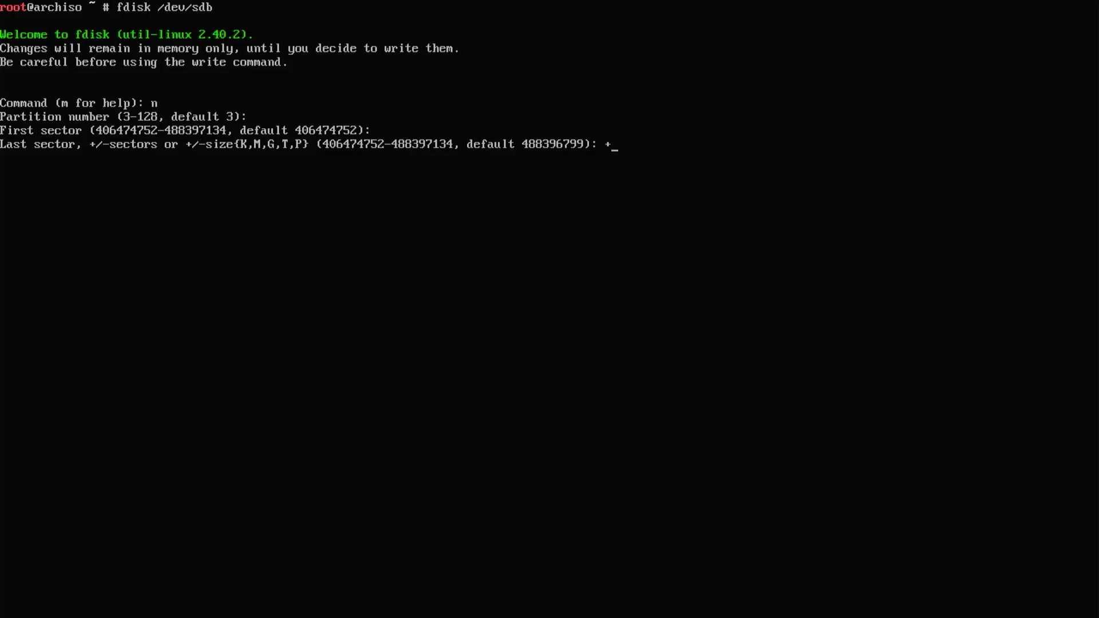
type("1G")
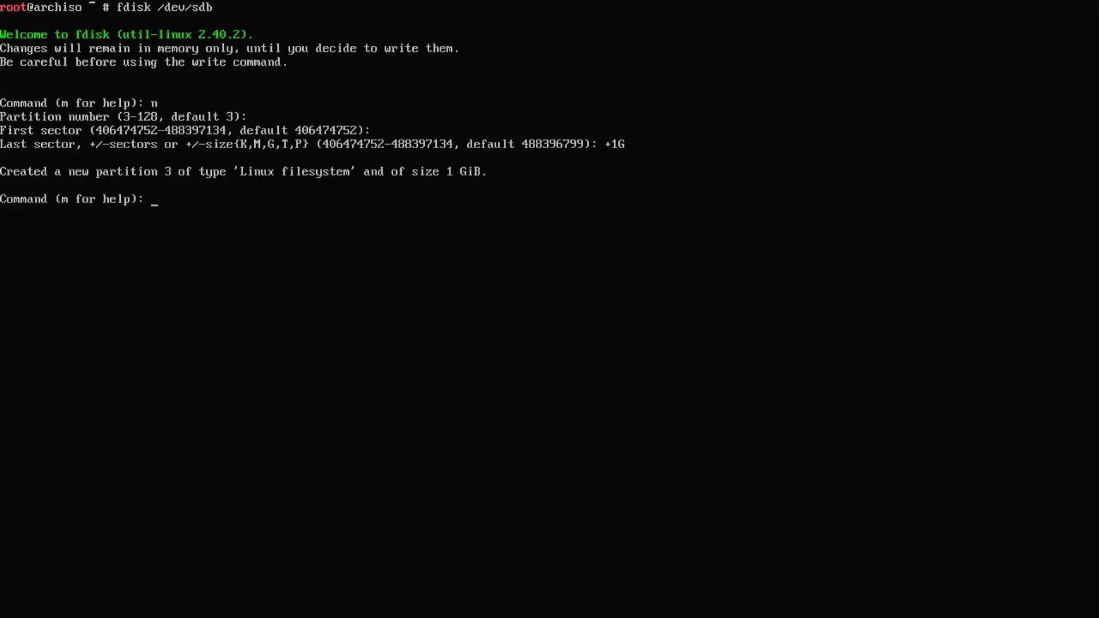
Create partition 4 with default number and first sector to fill the remaining space
type("n")
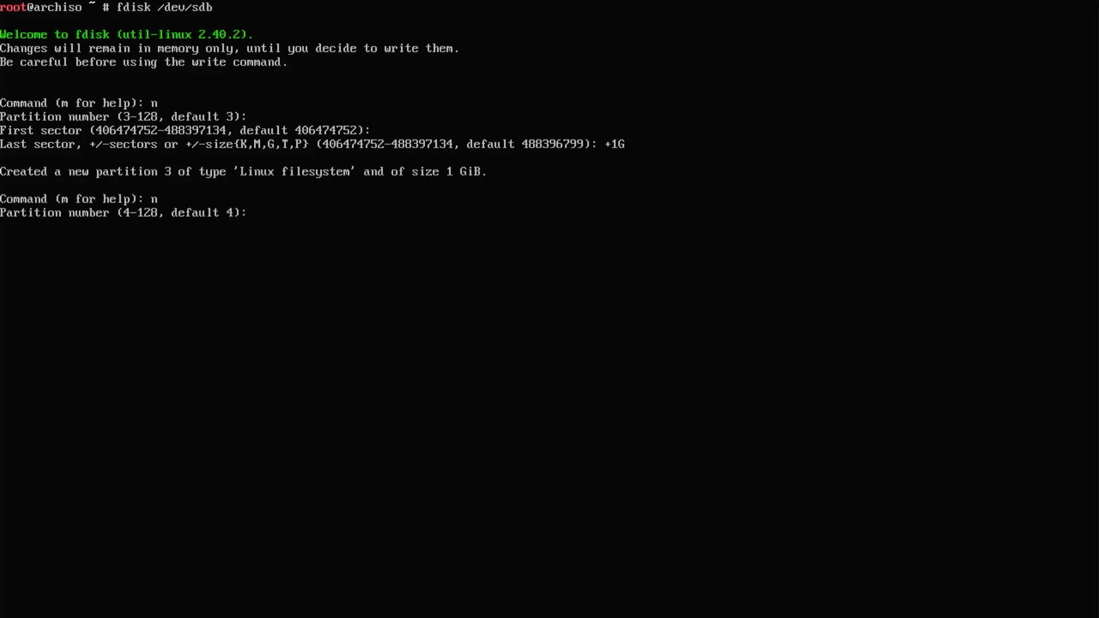
key("Return")
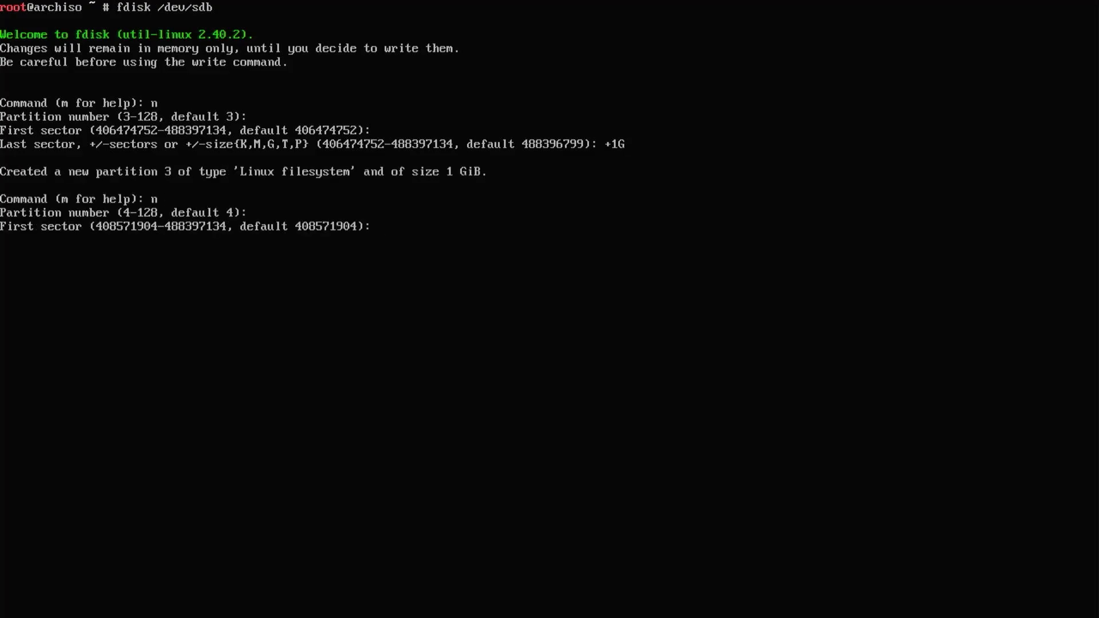
key("Return")
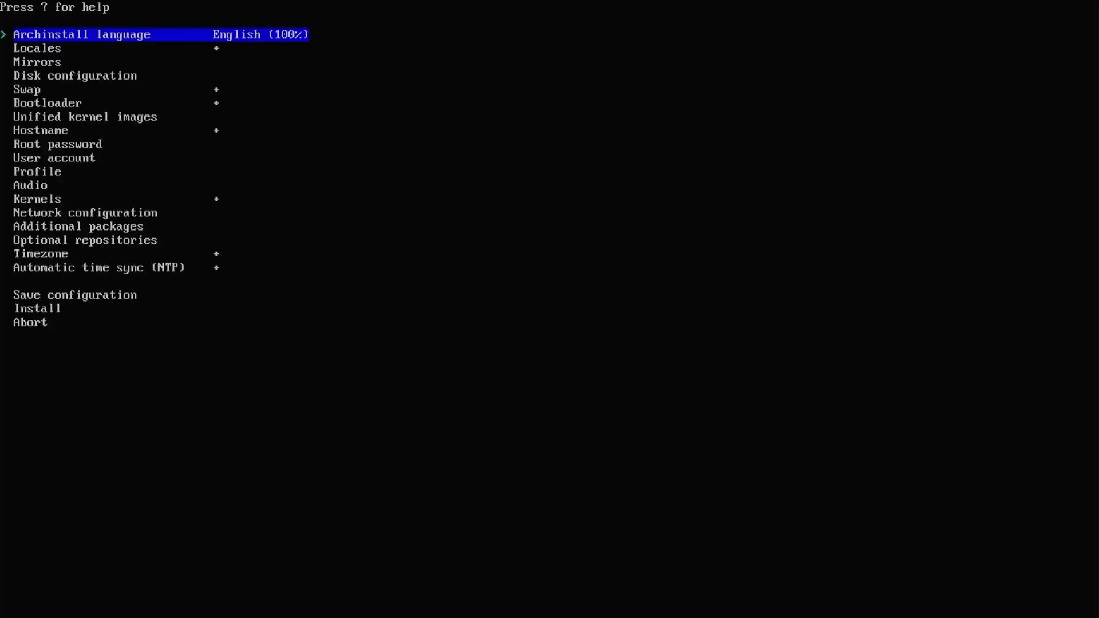
Review Locales, choose a mirror region and reach the Disk configuration choices
key("Down")
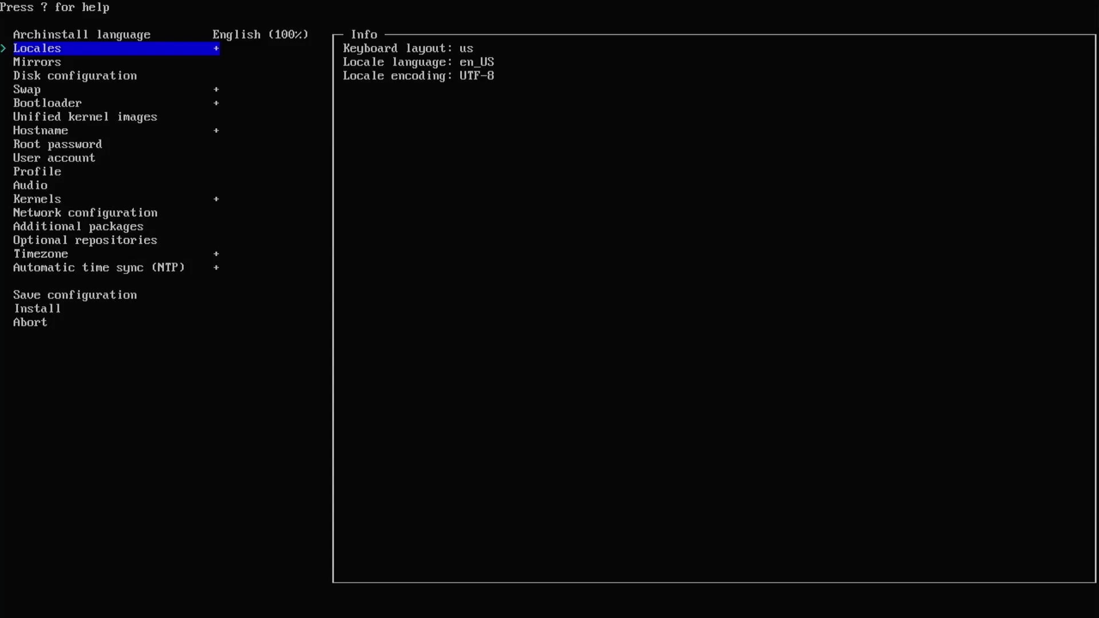
key("Down")
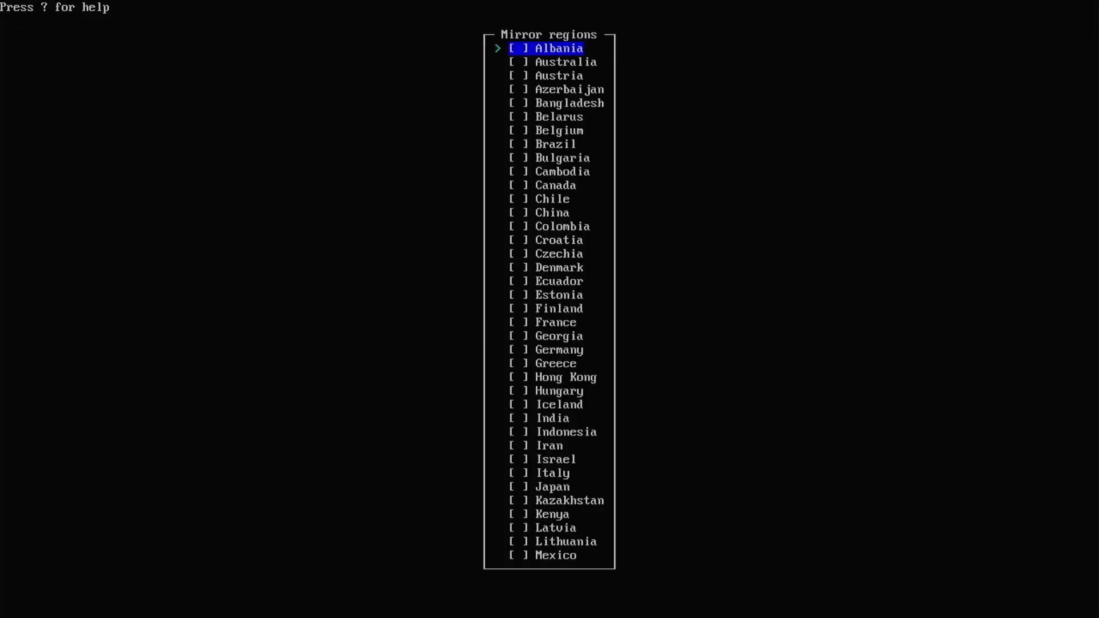
scroll("down", 3)
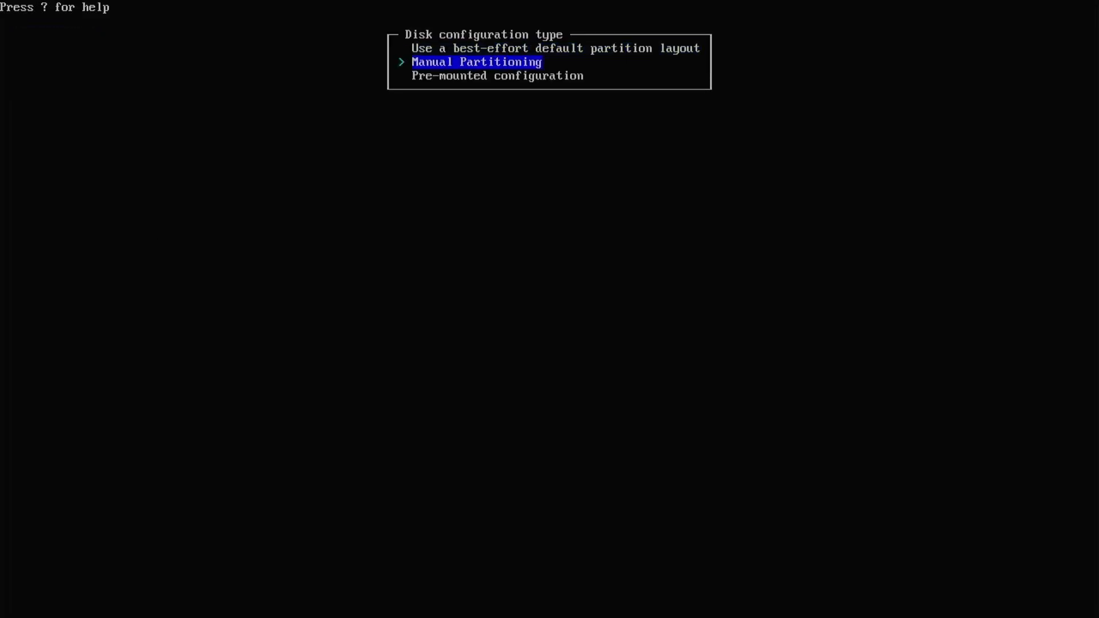
Manually partition the Netac SSD: sdb3 fat32 at /boot with boot flag, sdb4 ext4 at /, and confirm
key("Return")
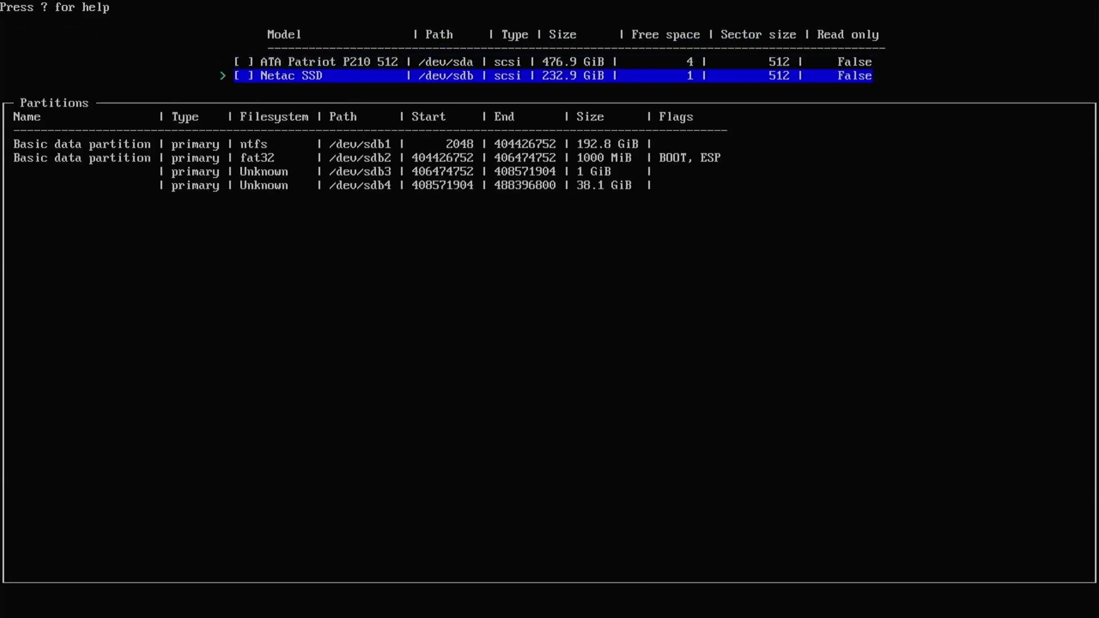
key("Return")
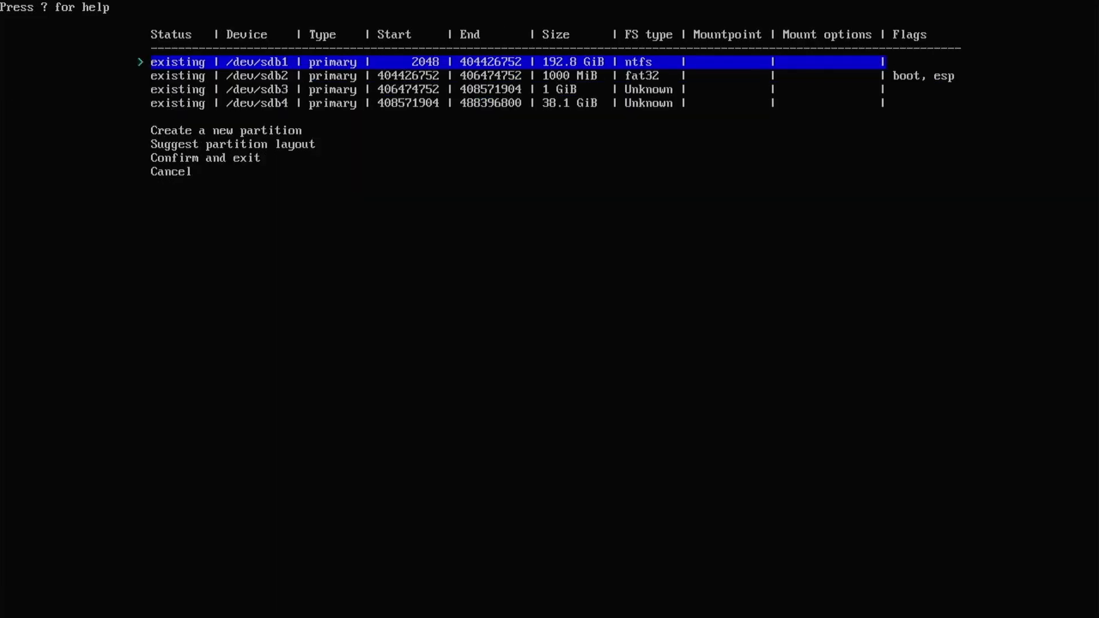
key("Down")
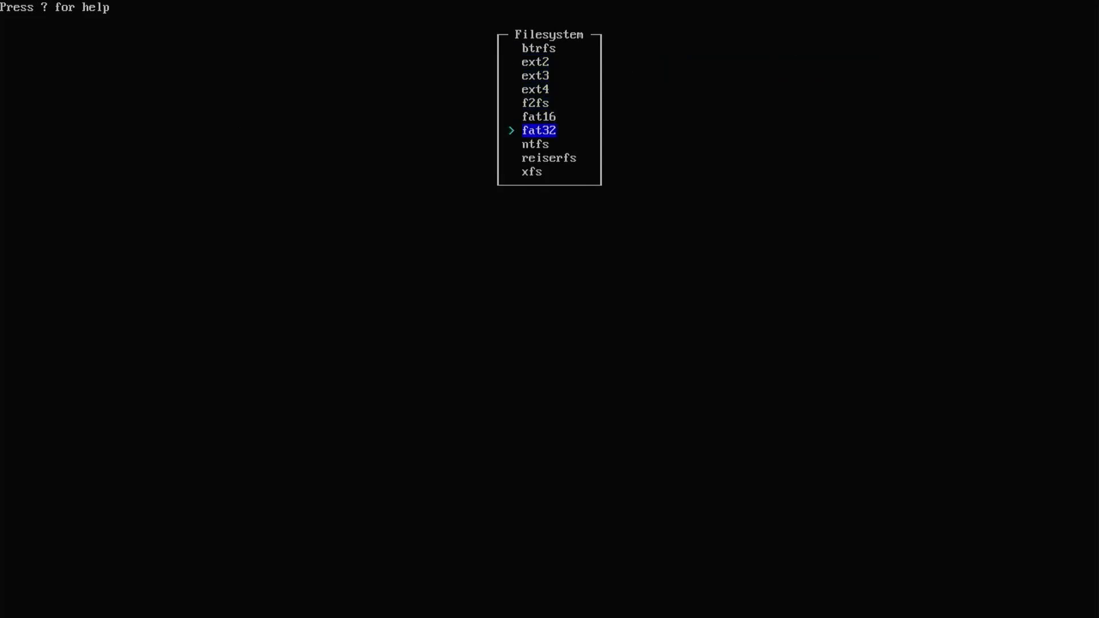
key("Return")
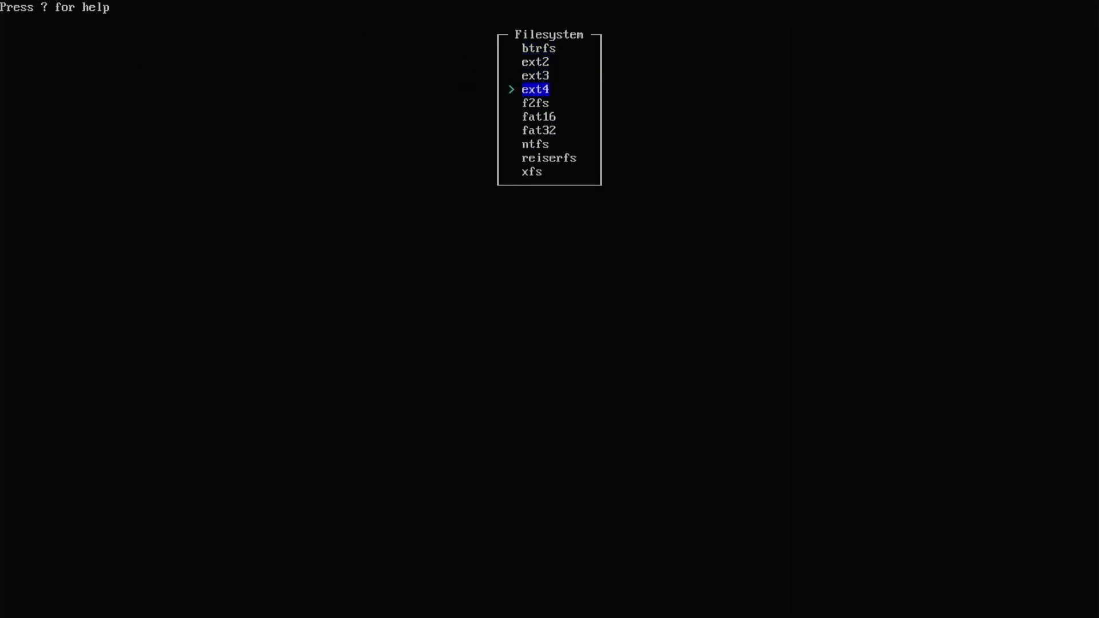
key("Return")
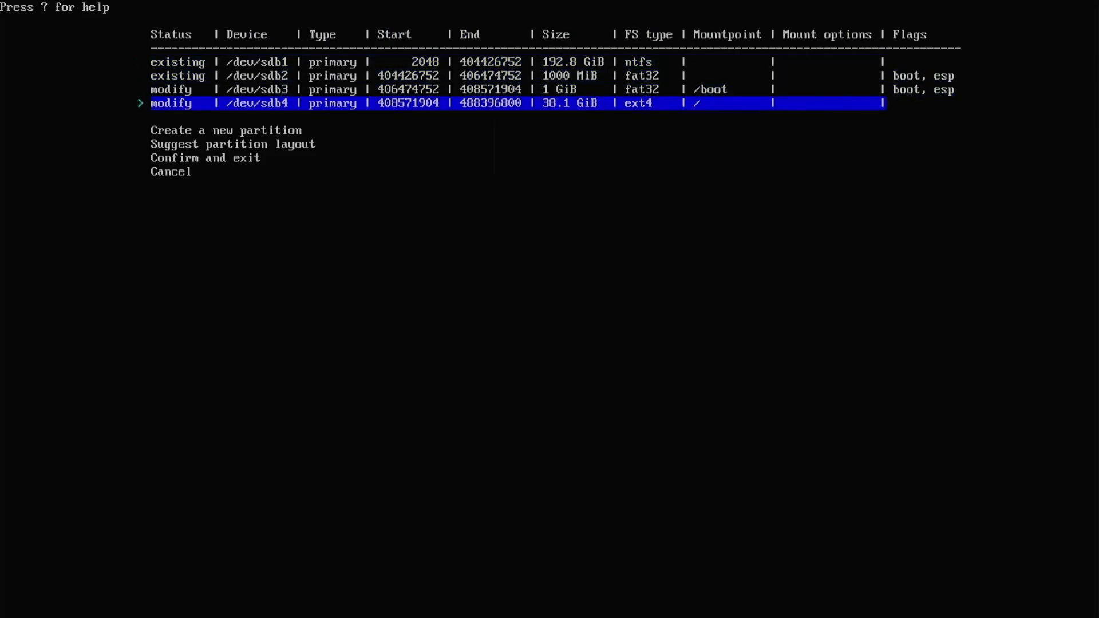
key("Down")
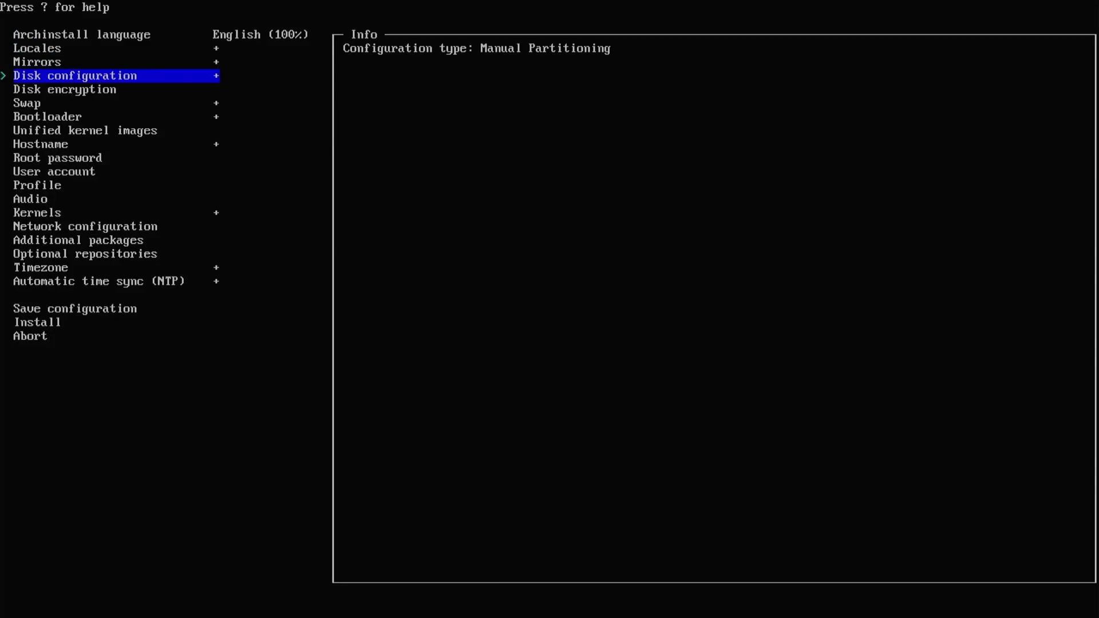
Set LUKS disk encryption with a password and mark /dev/sdb4 root for encryption
key("Down")
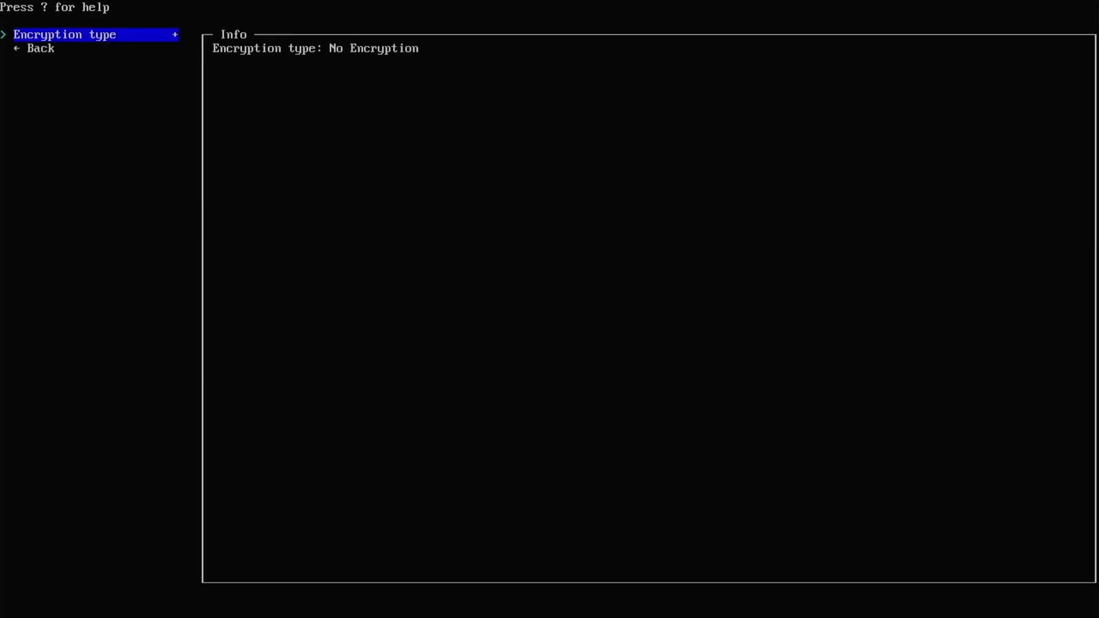
left_click(92, 35)
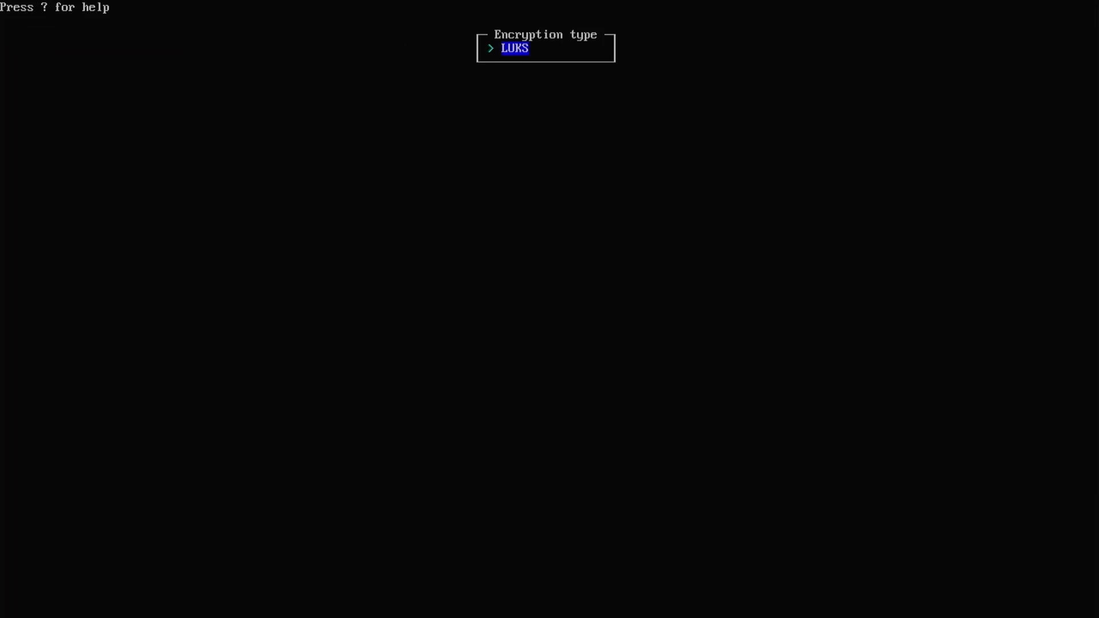
key("Return")
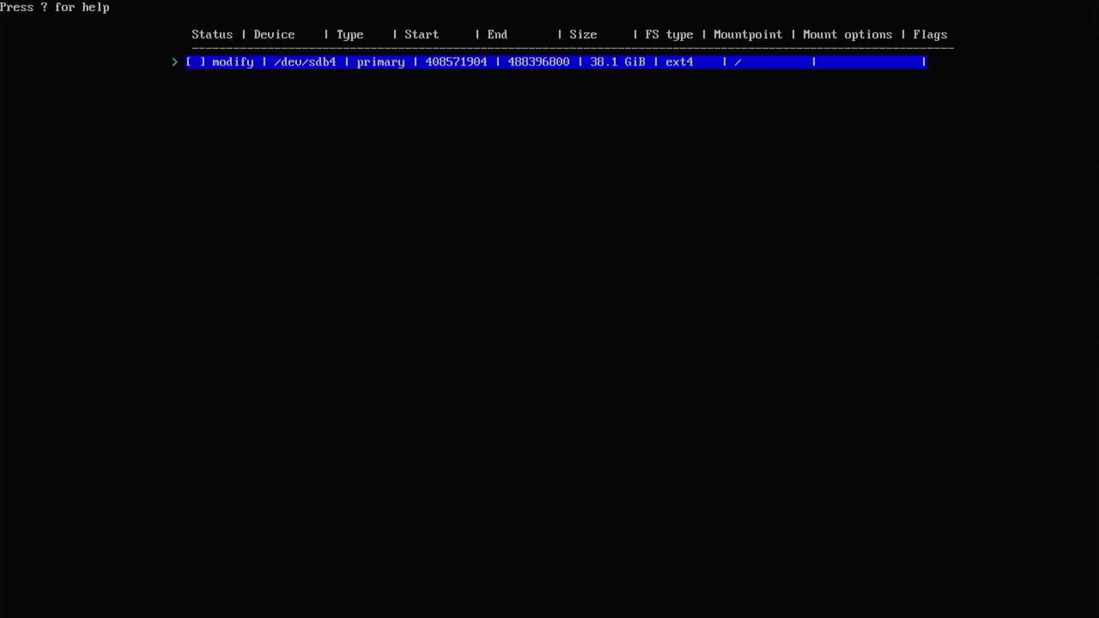
key("space")
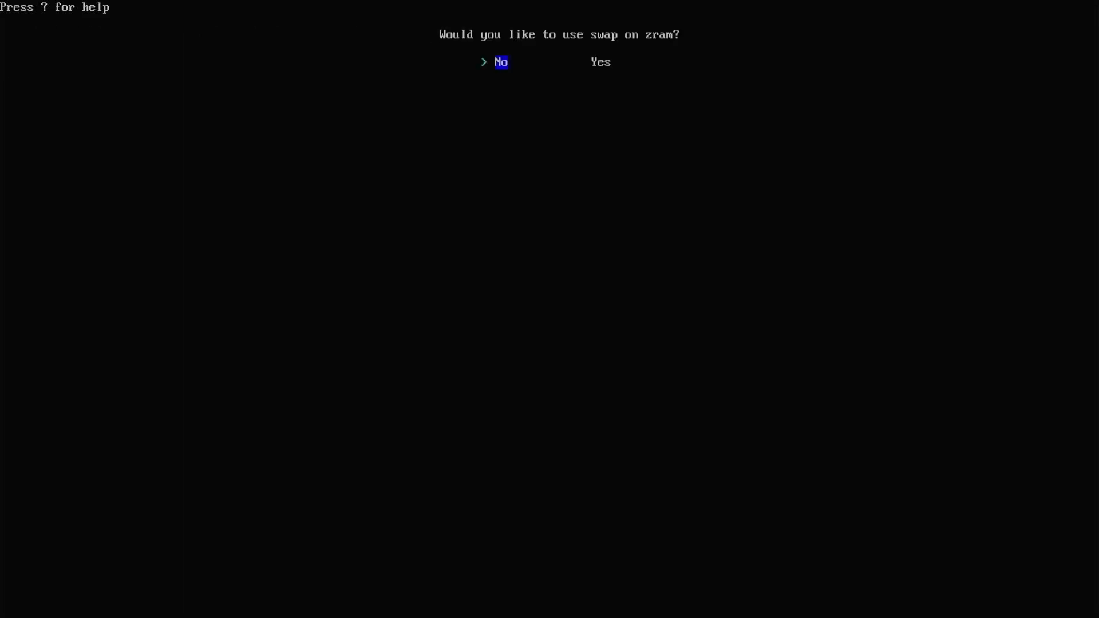
Answer Yes to swap on zram, choose Grub as bootloader and enter hostname kmdte
key("Right")
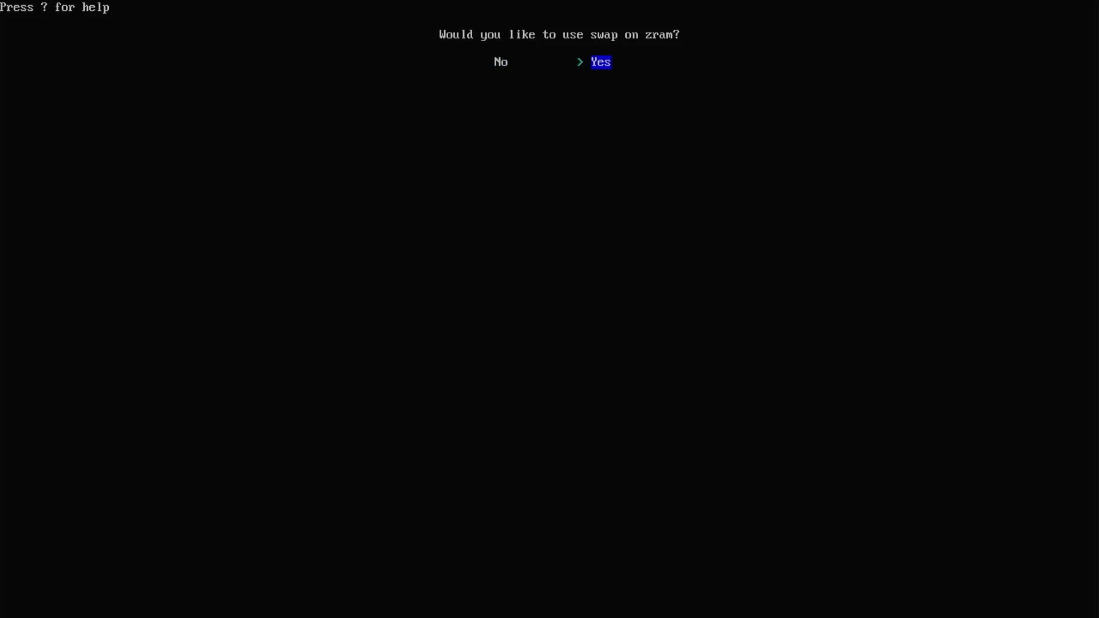
key("Return")
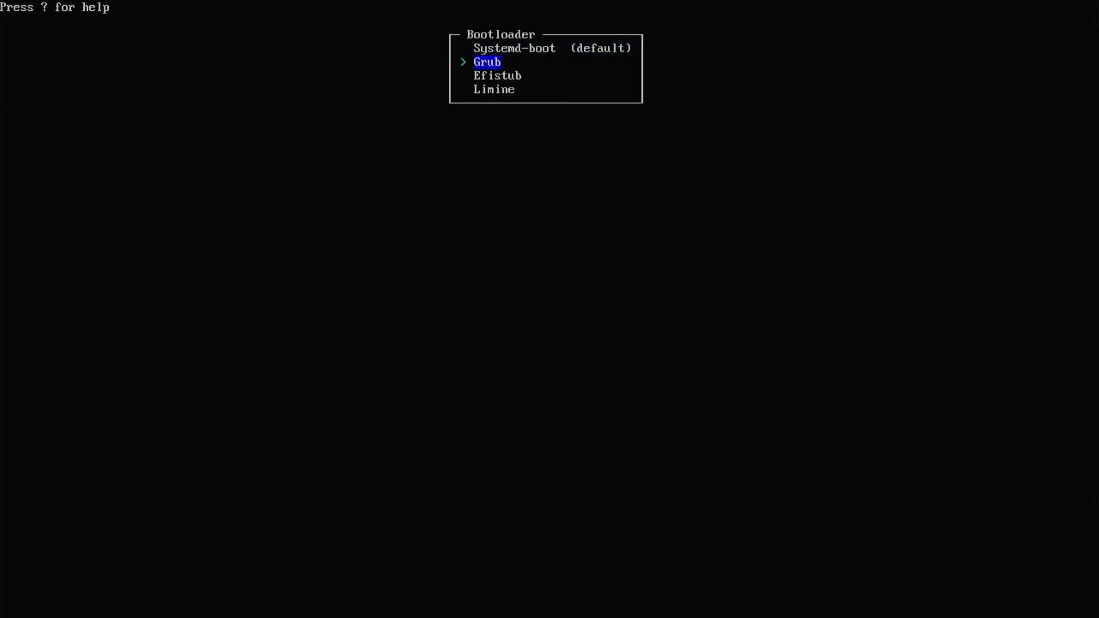
key("Return")
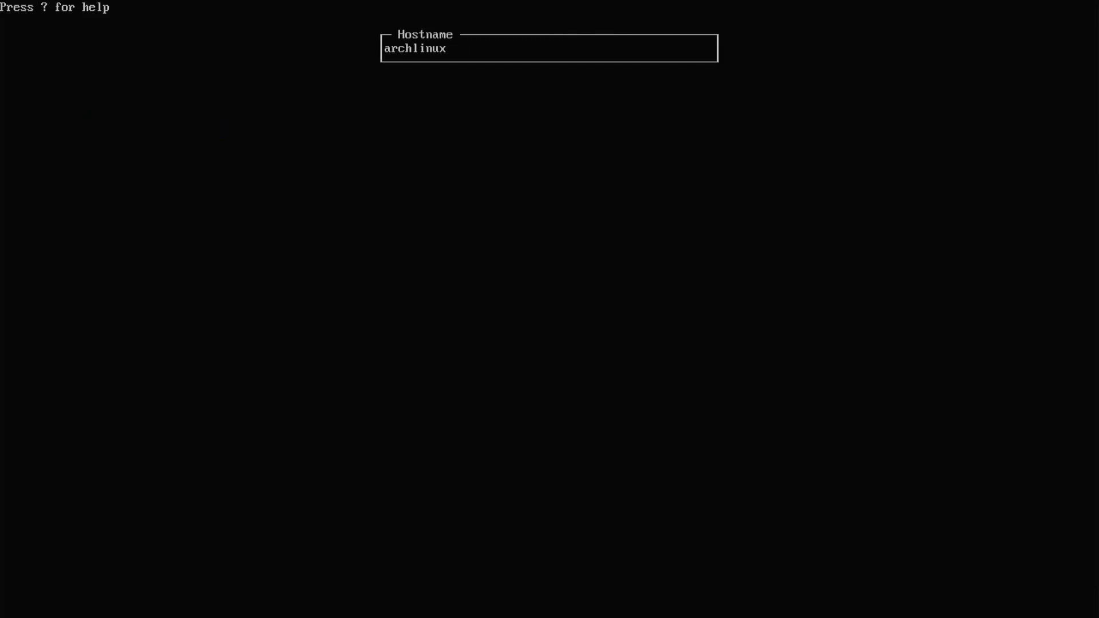
type("kmdte")
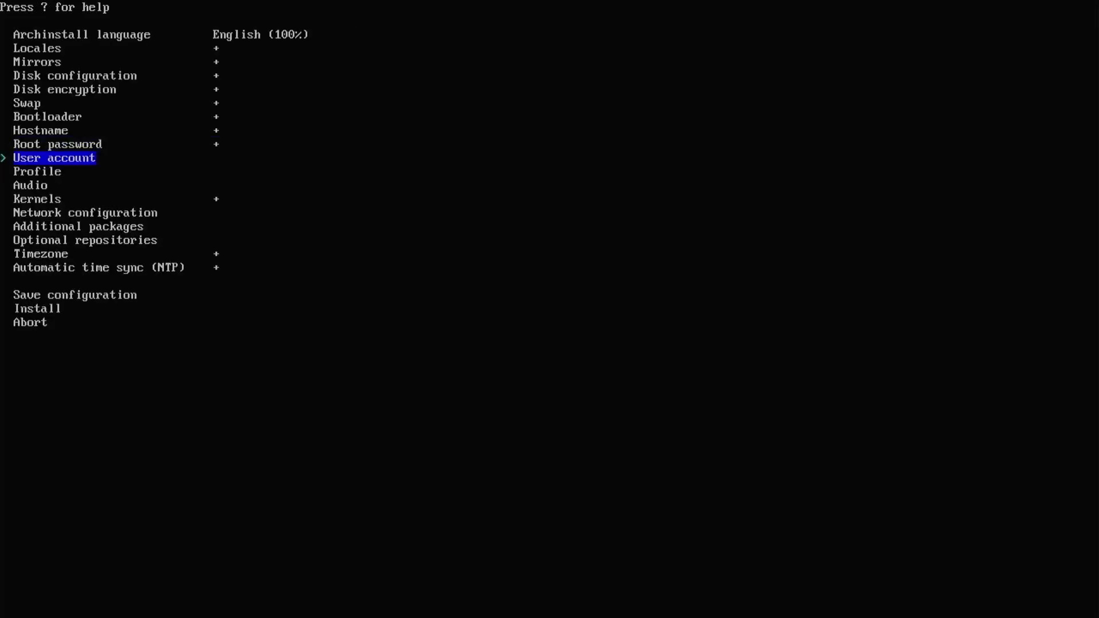
Set the root password and add a new user with a confirmed password and sudo rights
key("Return")
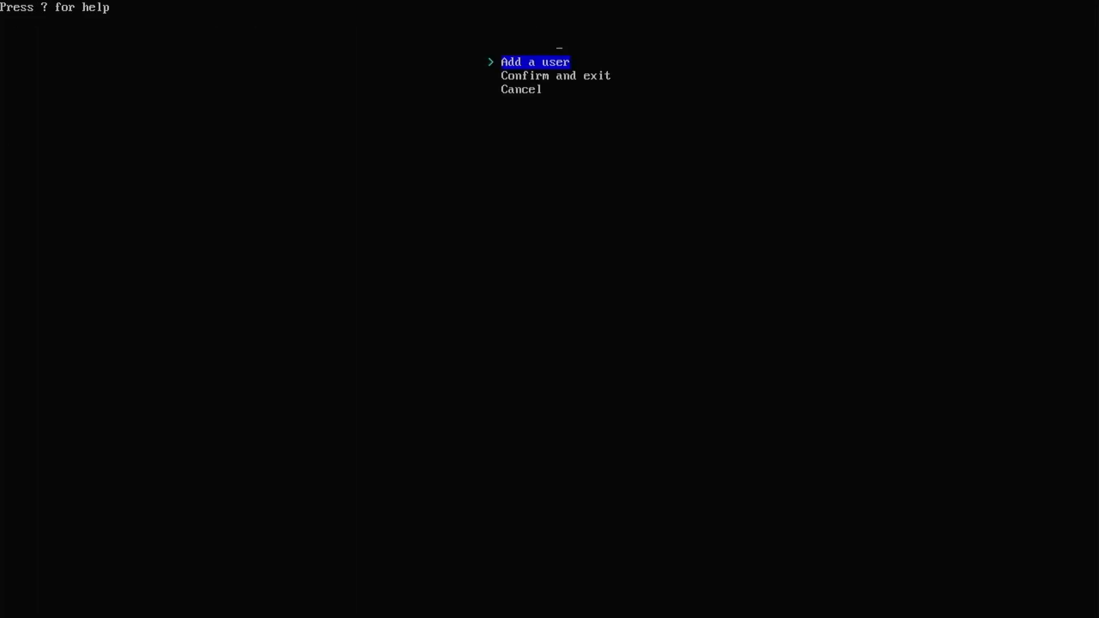
key("Return")
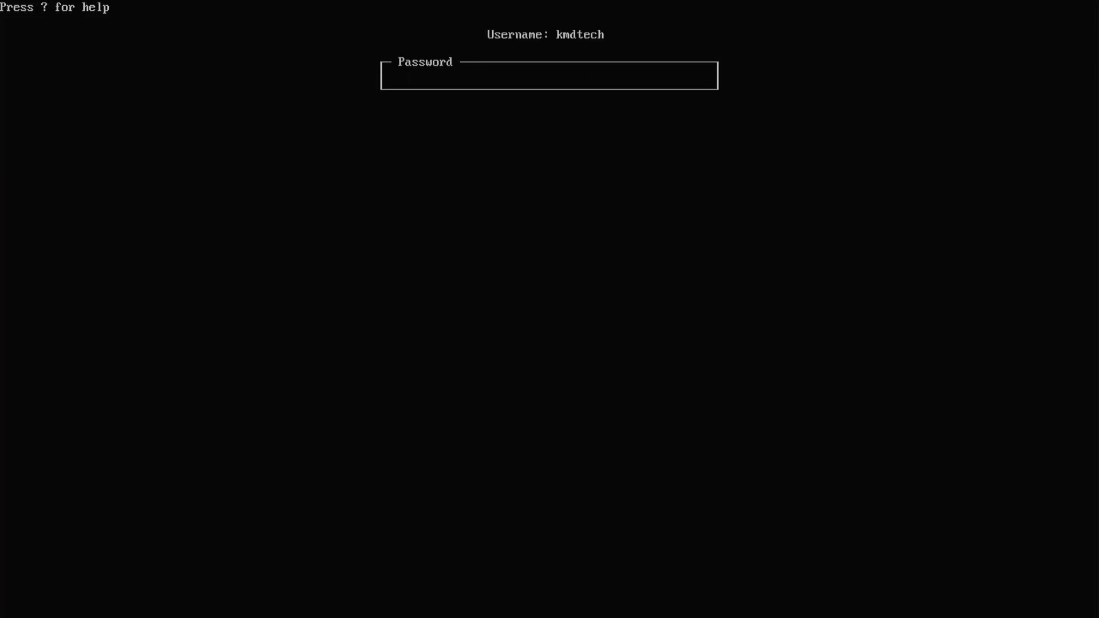
key("Return")
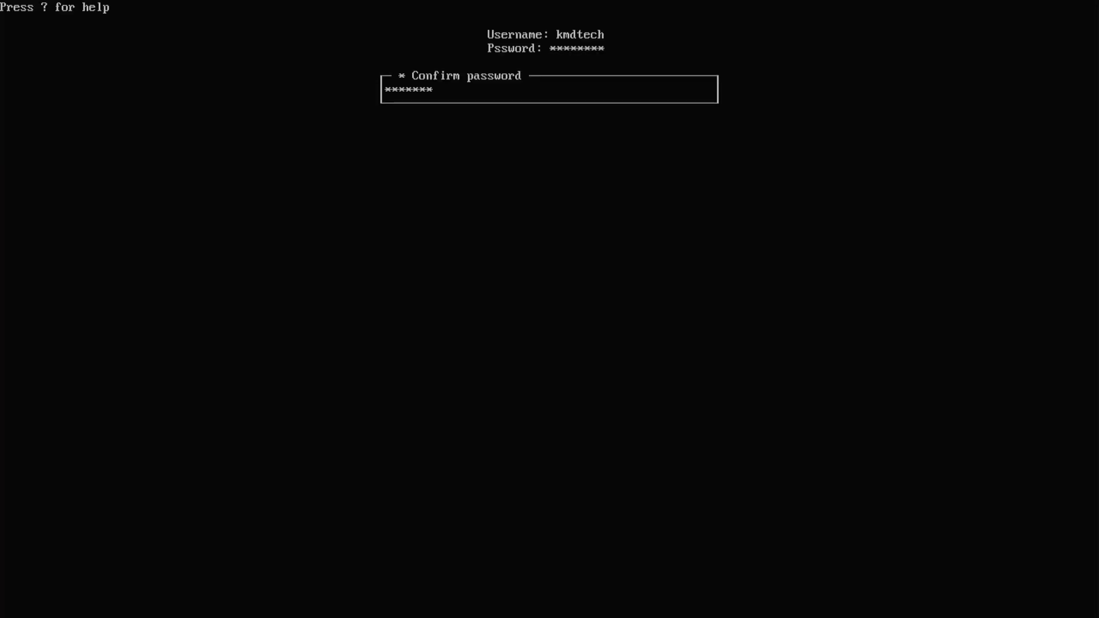
key("Return")
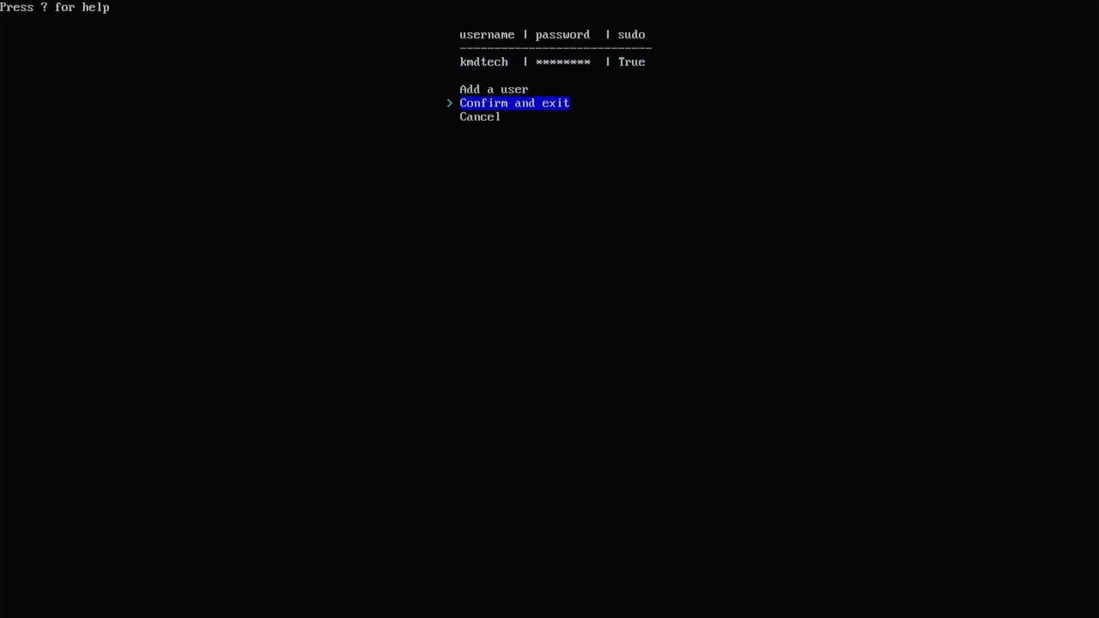
key("Return")
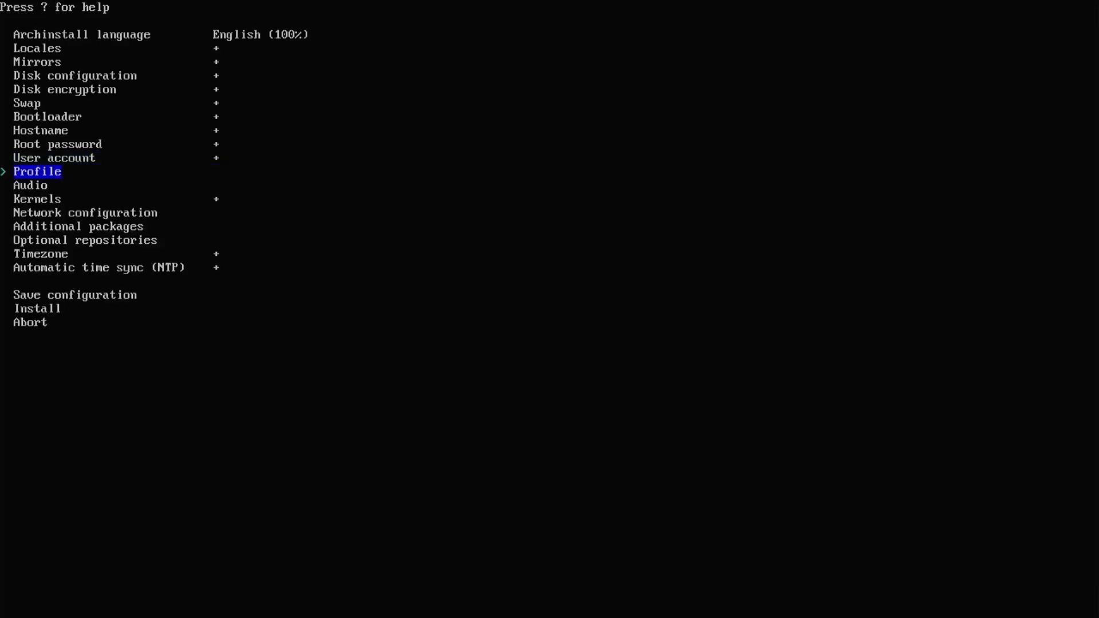
In Profile, select the AMD / ATI (open-source) graphics driver and return to the main menu
key("Return")
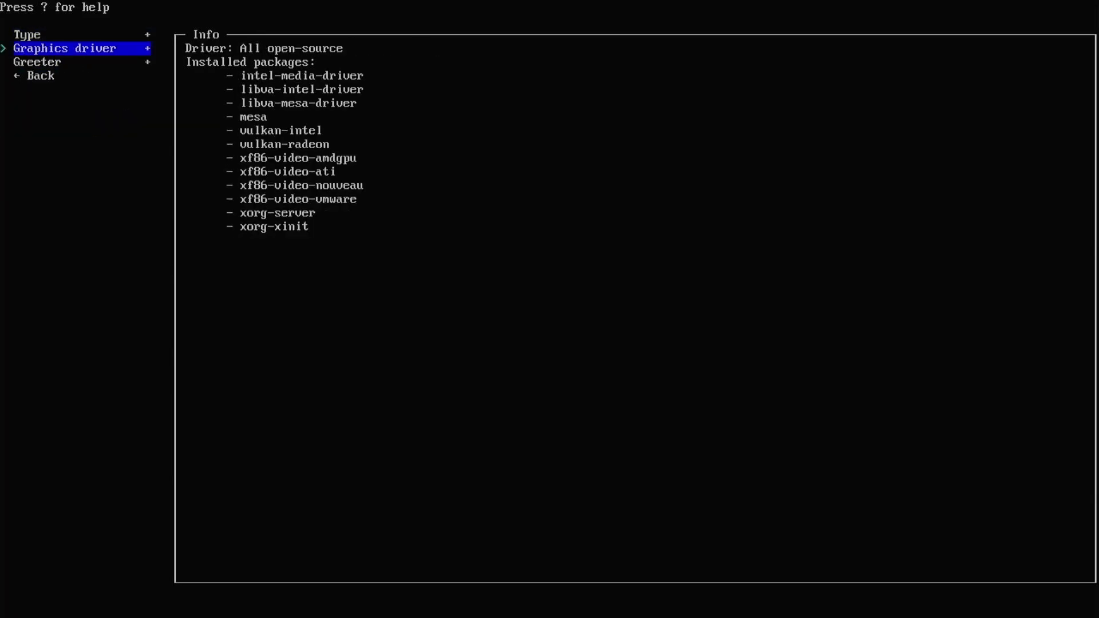
left_click(63, 48)
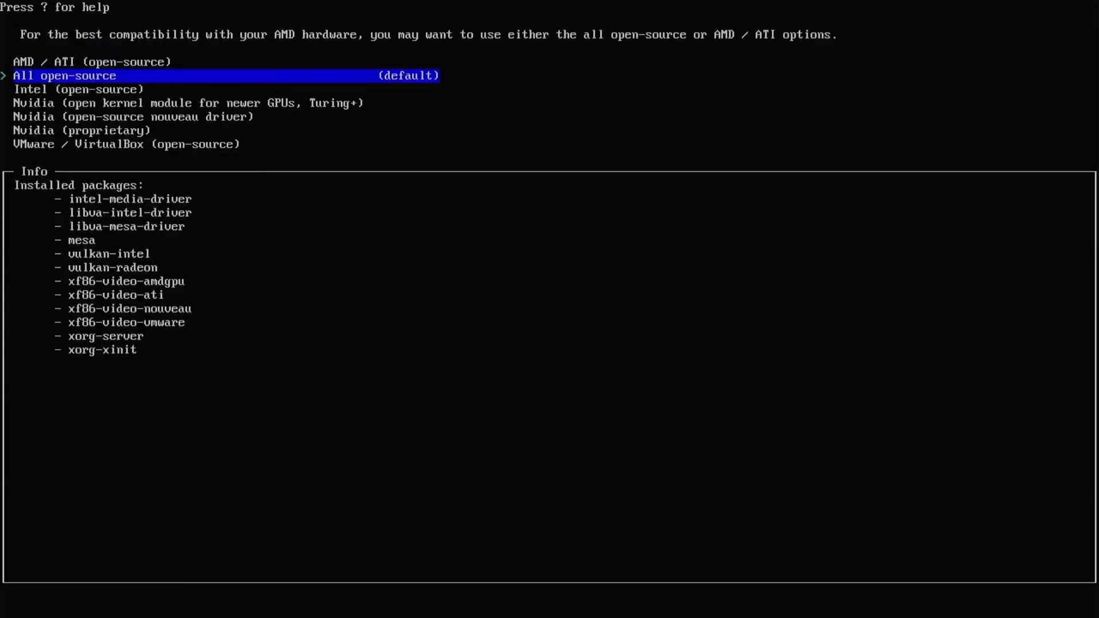
key("Up")
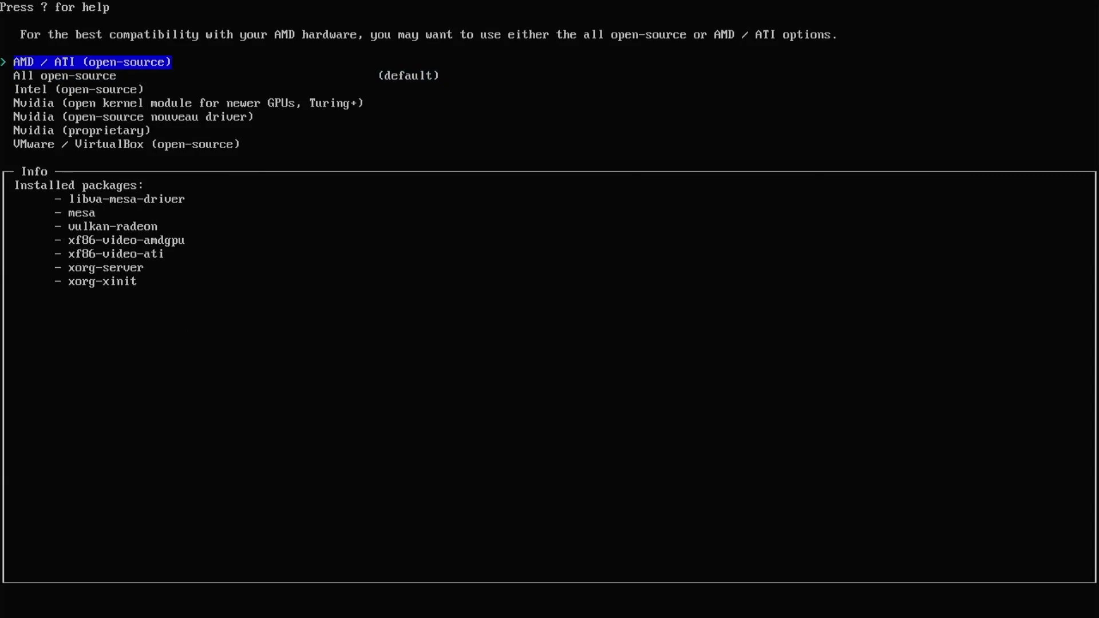
key("Escape")
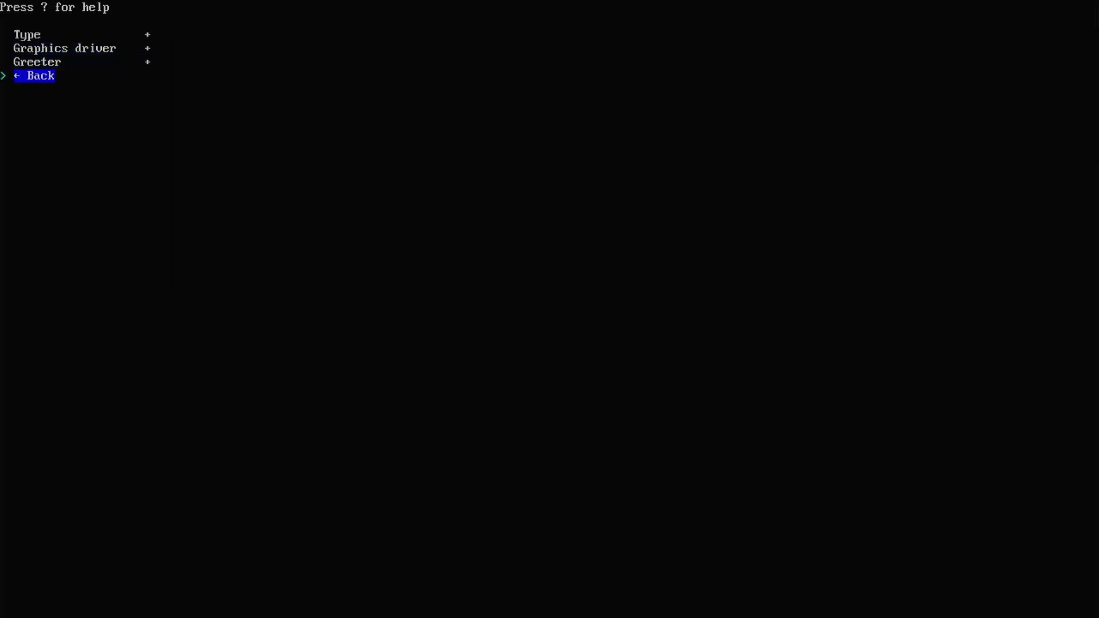
key("Enter")
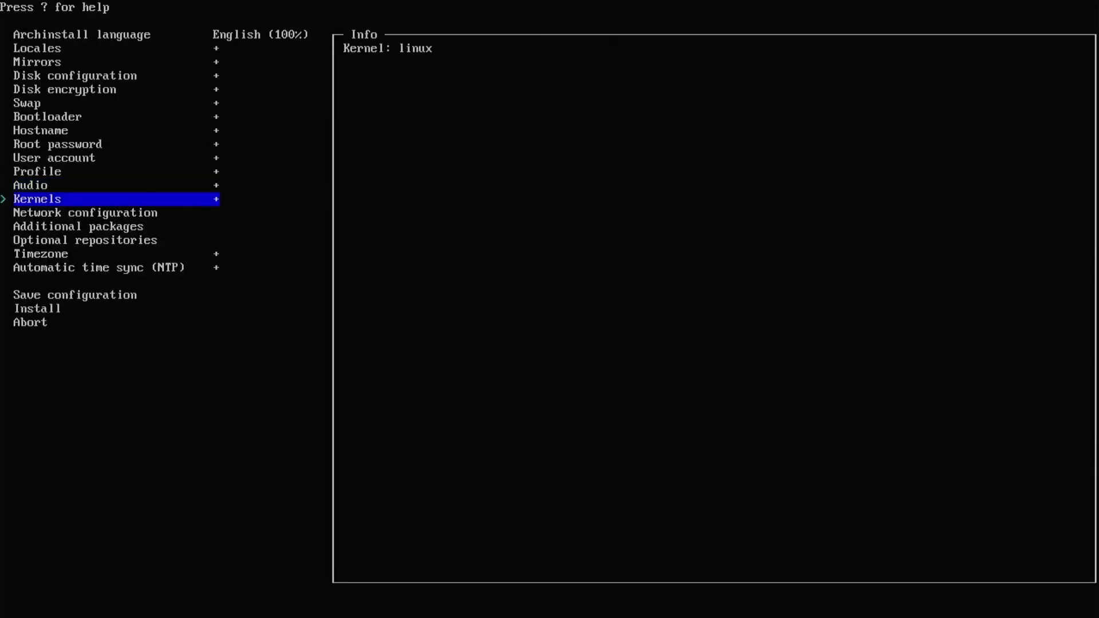
Configure Audio and Network configuration, leaving kernel linux and timezone US/Eastern
key("Down")
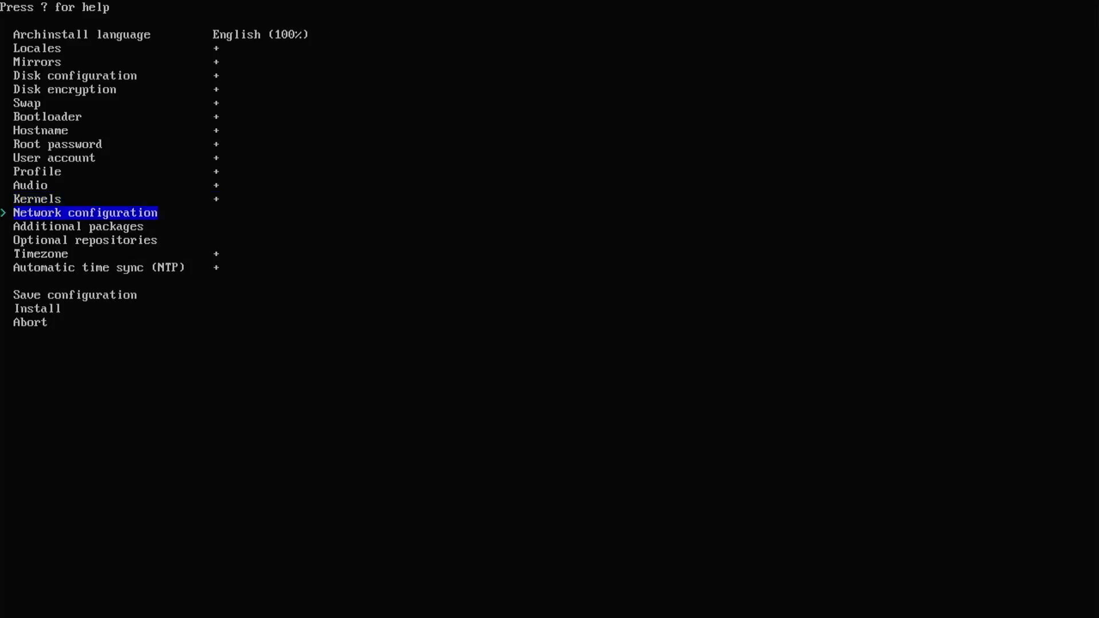
key("Return")
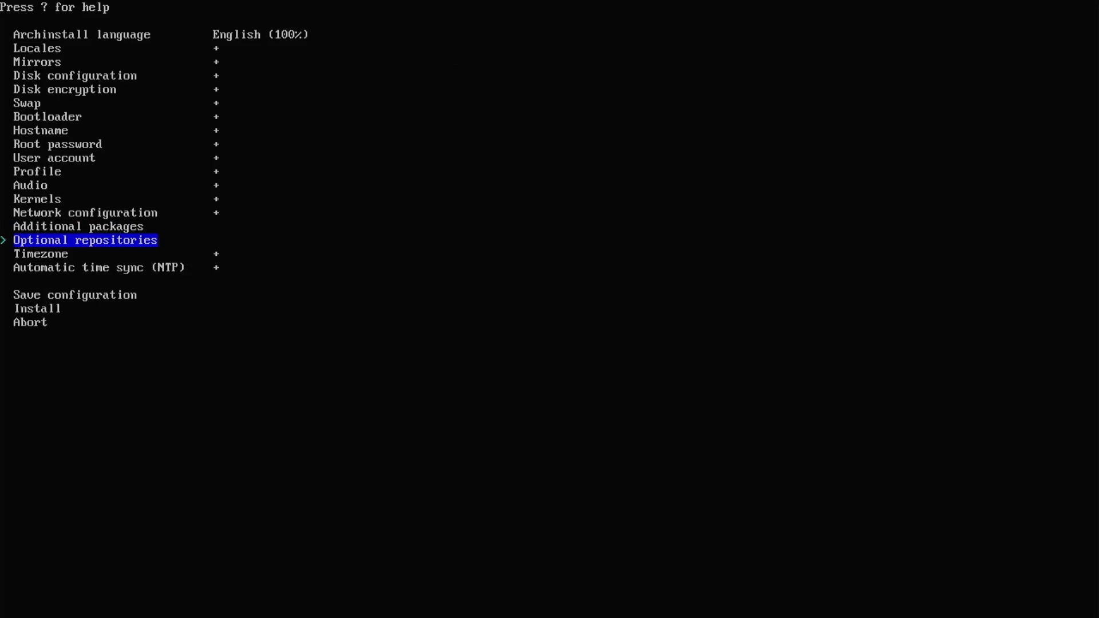
key("Down")
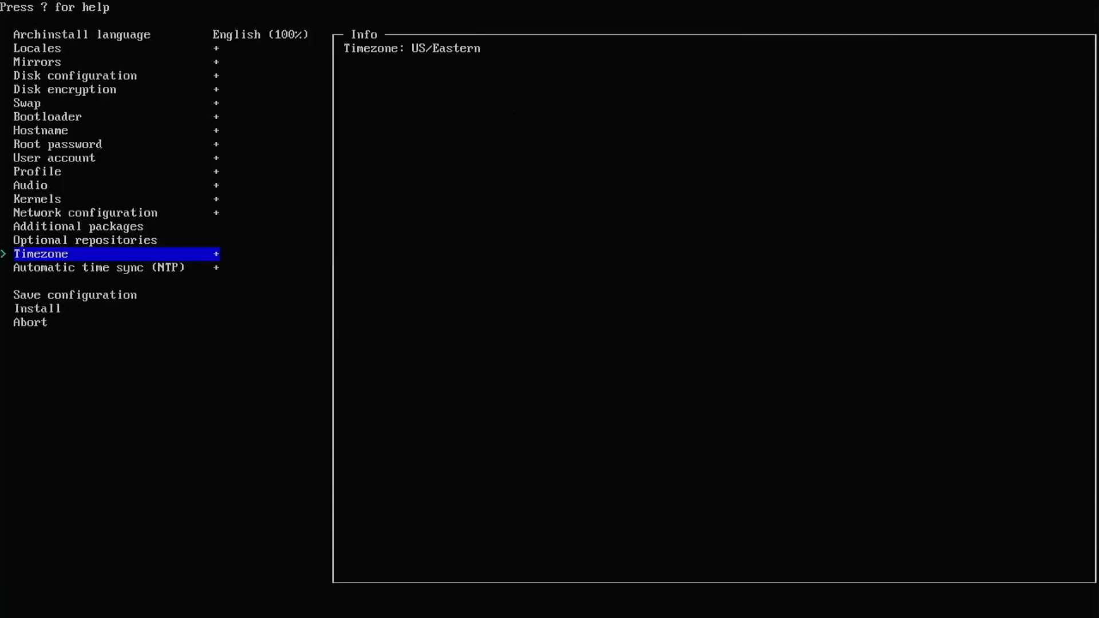
Start Install and let packages install until the chroot prompt appears
key("Down")
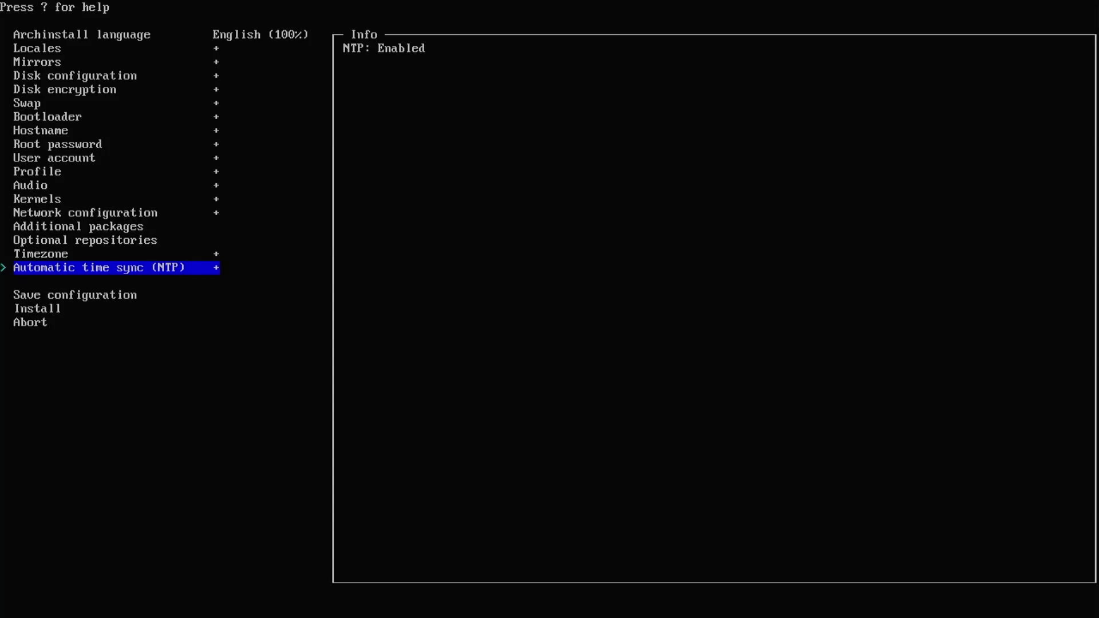
key("Down")
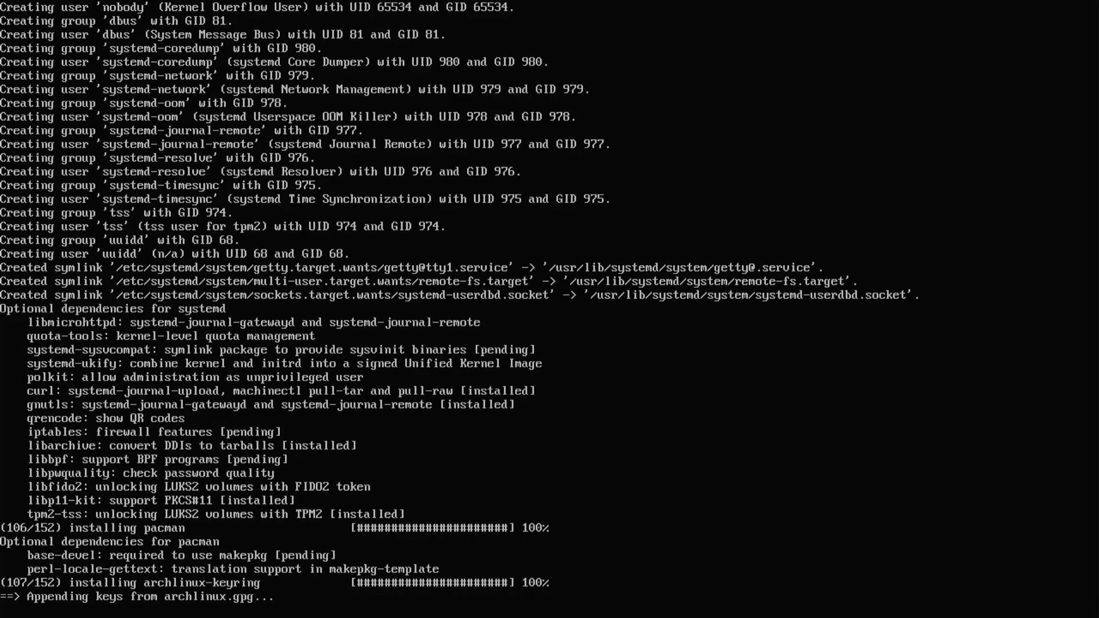
scroll("down", 3)
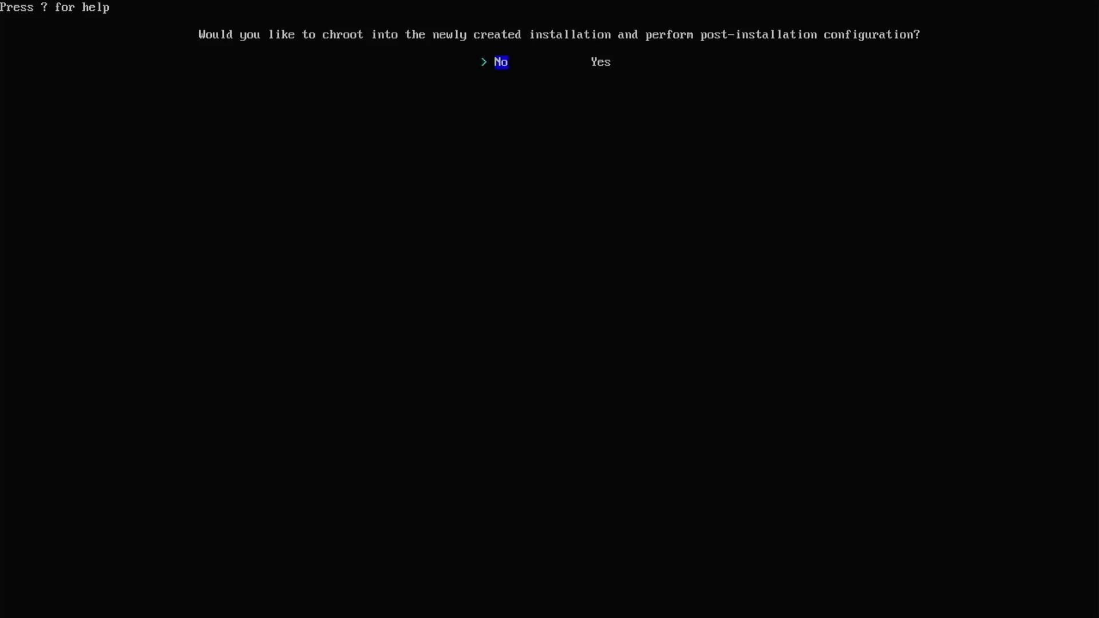
Decline chrooting into the new installation and return to the live root shell
key("Return")
type("df -h")
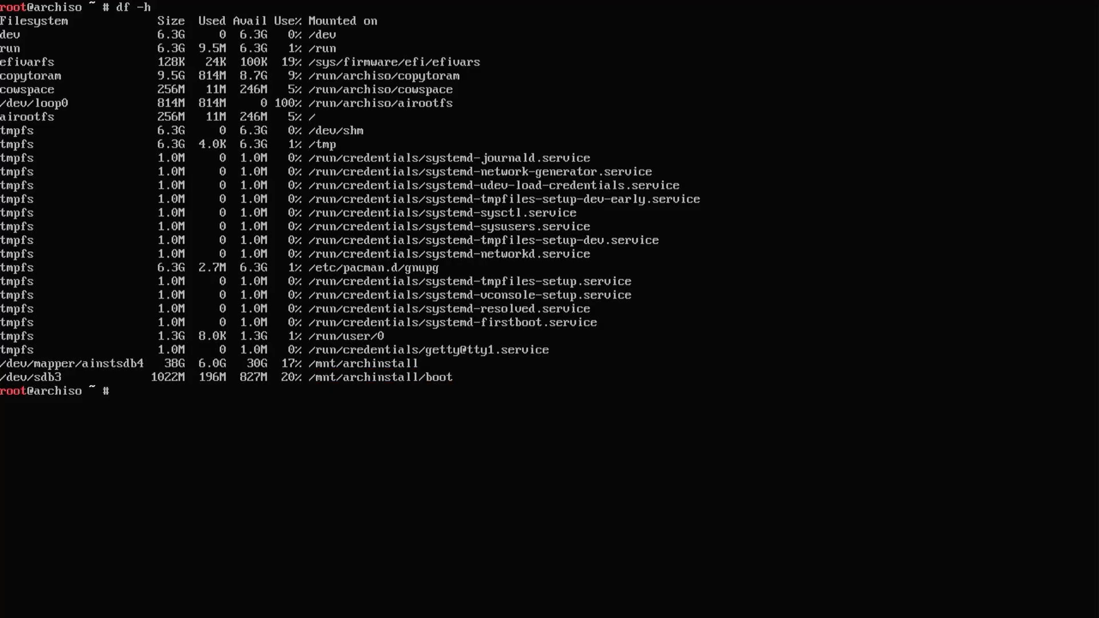
Bind-mount /dev, /dev/pts, /proc, /sys and /run into /mnt/archinstall with a for loop
type("f")
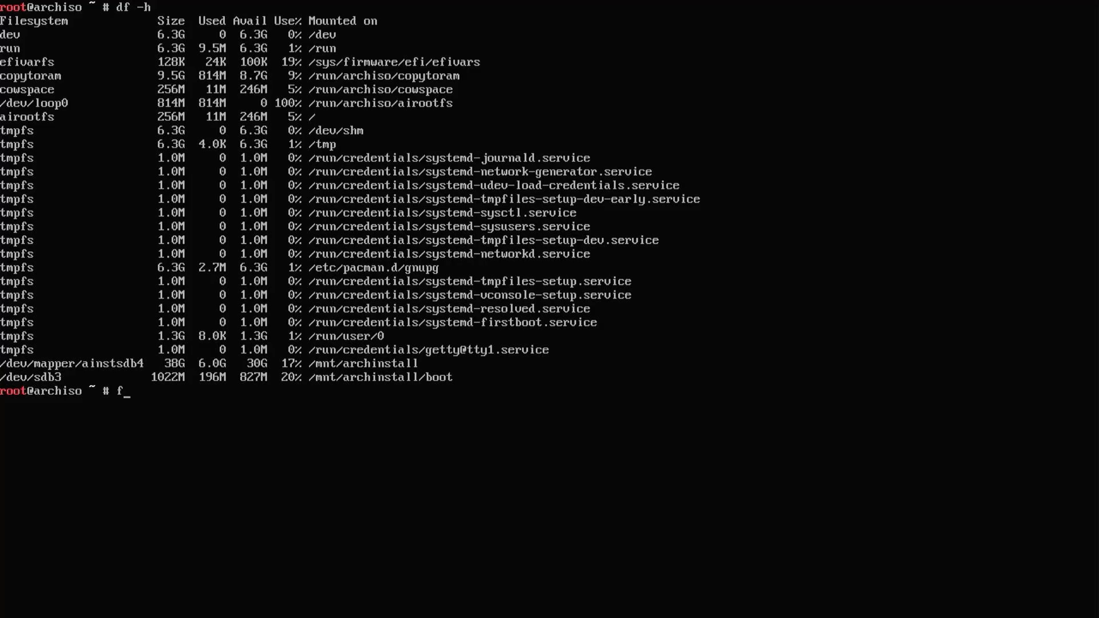
type("or i in /dev")
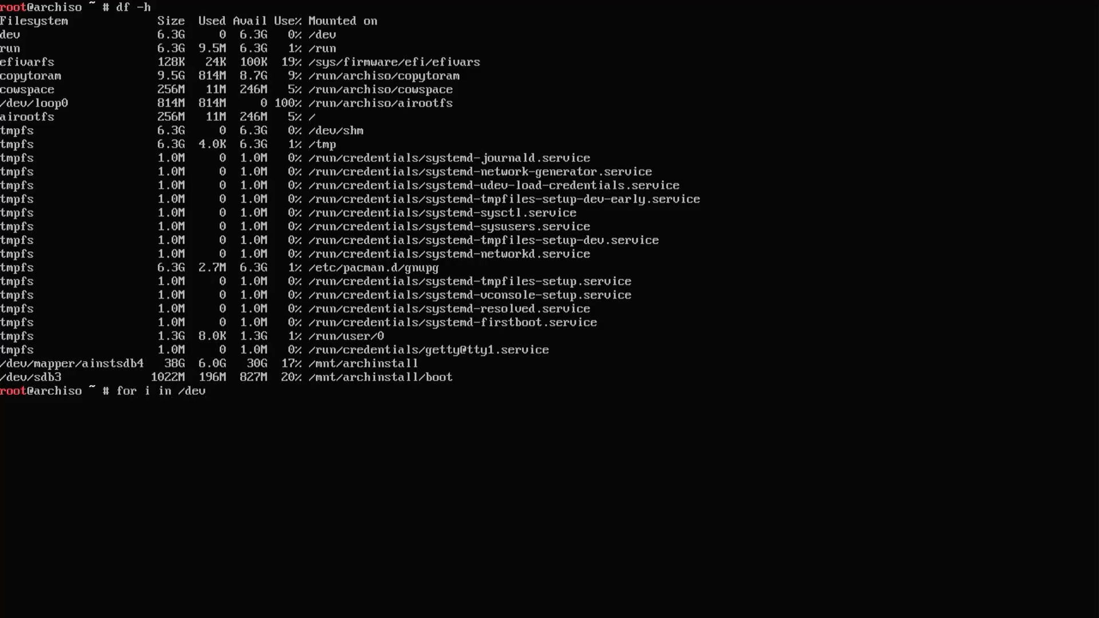
type("/dev")
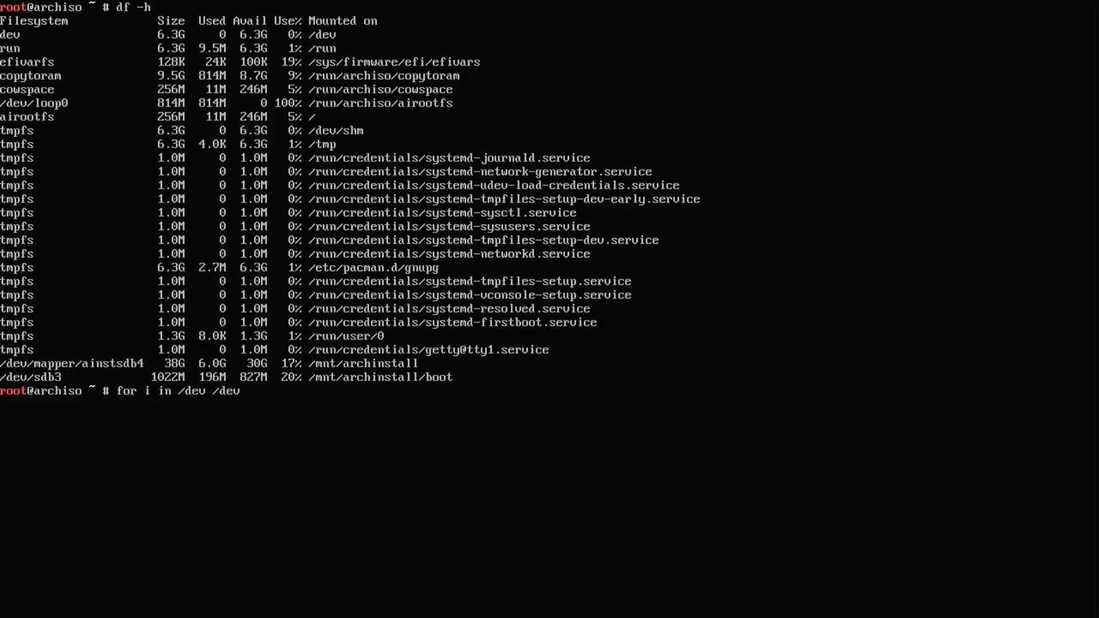
type("/pts /proc /")
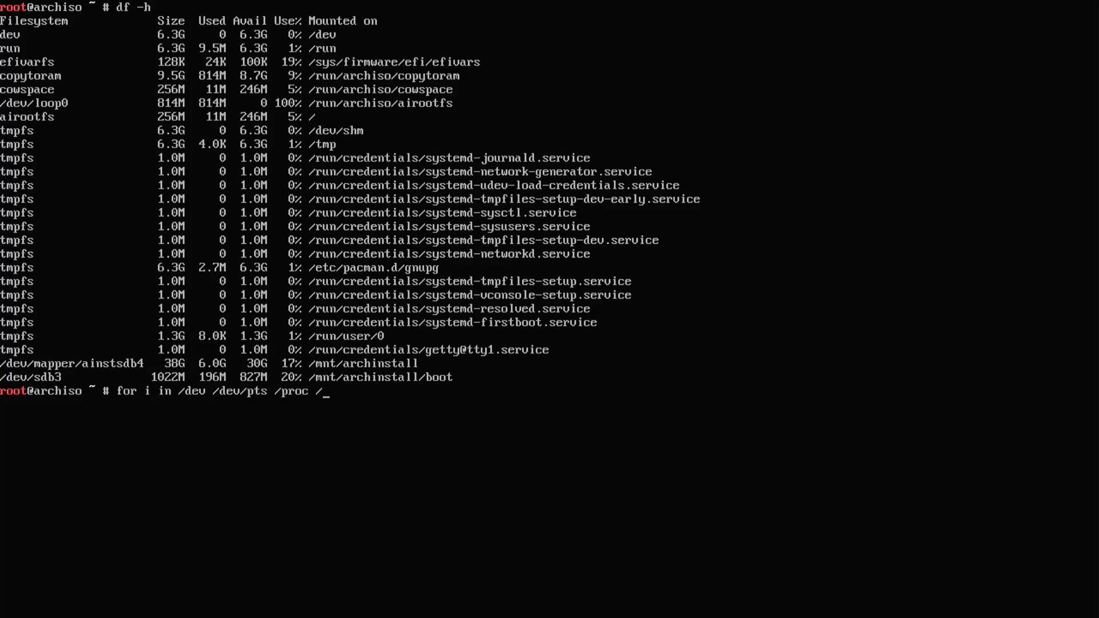
type("/sys /run;")
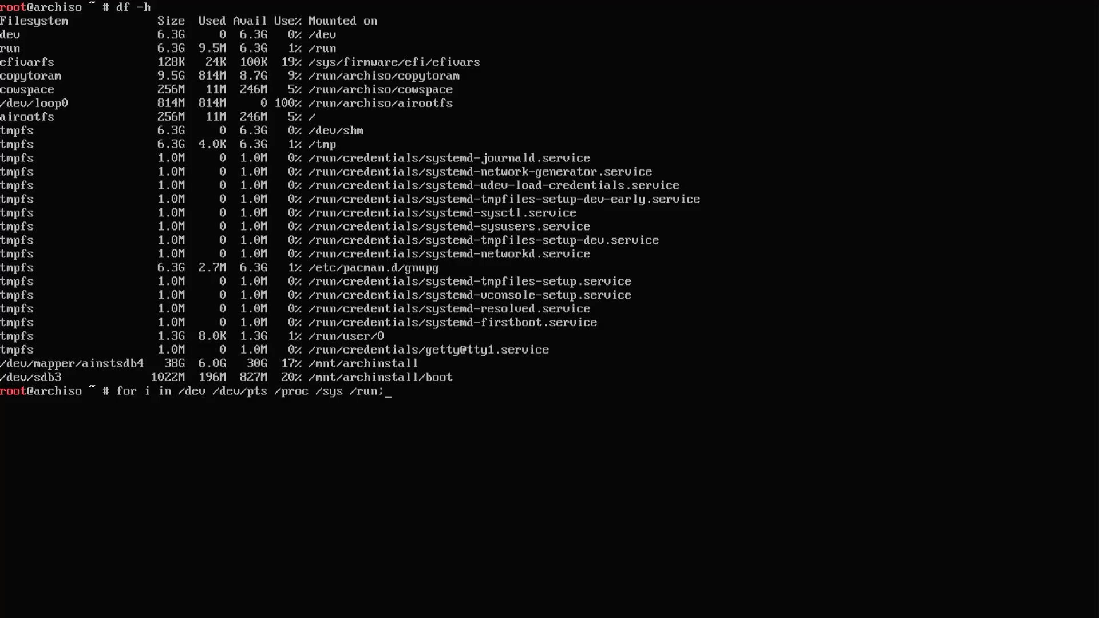
type("do mount -B")
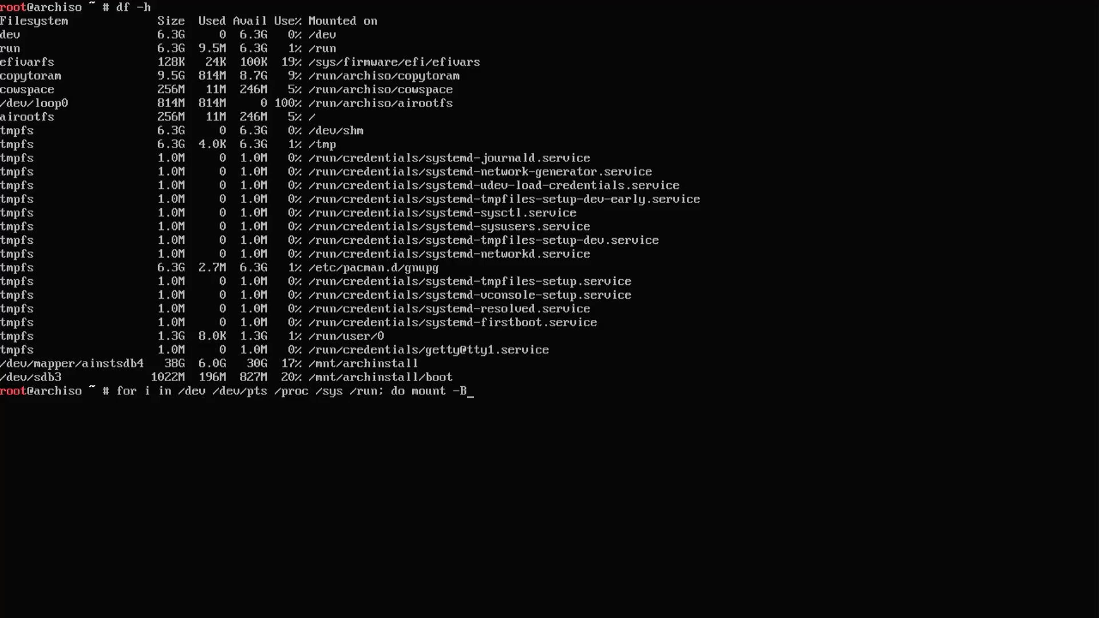
type("$i /mnt/archinstall/$i;")
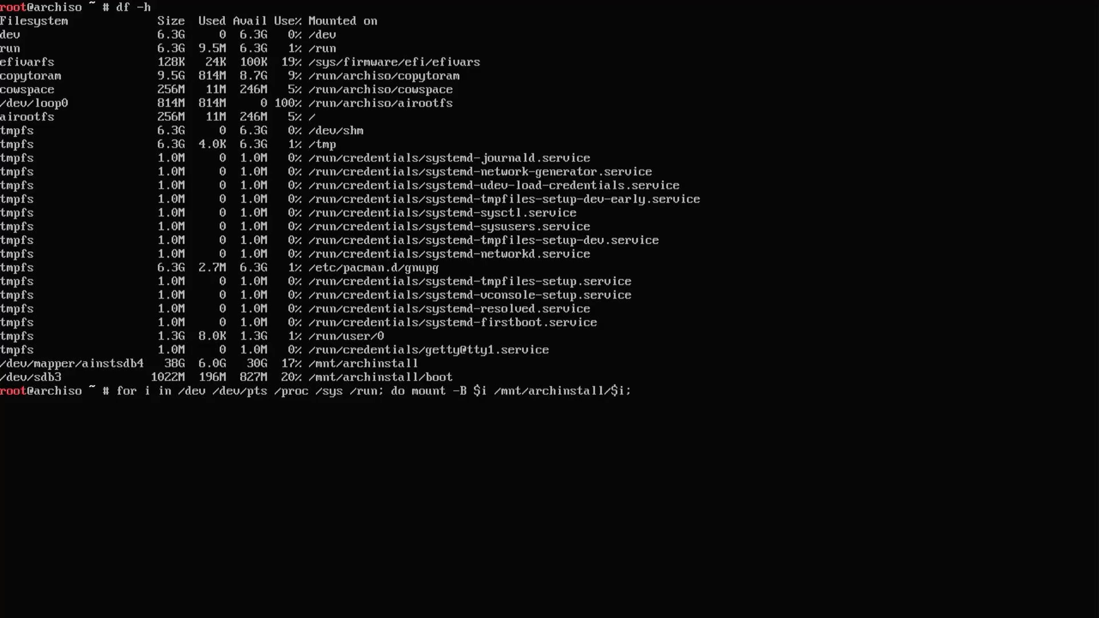
key("Return")
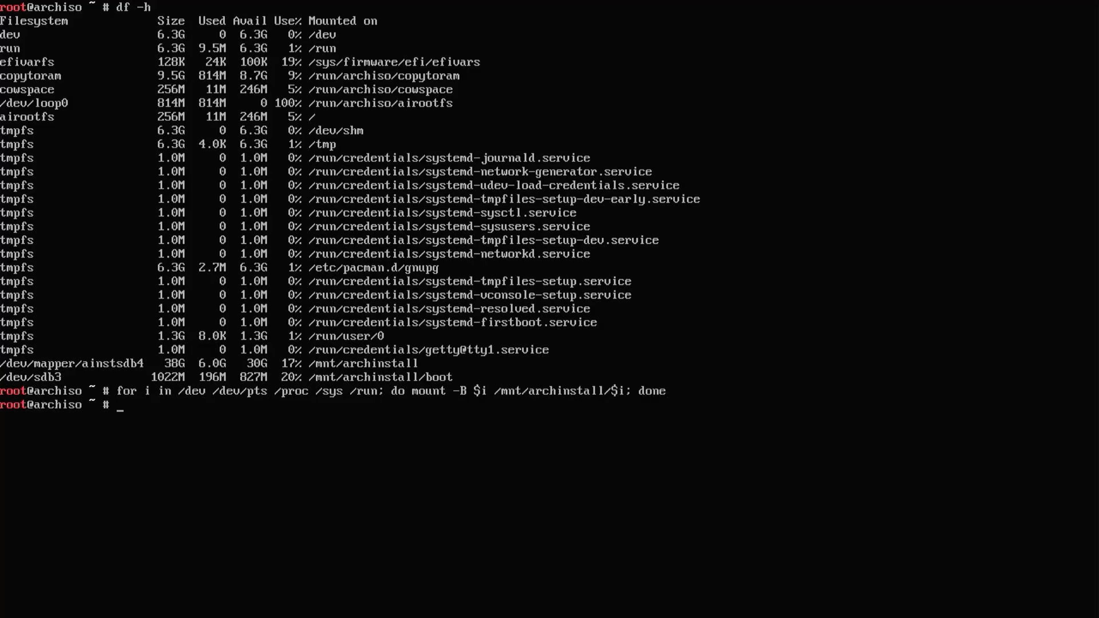
Attempt chroot /mnt/archinstall, which fails because /usr/bin/zsh is missing
type("chroot /m")
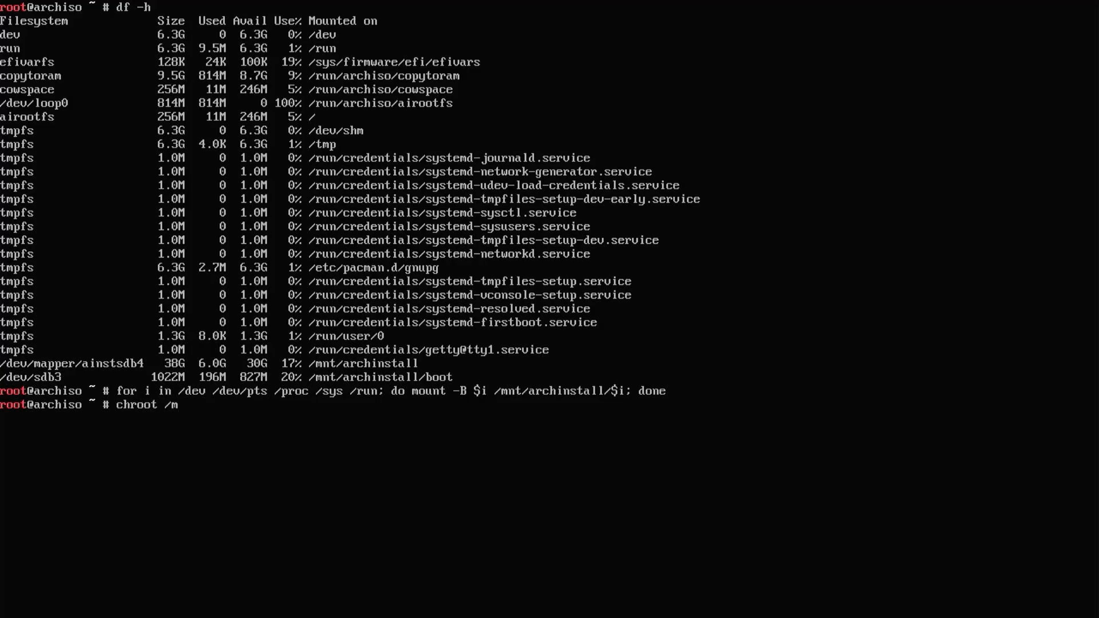
type("nt/archinstall")
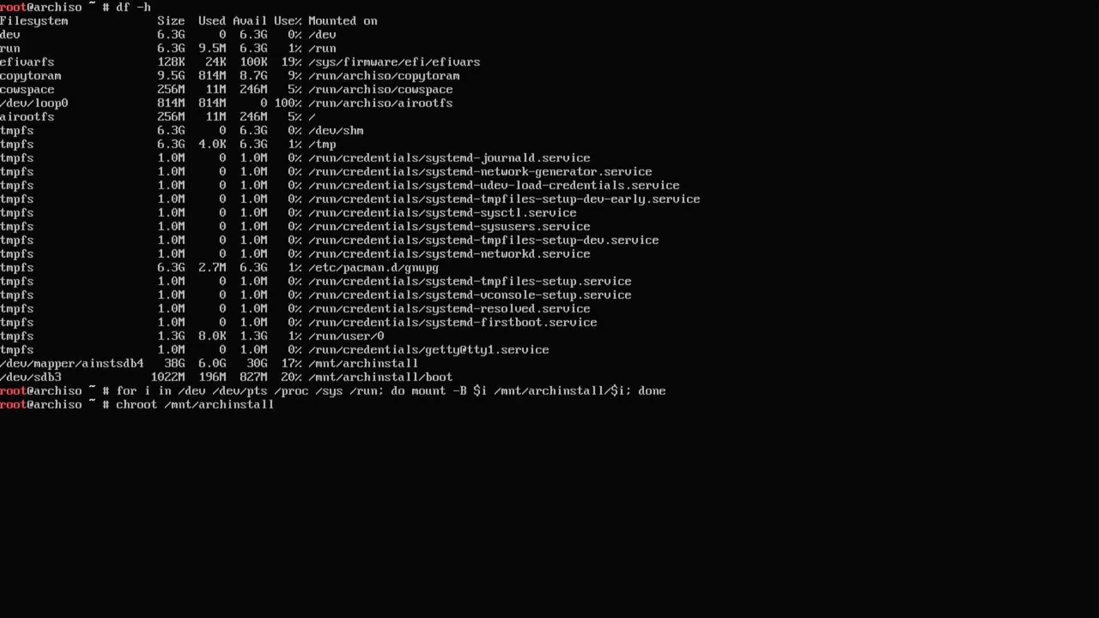
key("Return")
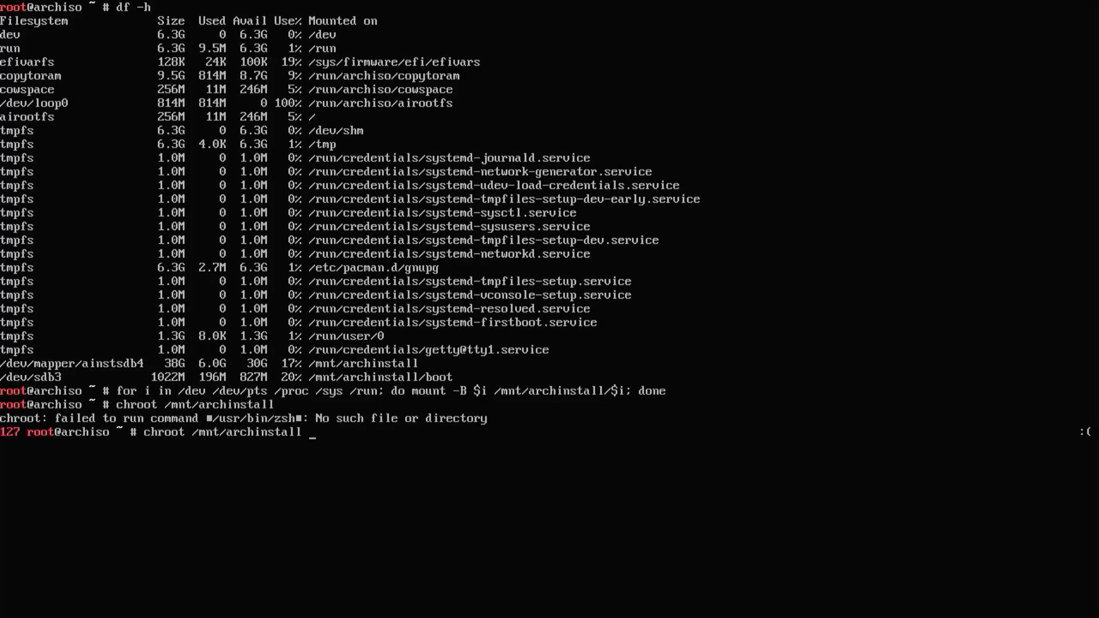
Chroot into /mnt/archinstall with /bin/bash and check efibootmgr
type("/bin/bash")
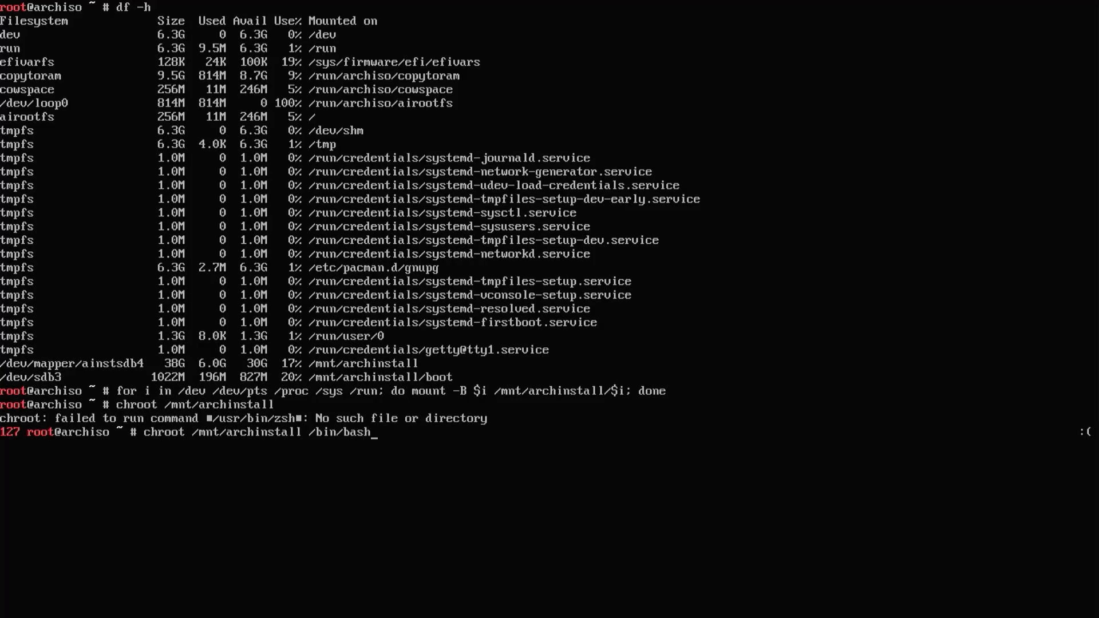
key("Return")
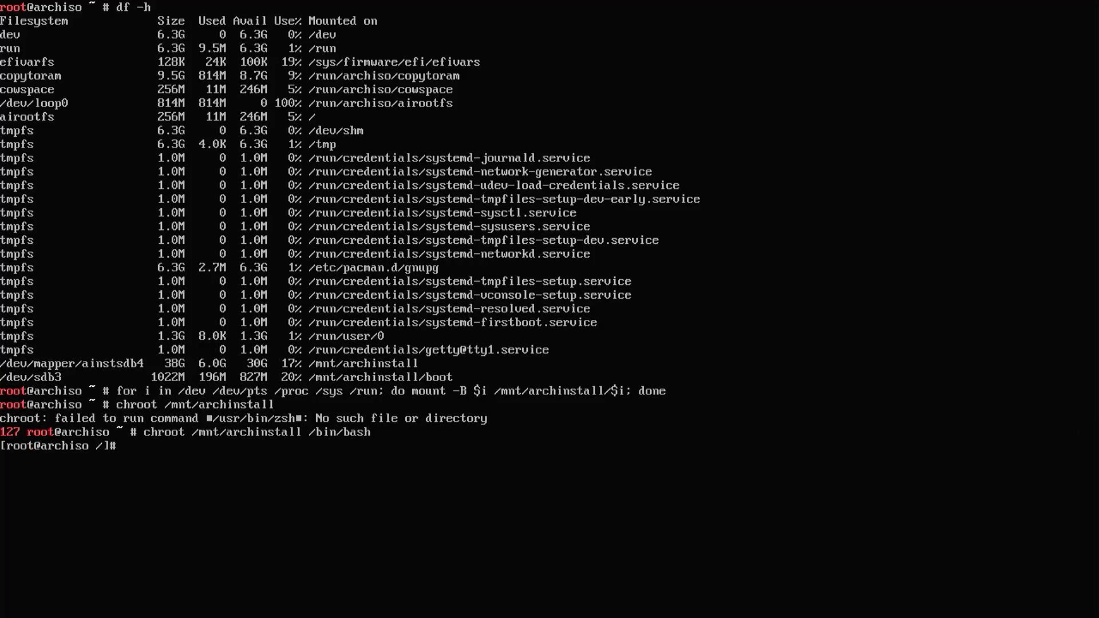
type("efibootmgr")
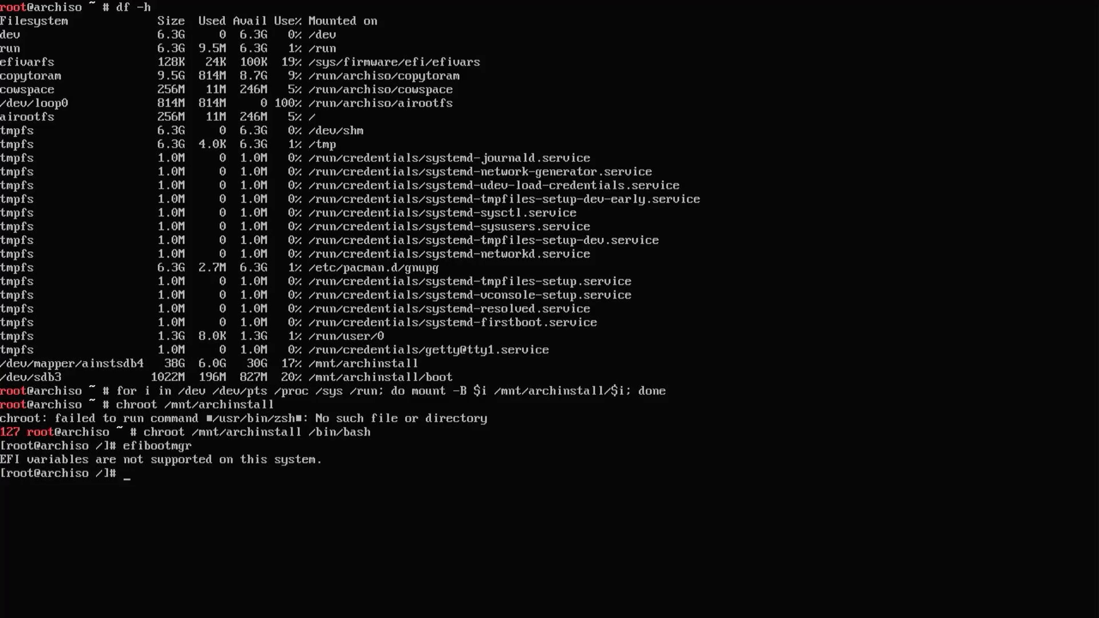
Mount efivarfs at /sys/firmware/efi/efivars so firmware boot entries can be listed
type("mount -t efiv")
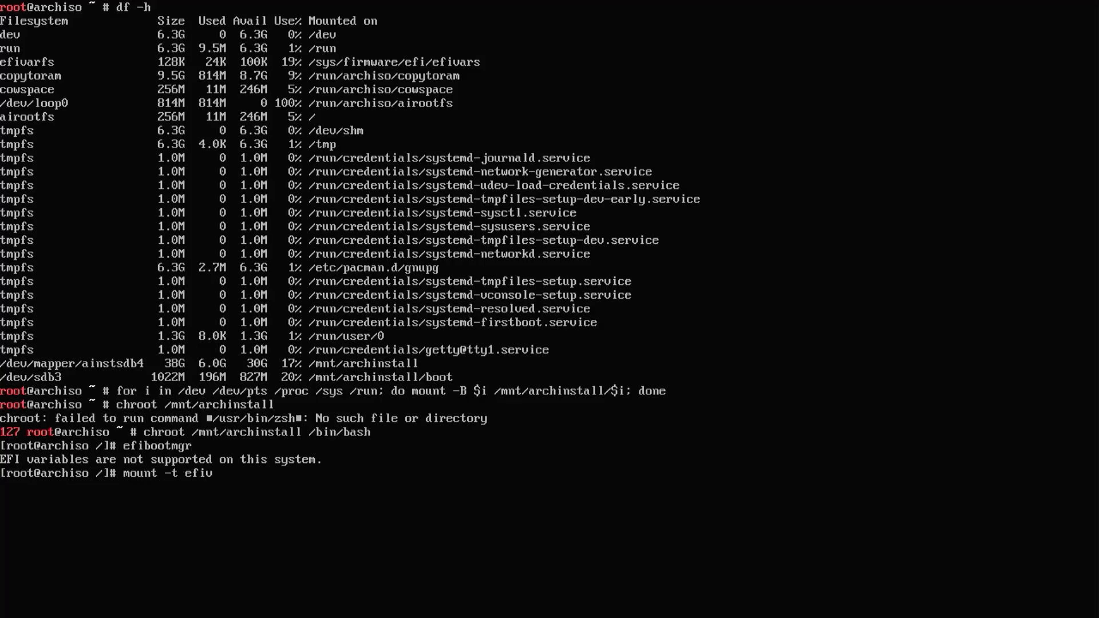
type("arfs none /sy")
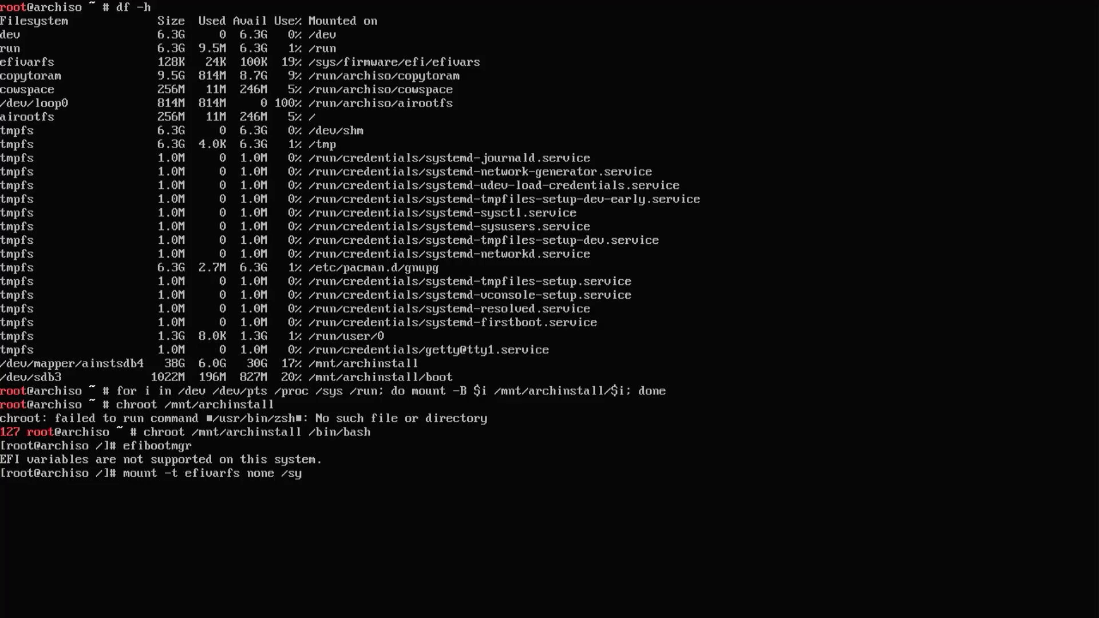
type("s/fir")
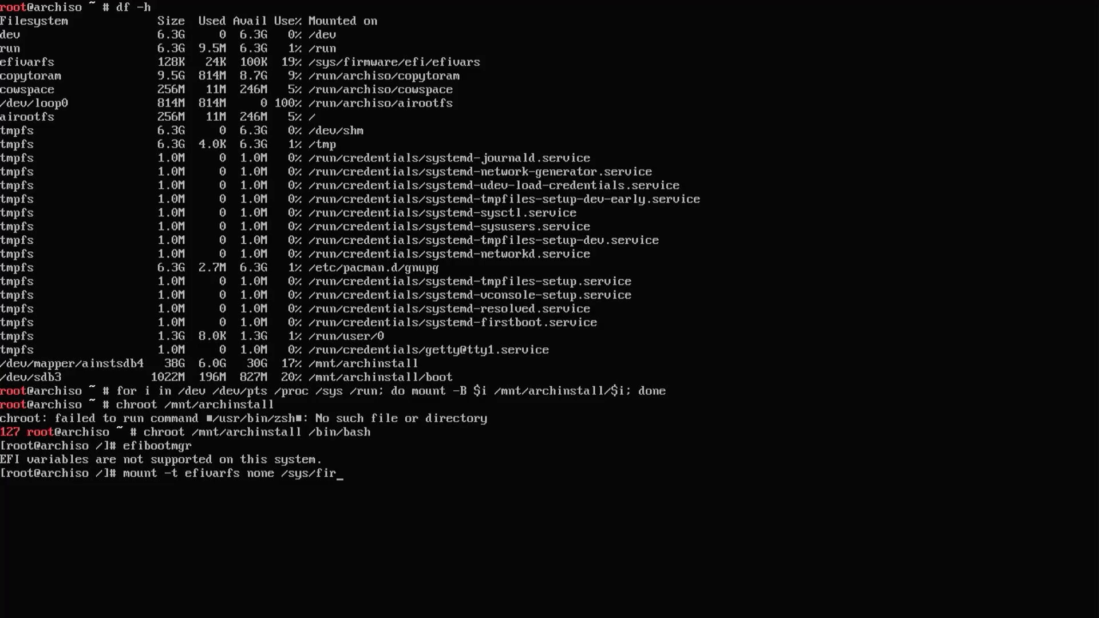
type("mware/efi/efivars")
type("efibootm")
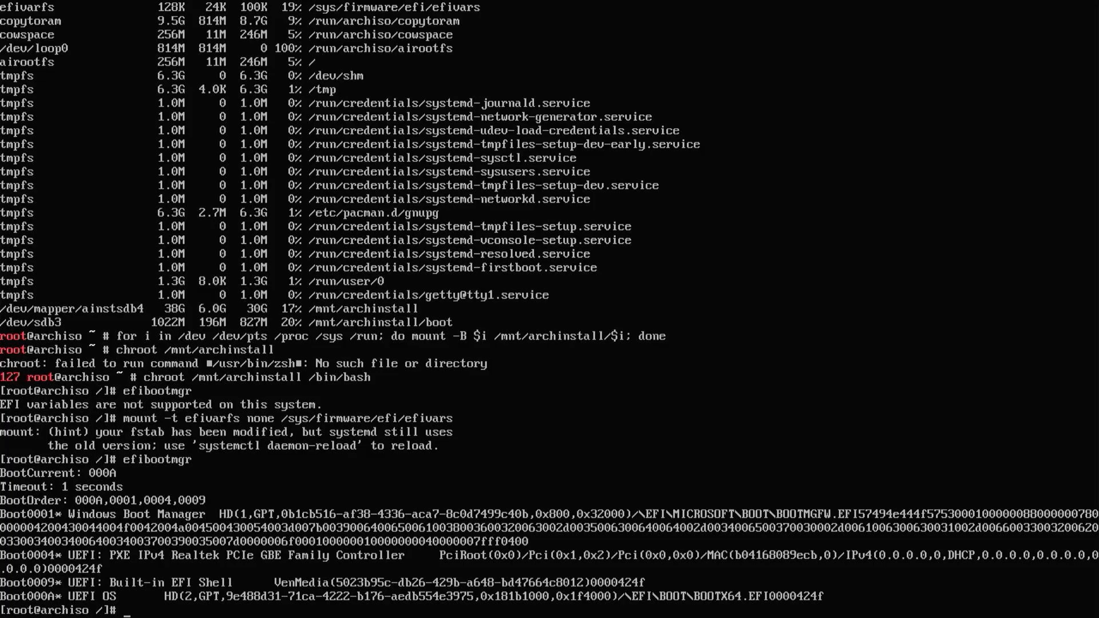
type("grub")
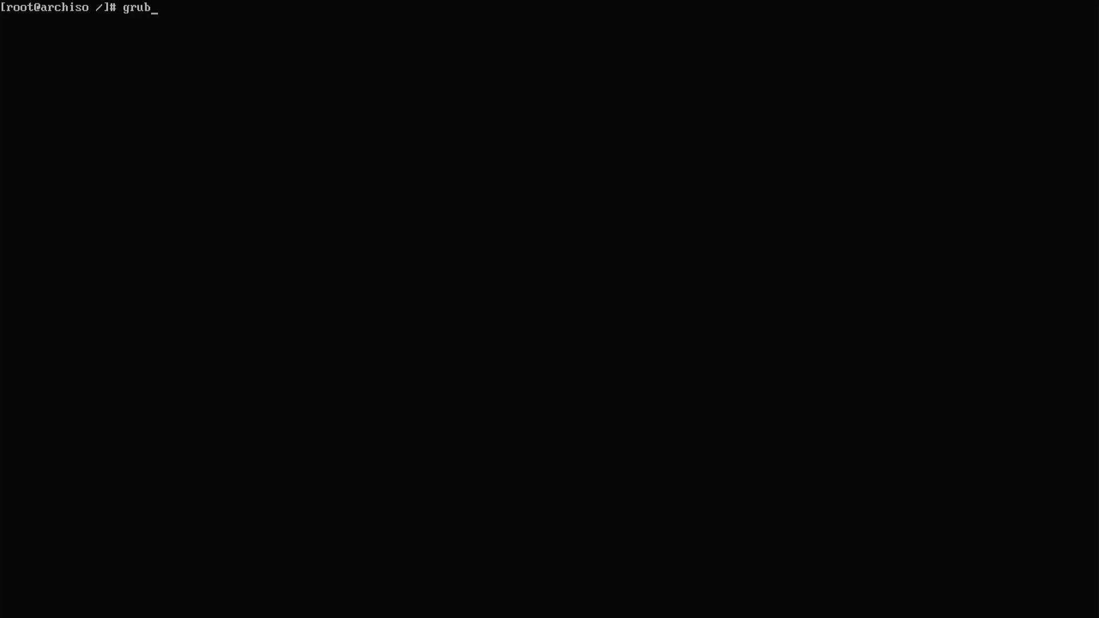
Run grub-install --target=x86_64-efi --efi-directory=/boot for the new system
type("-install --targ")
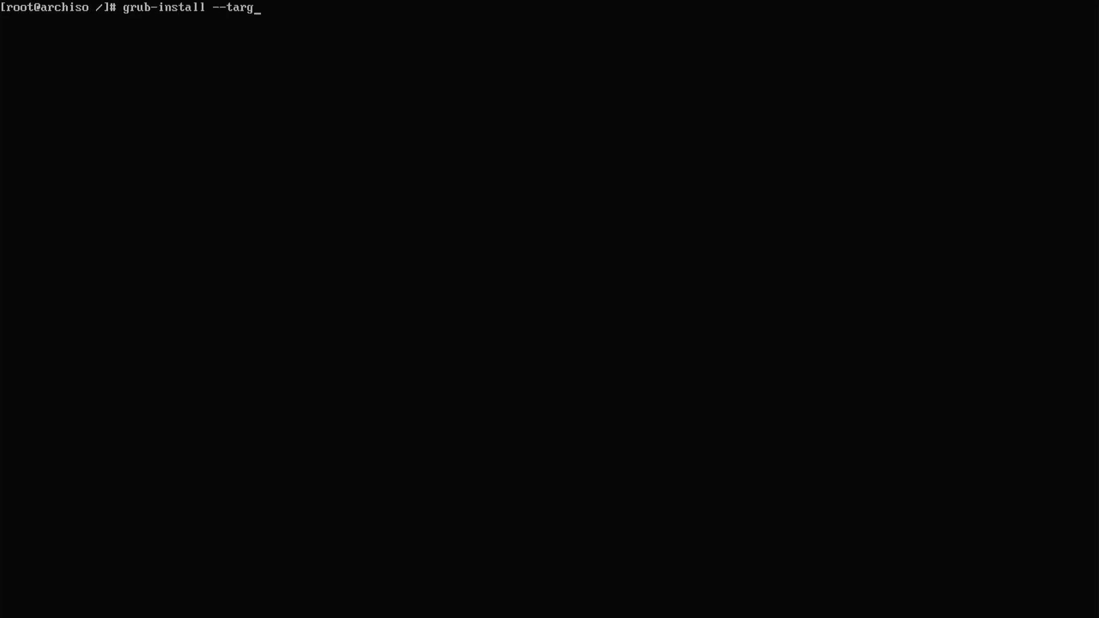
type("et=x86")
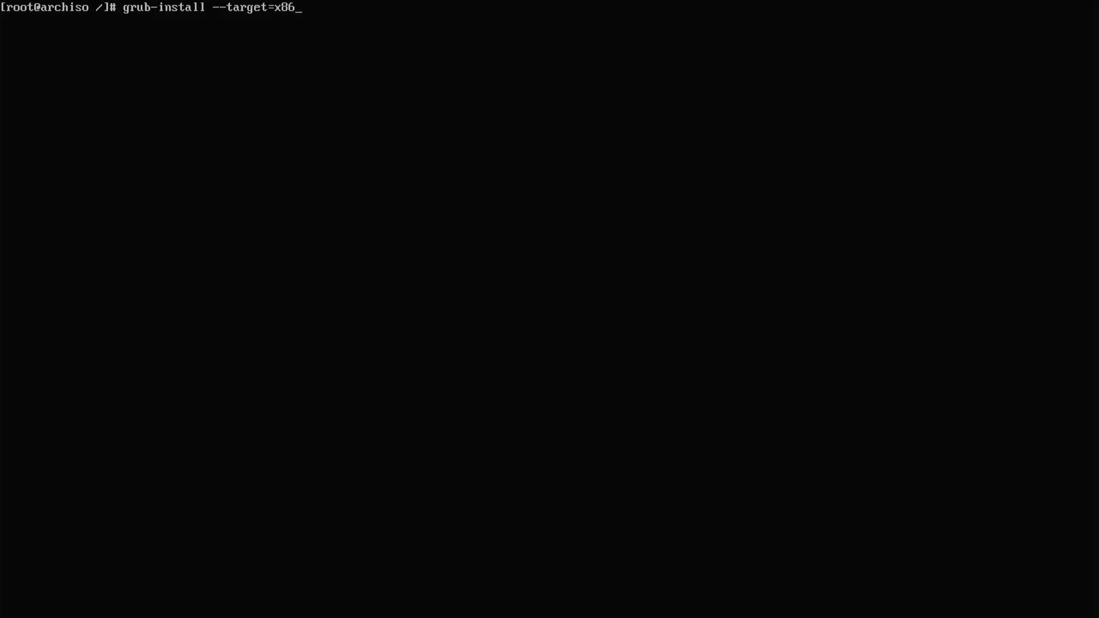
type("64-efi --efi")
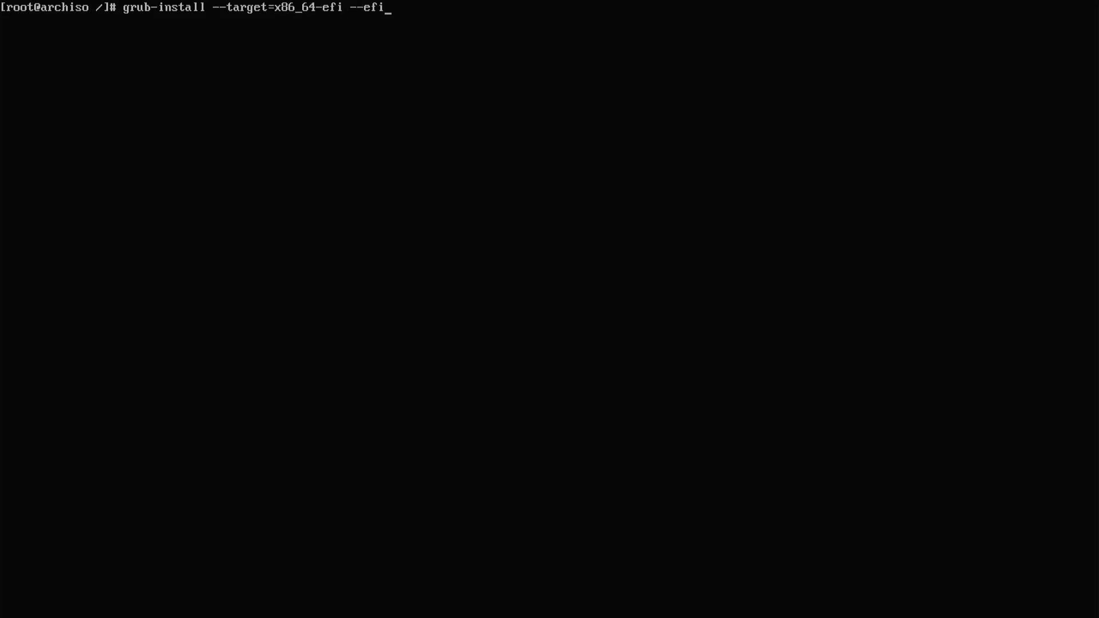
type("-directory=/boot")
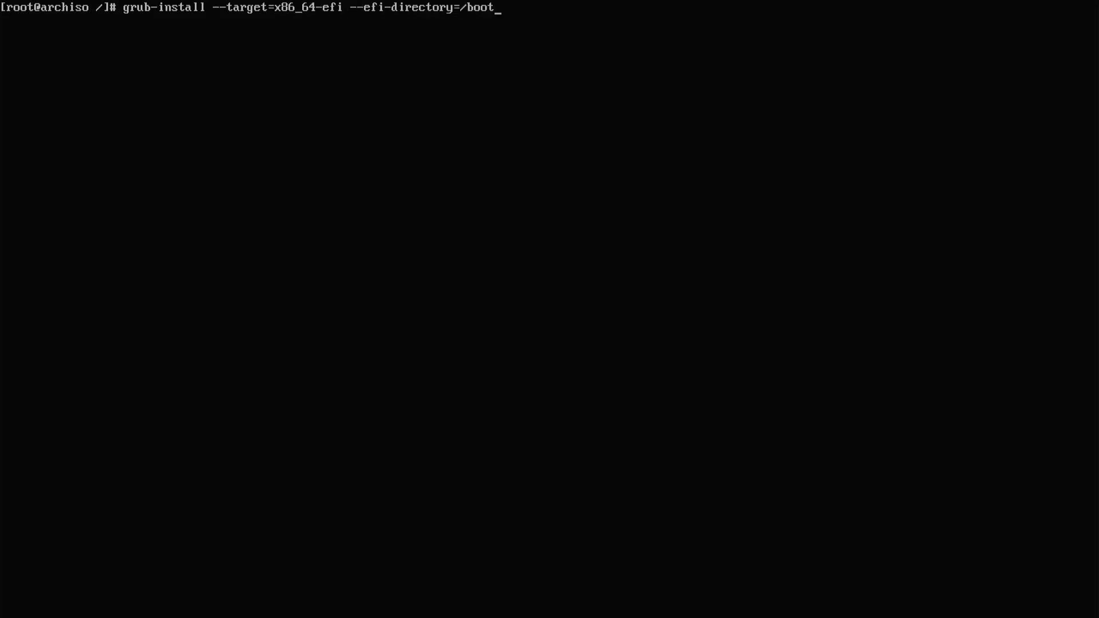
key("Return")
type("efibootmgr")
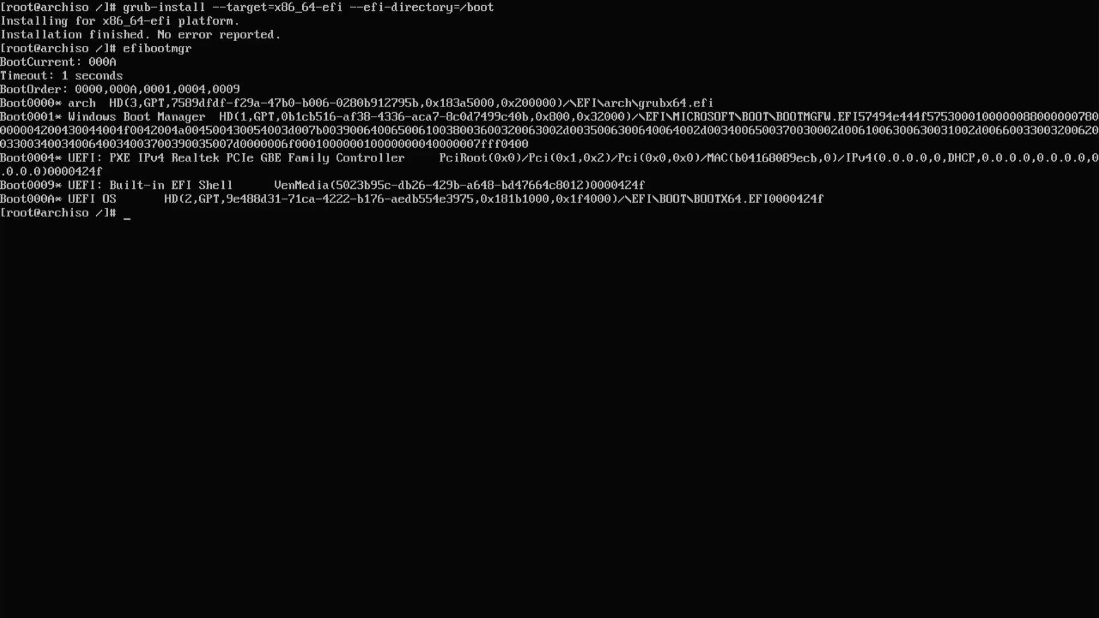
Install os-prober with pacman and run it to detect Windows Boot Manager
type("pacman -S os-prober")
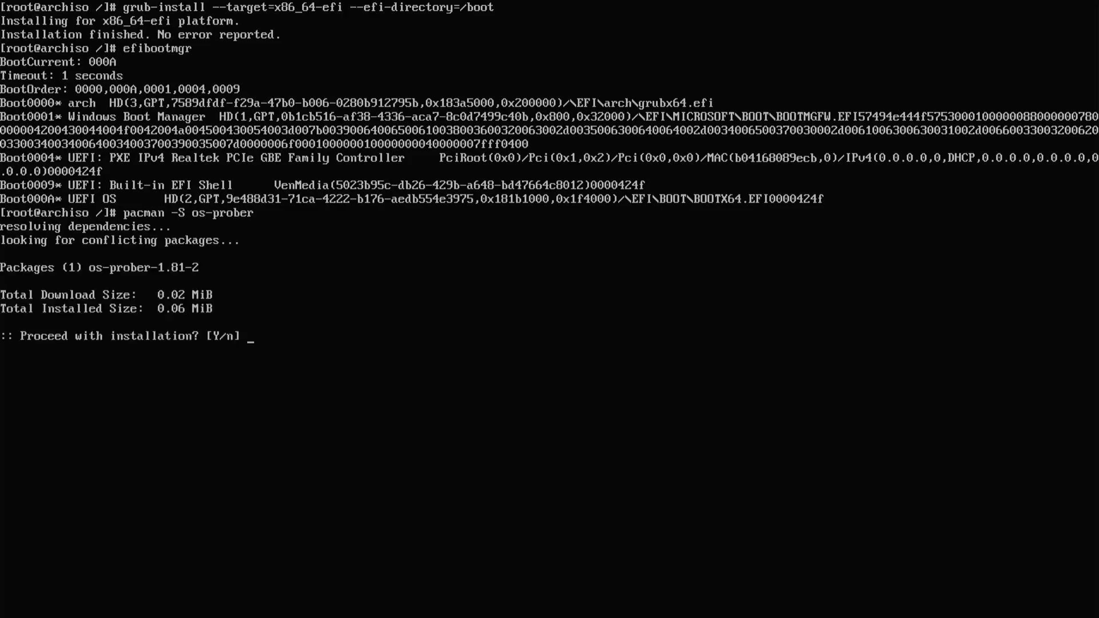
type("y")
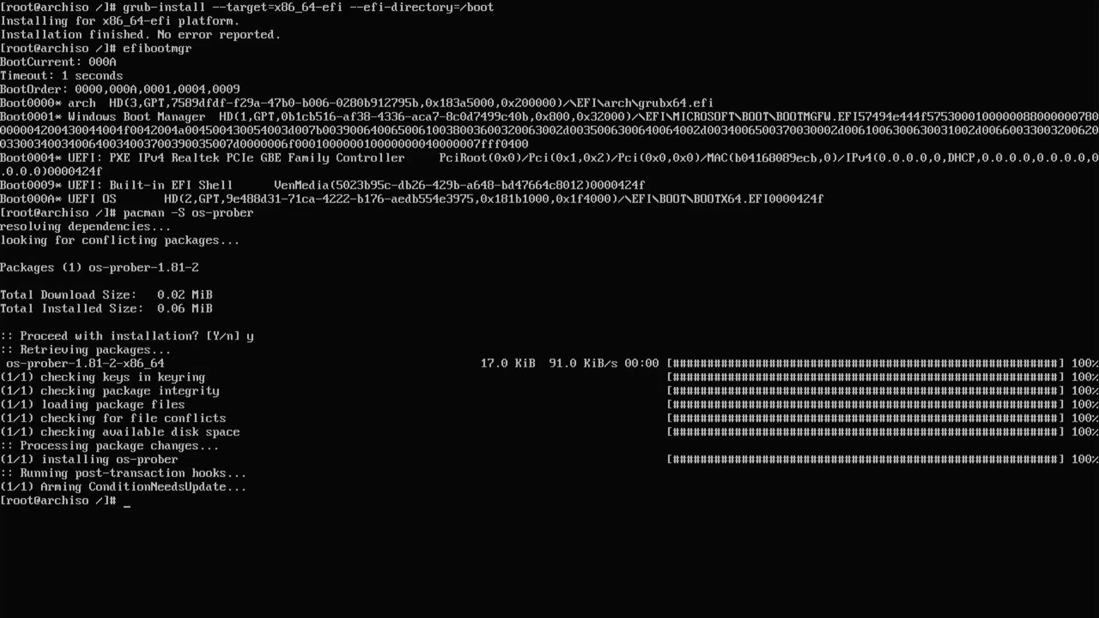
type("os-prober")
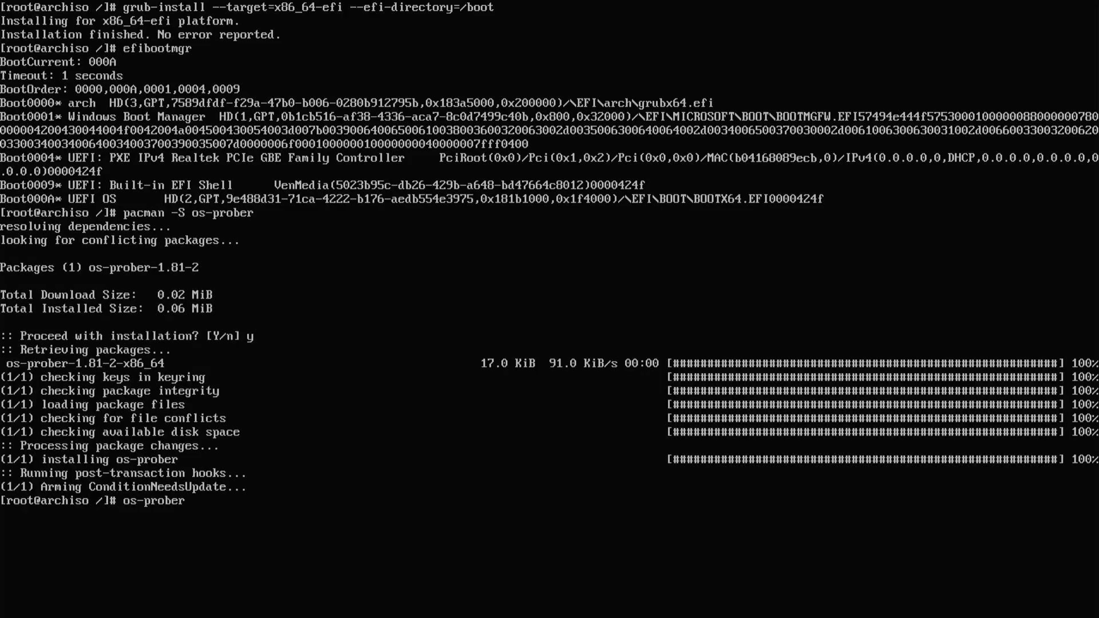
key("Return")
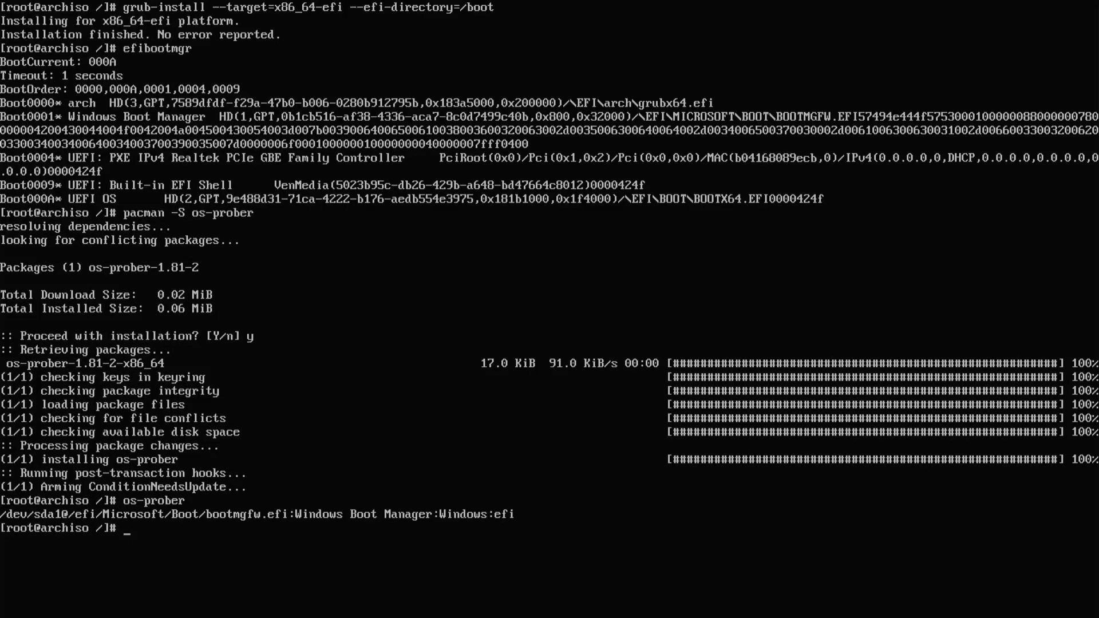
Start nano on the GRUB defaults file path
type("n")
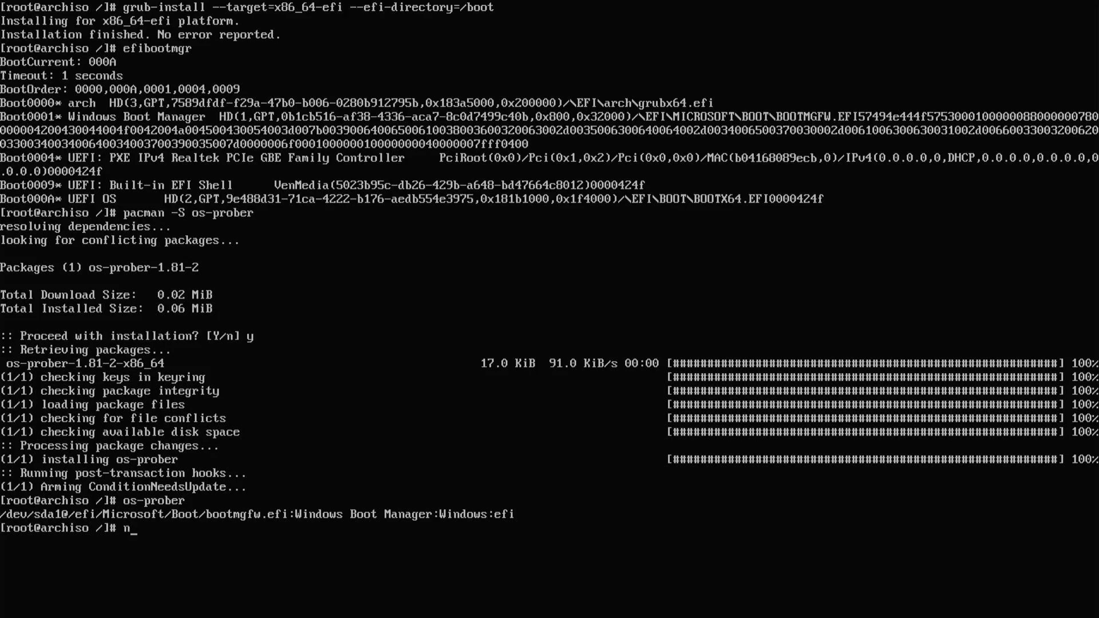
type("ano /")
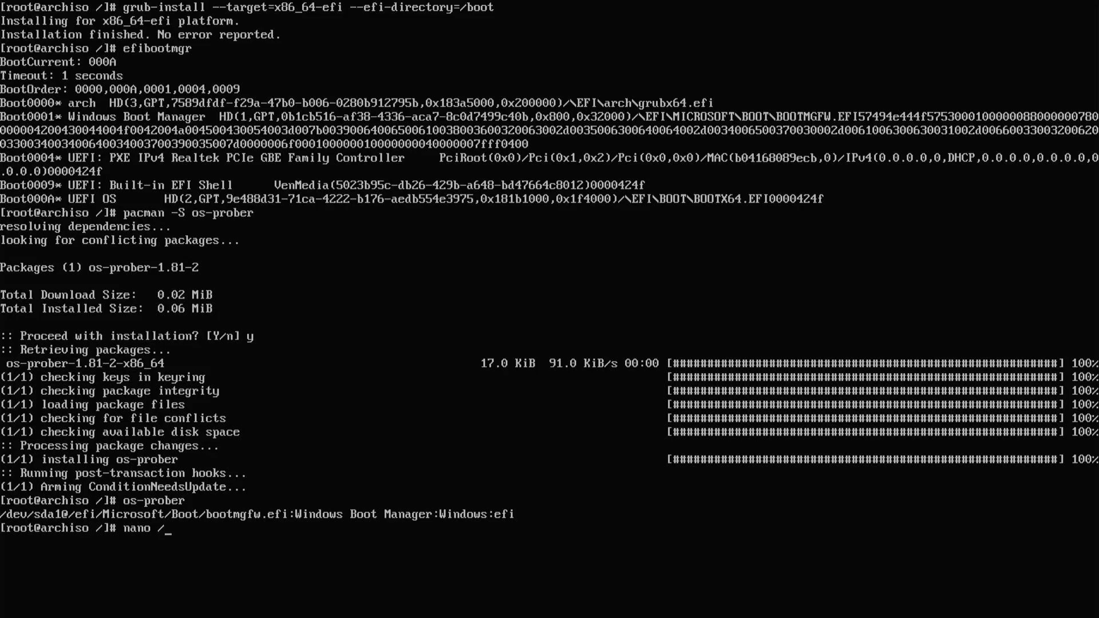
Uncomment GRUB_DISABLE_OS_PROBER=false in /etc/default/grub and save the file
key("Return")
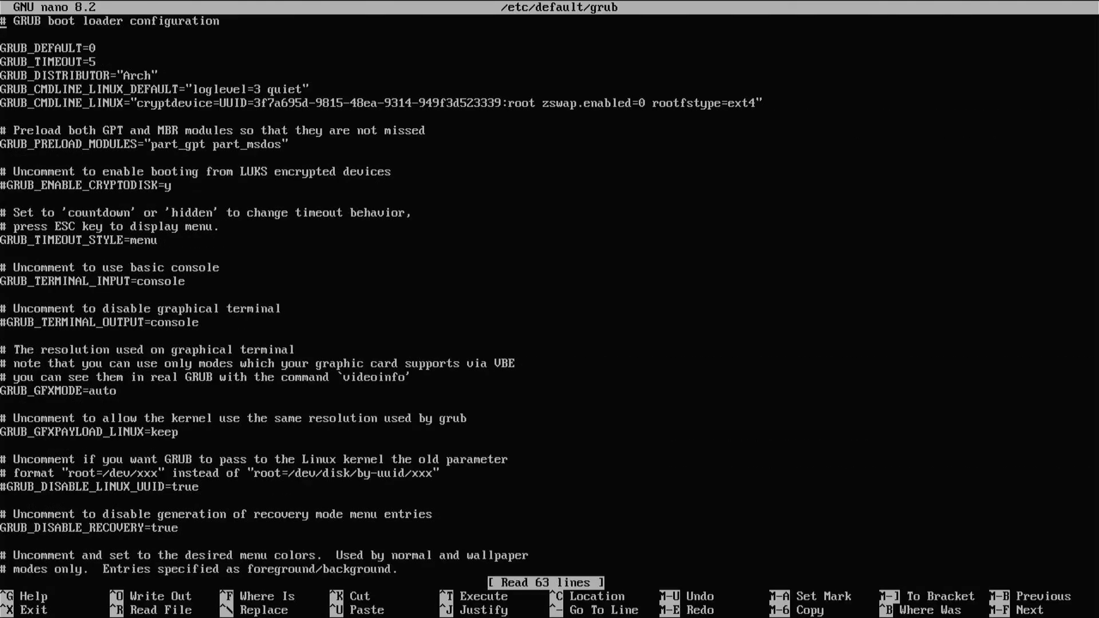
scroll("down", 3)
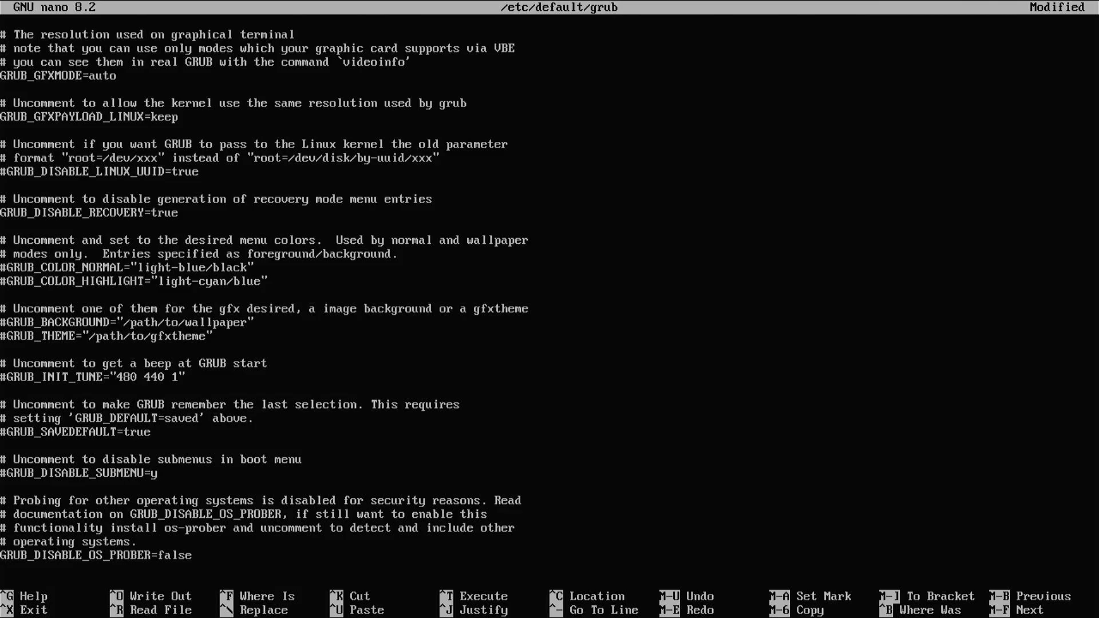
key("ctrl+x")
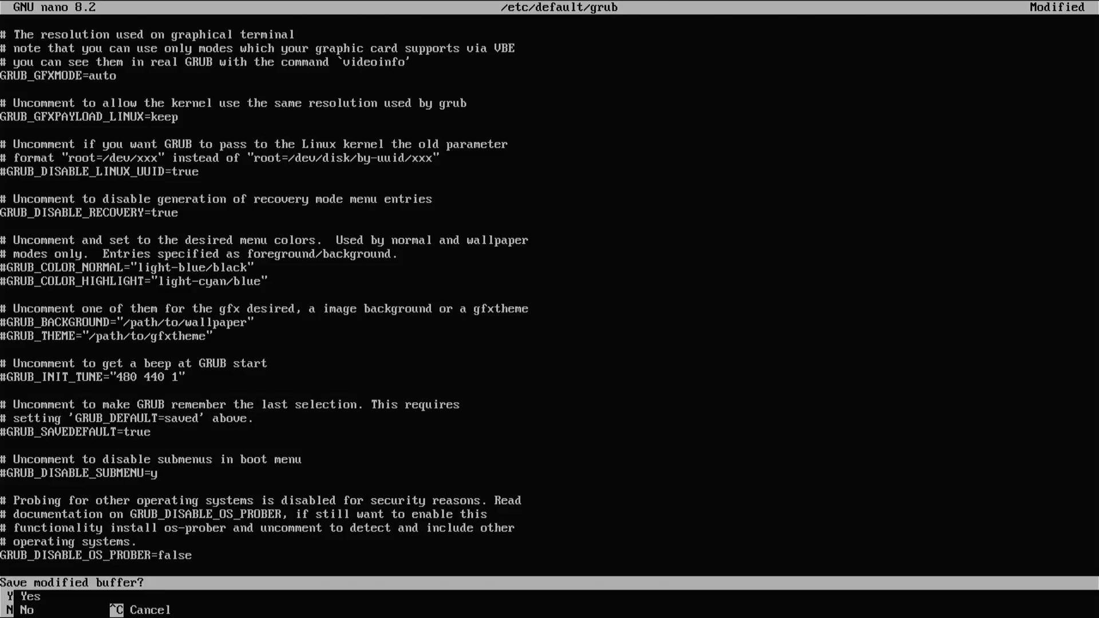
key("y")
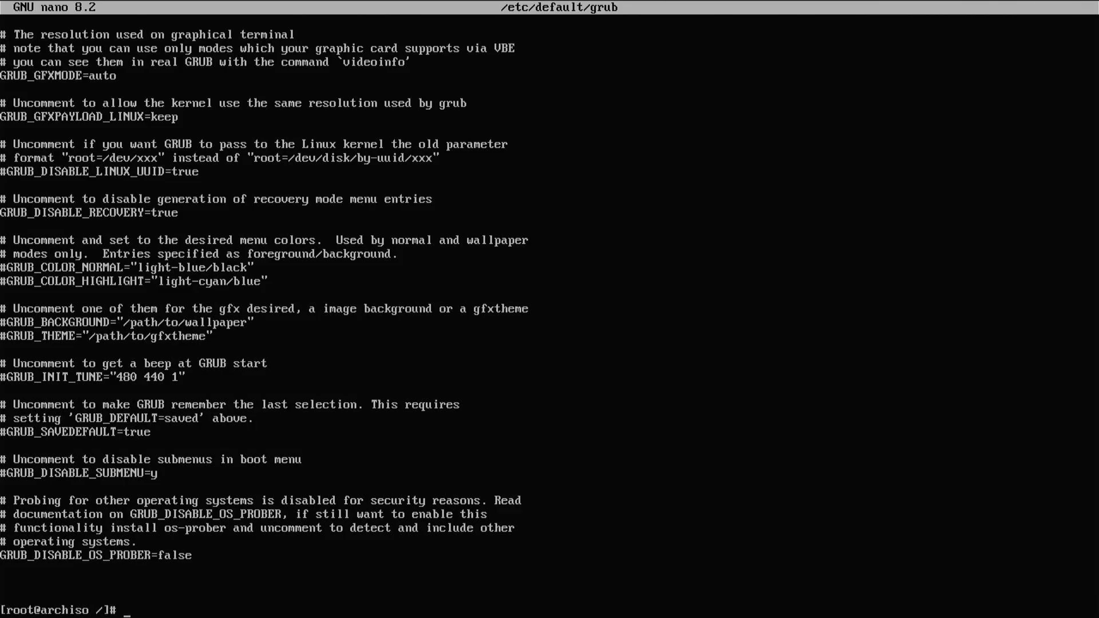
Generate /boot/grub/grub.cfg with grub-mkconfig, detecting Windows, then exit the chroot
type("grub-mk")
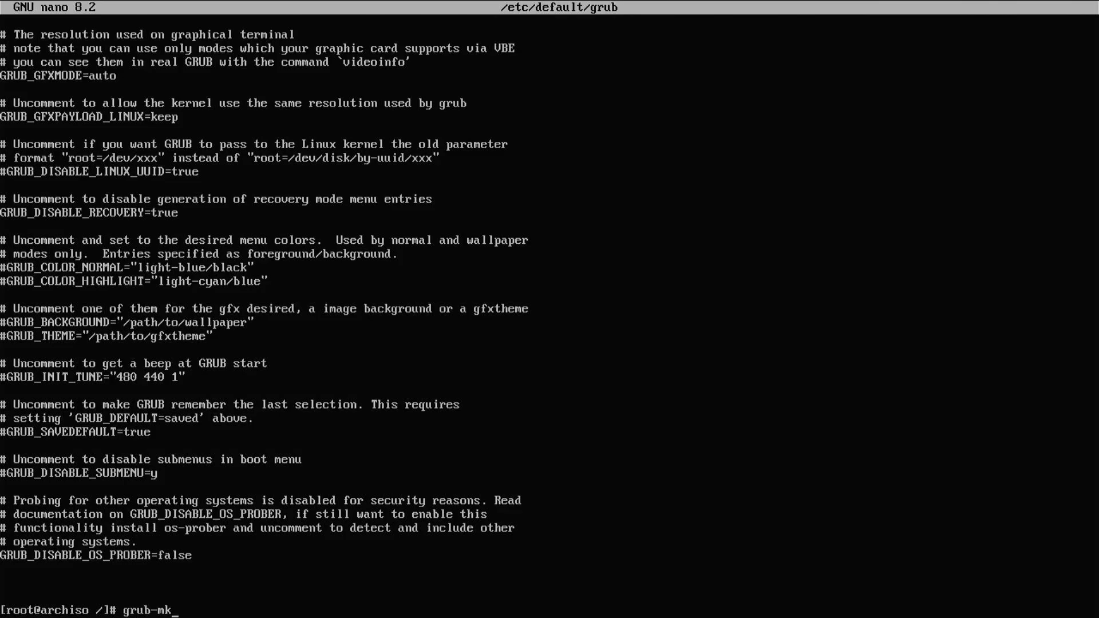
type("config -o /")
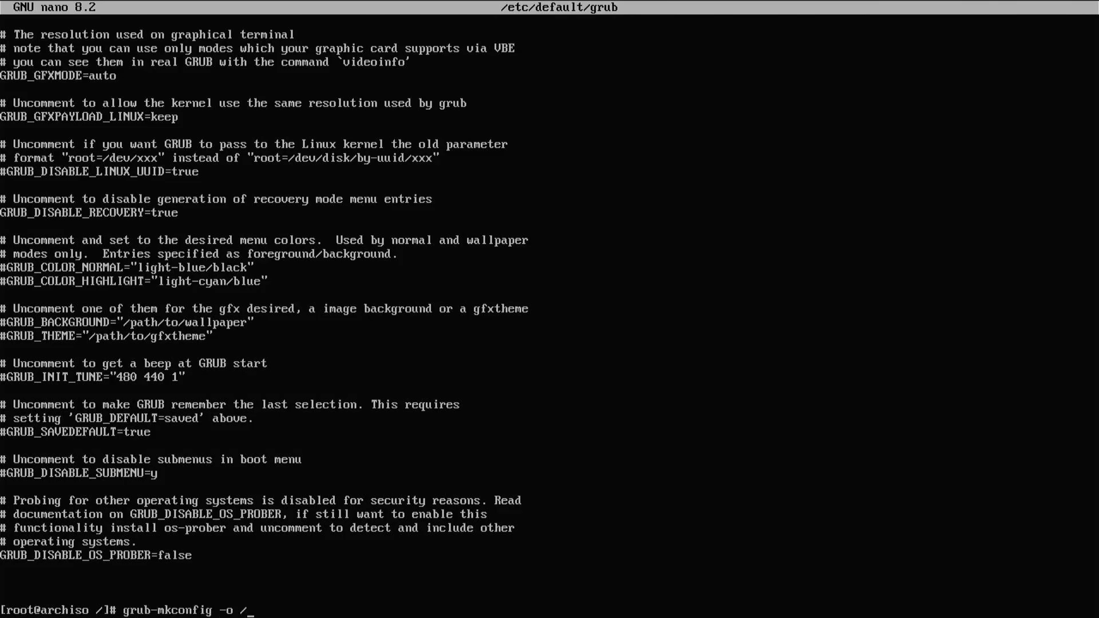
key("Return")
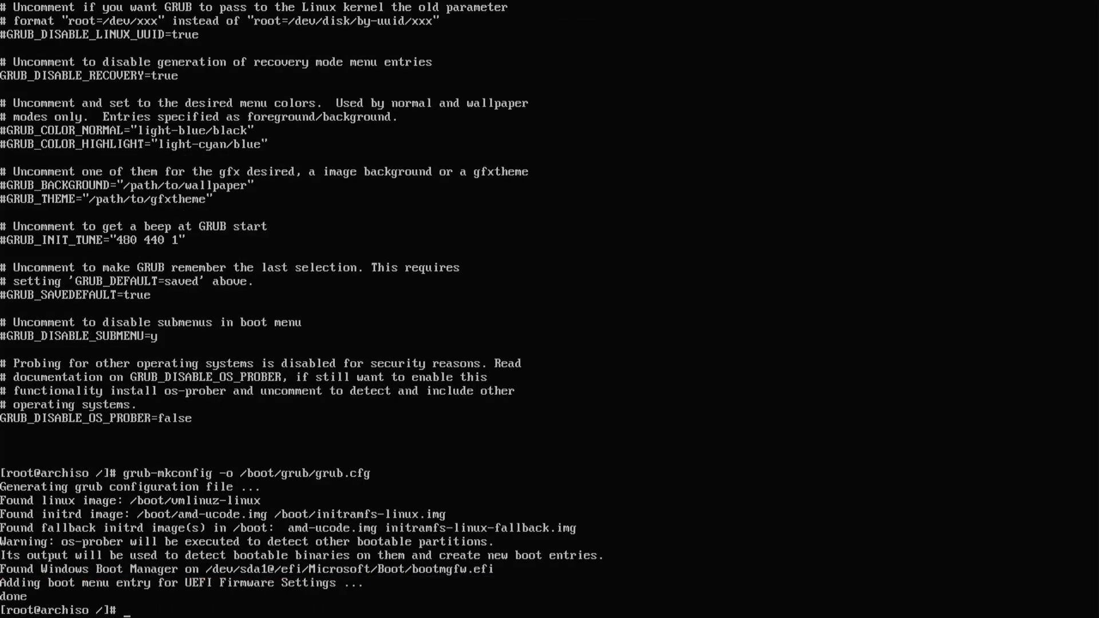
type("exit")
type("efibootmg")
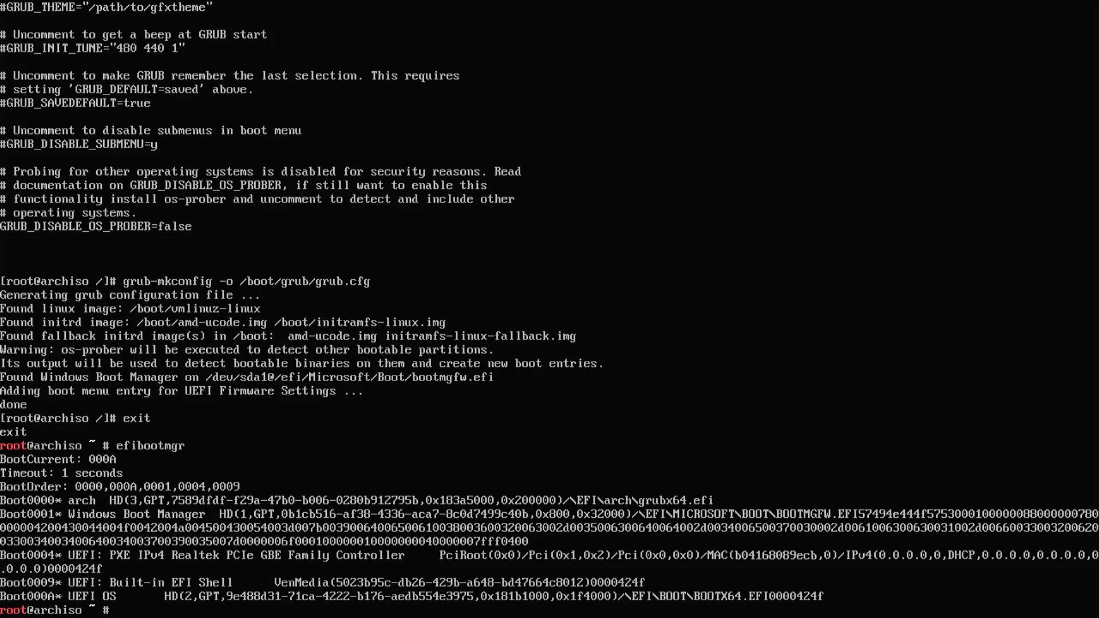
Reboot into the GRUB menu, check the Windows Boot Manager entry and boot Arch Linux
type("reboo")
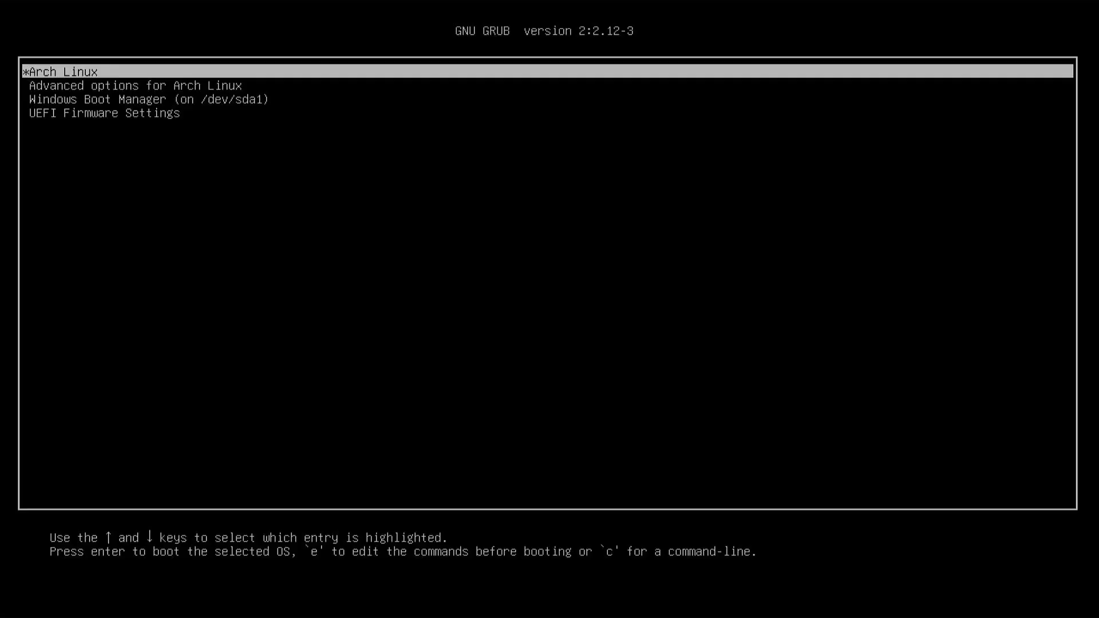
key("Down")
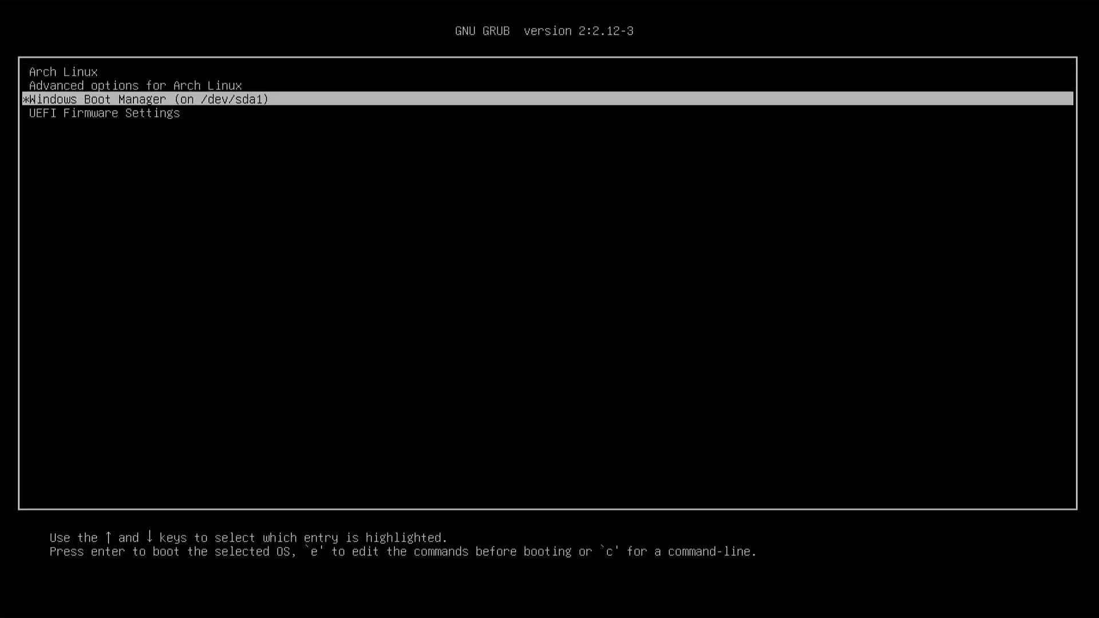
key("Up")
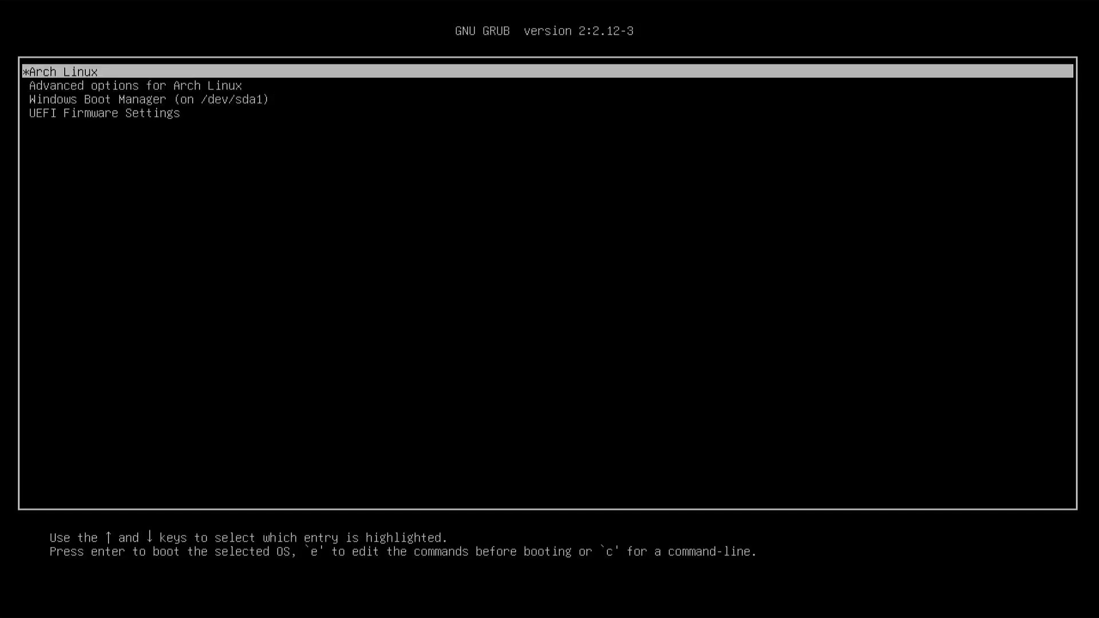
key("Return")
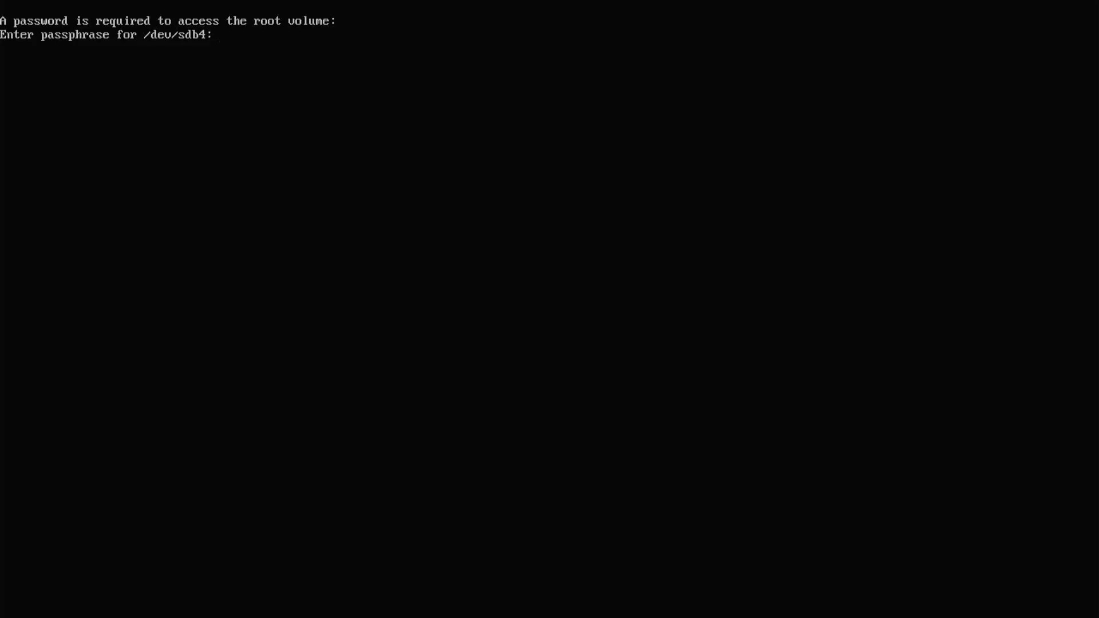
Enter the LUKS passphrase to unlock the root volume and boot into KDE Plasma
key("Return")
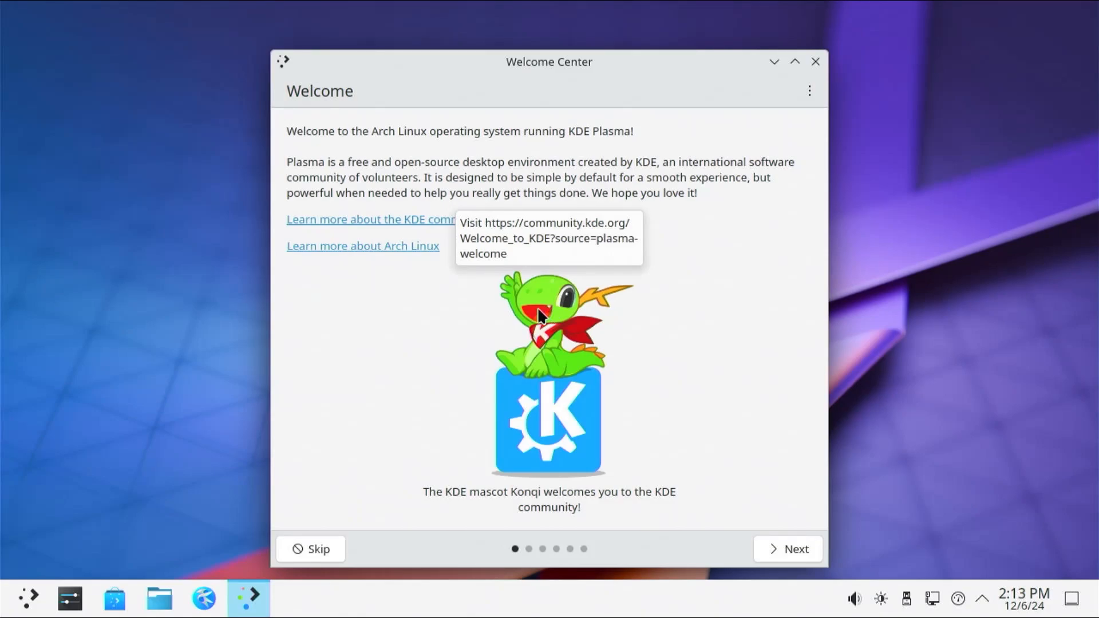
mouse_move(373, 571)
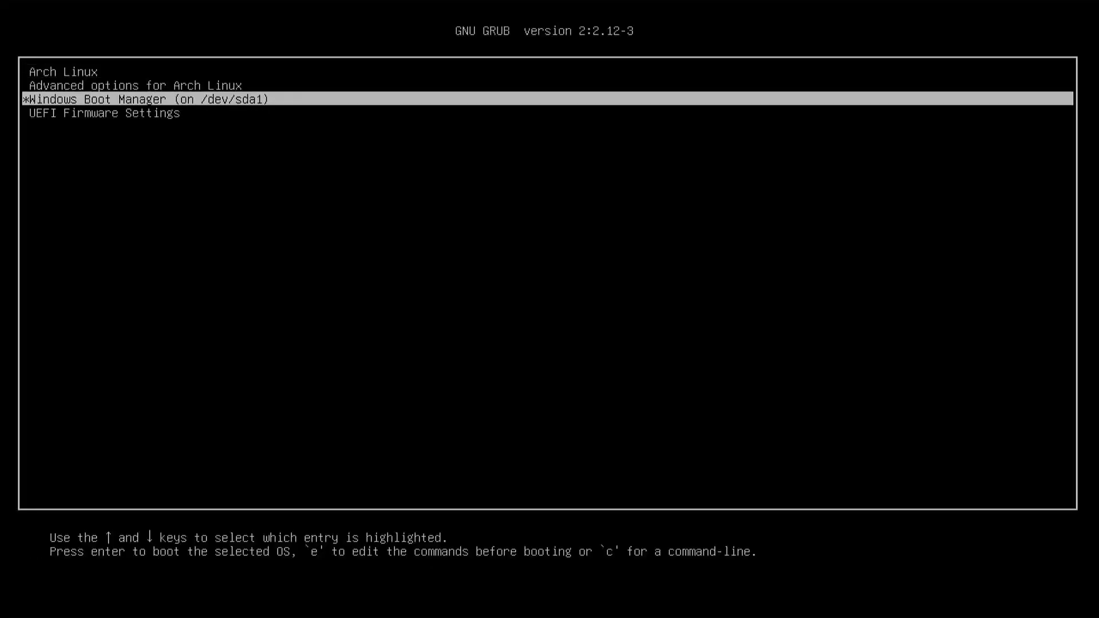
Boot Windows from GRUB, dismiss the lock screen and search for 'disk manag'
key("Return")
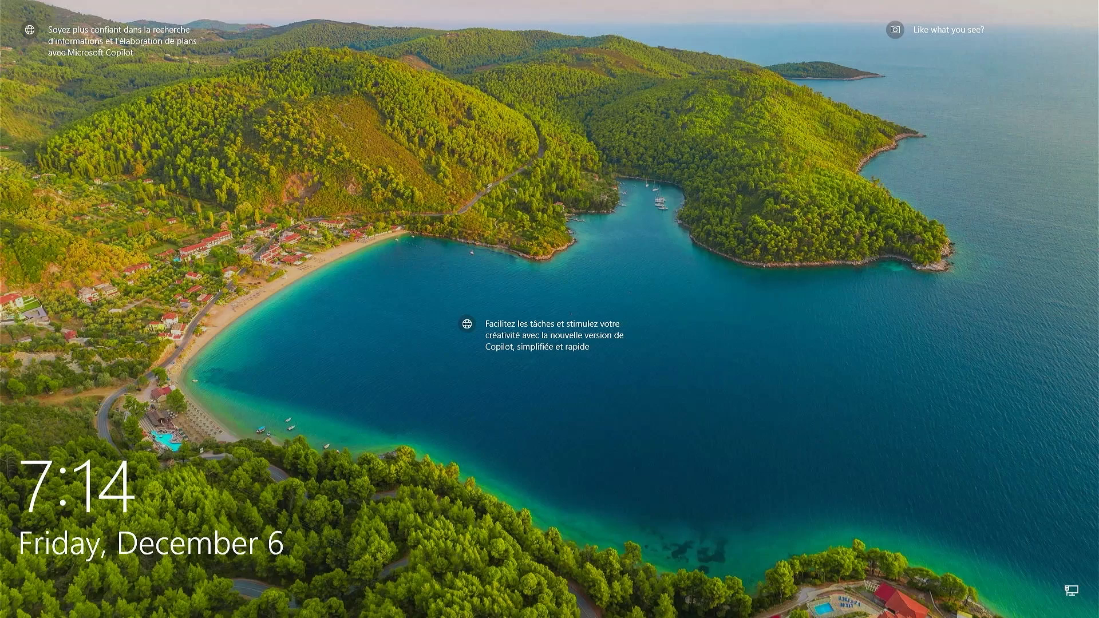
left_click(550, 310)
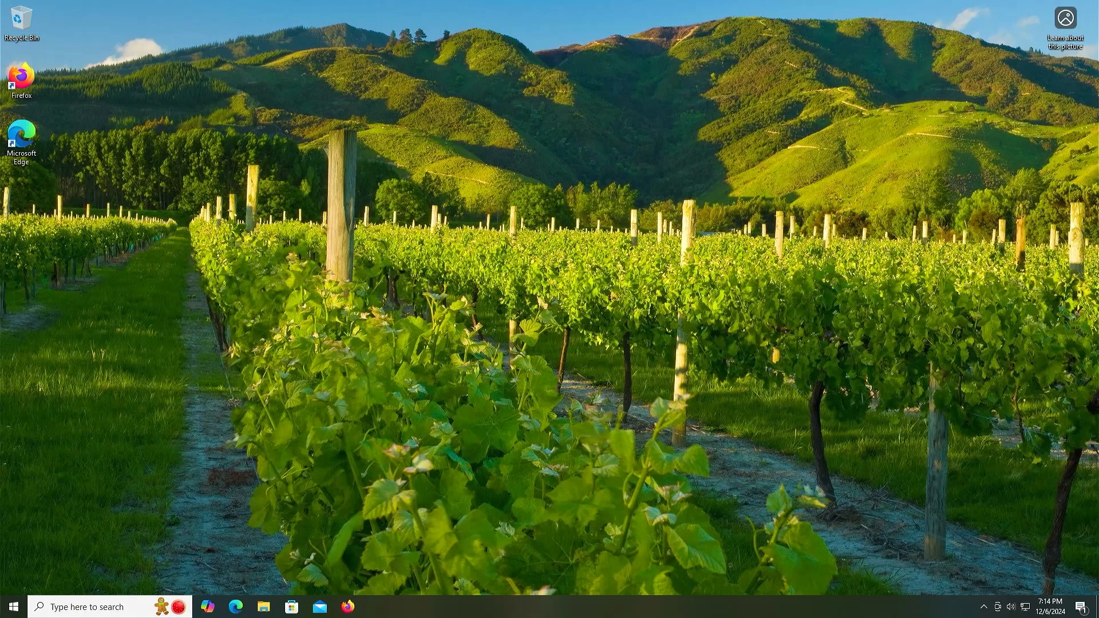
type("disk manag")
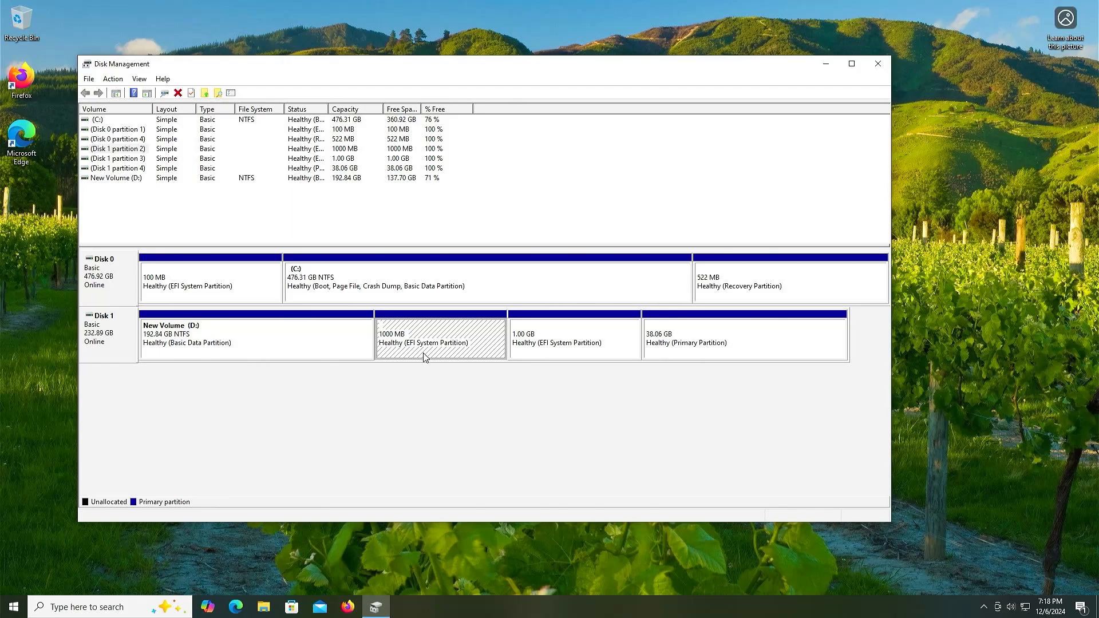
mouse_move(428, 361)
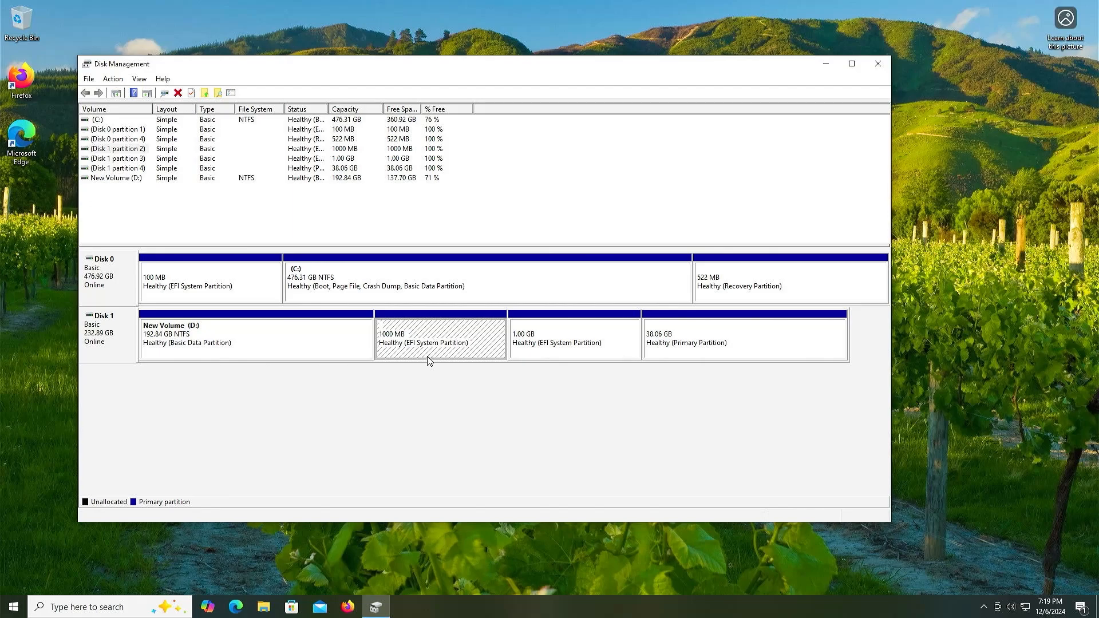
mouse_move(415, 380)
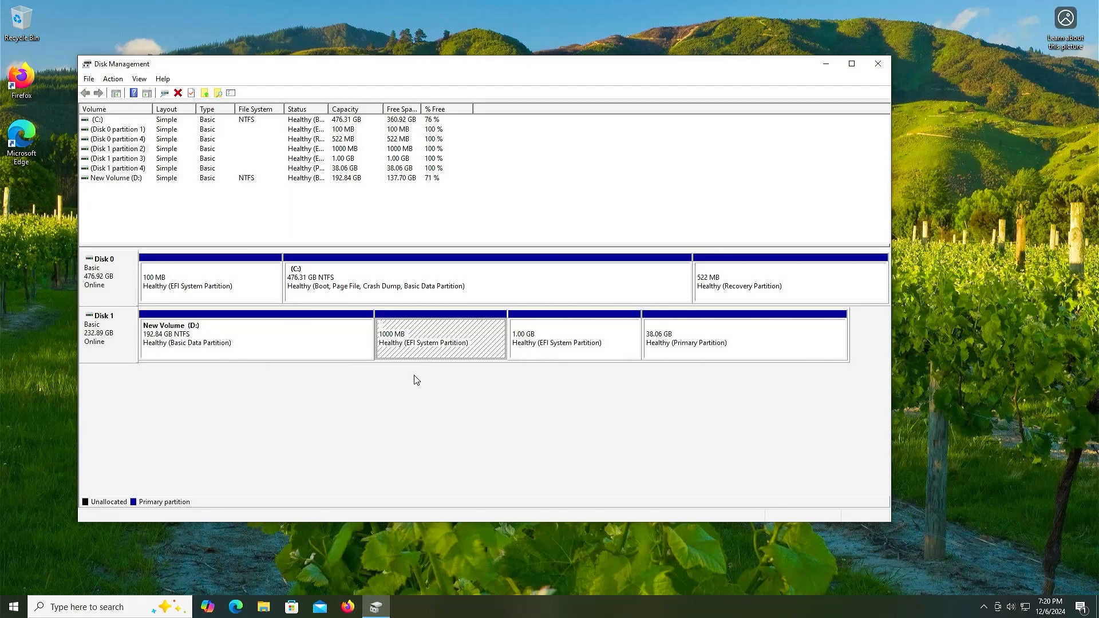